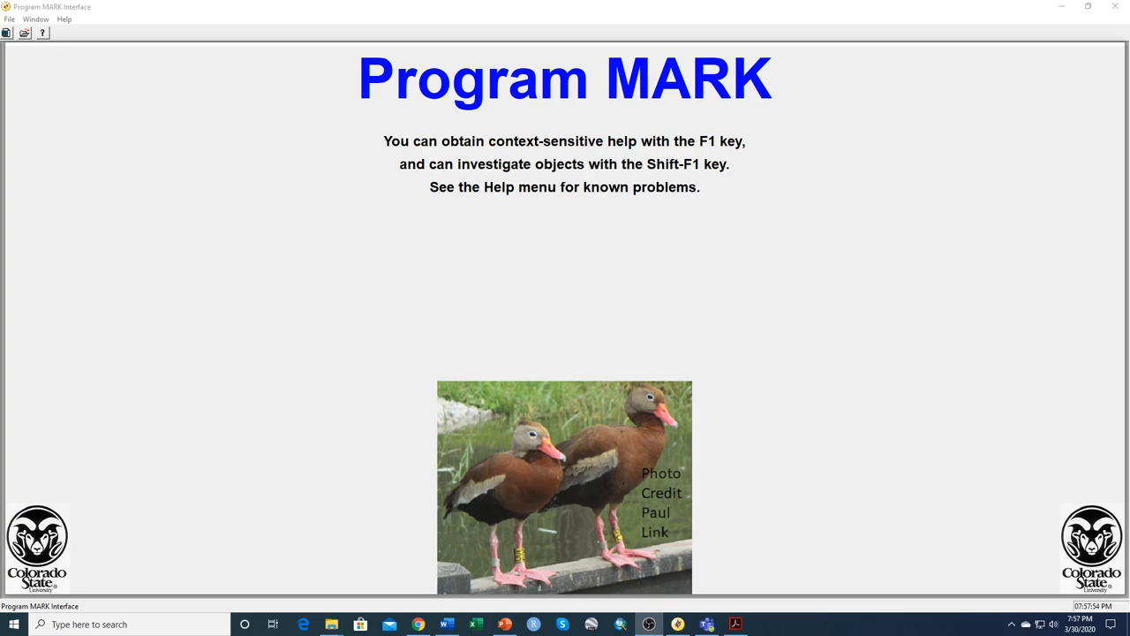
{"action": "mouse_move", "coordinate": [985, 63]}
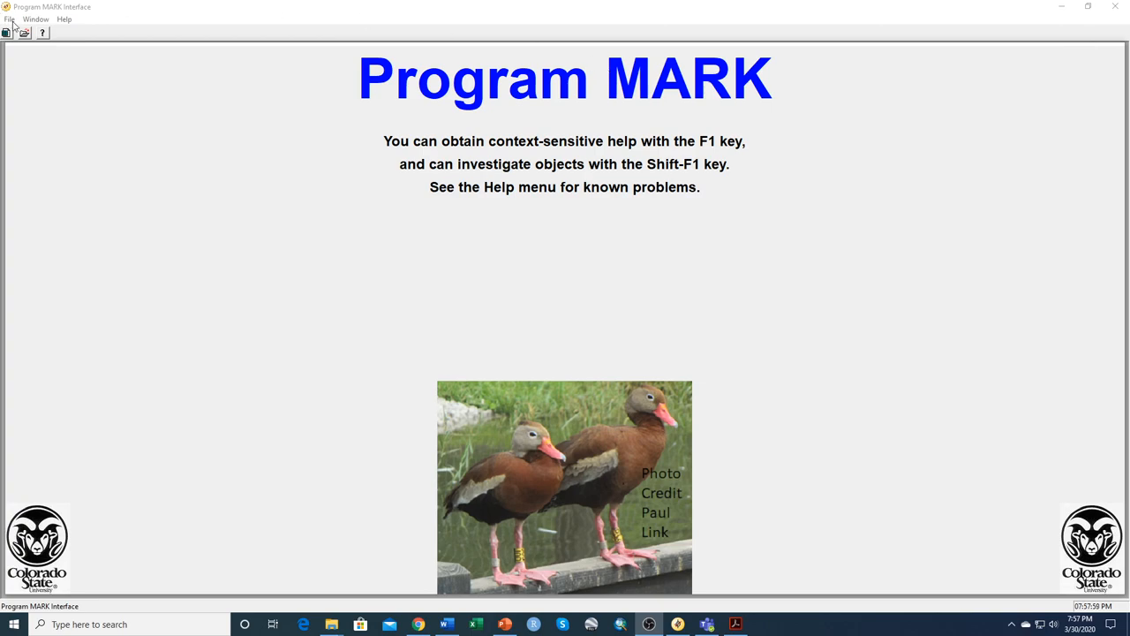
- Start a new Known Fates analysis titled 2007 nest and load 2007_nest_predation_data_RipGrassland.inp
{"action": "left_click", "coordinate": [25, 32]}
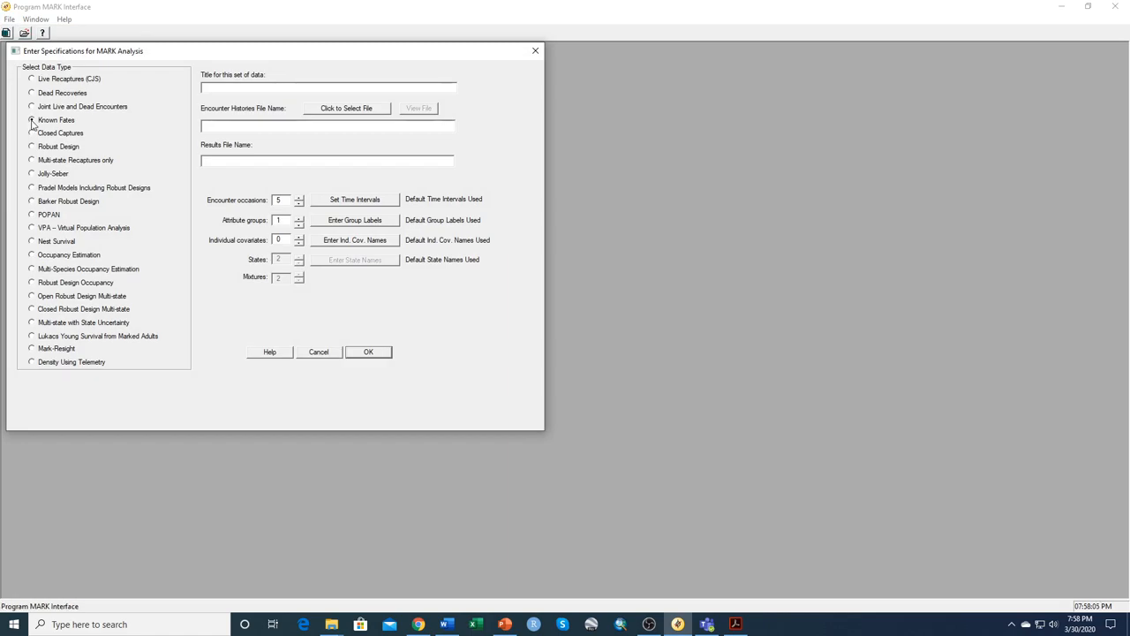
{"action": "left_click", "coordinate": [32, 120]}
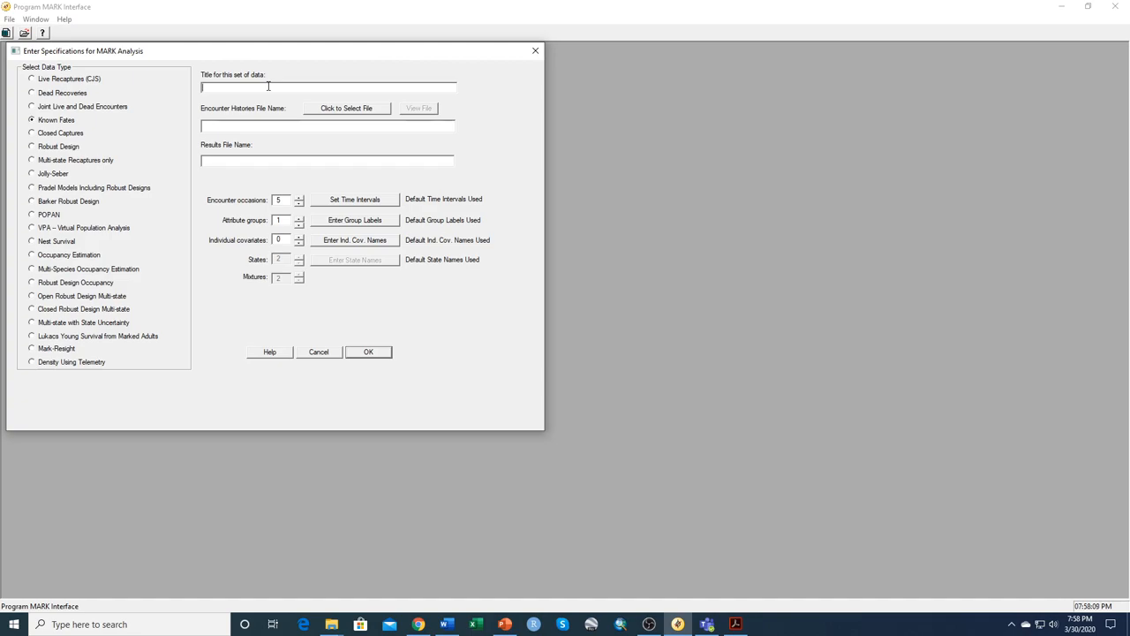
{"action": "type", "text": "2d"}
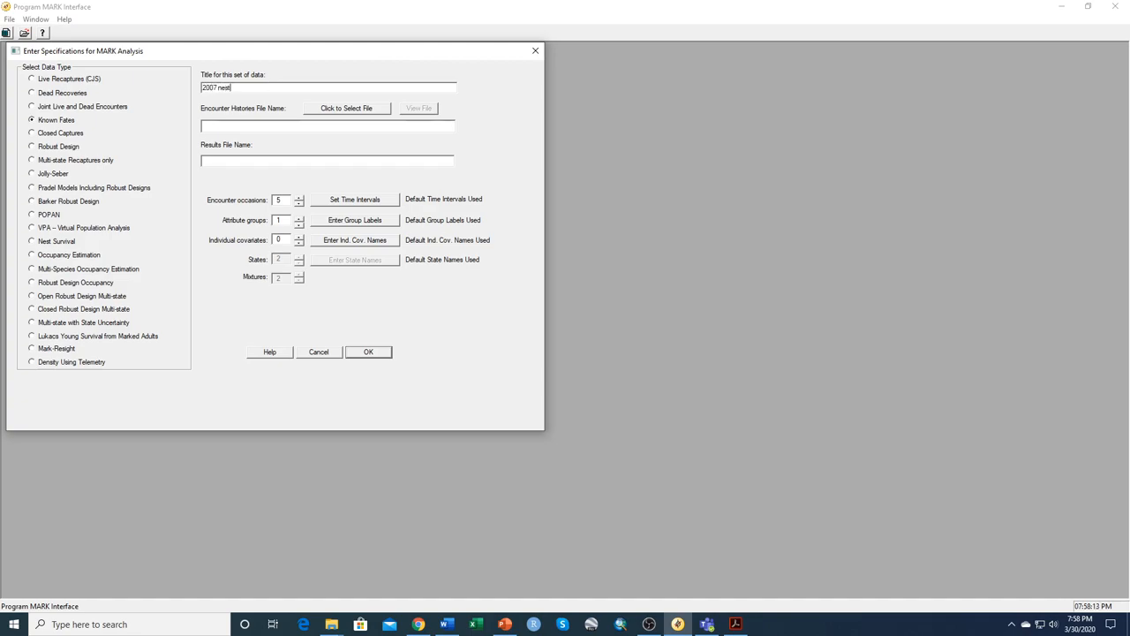
{"action": "left_click", "coordinate": [346, 108]}
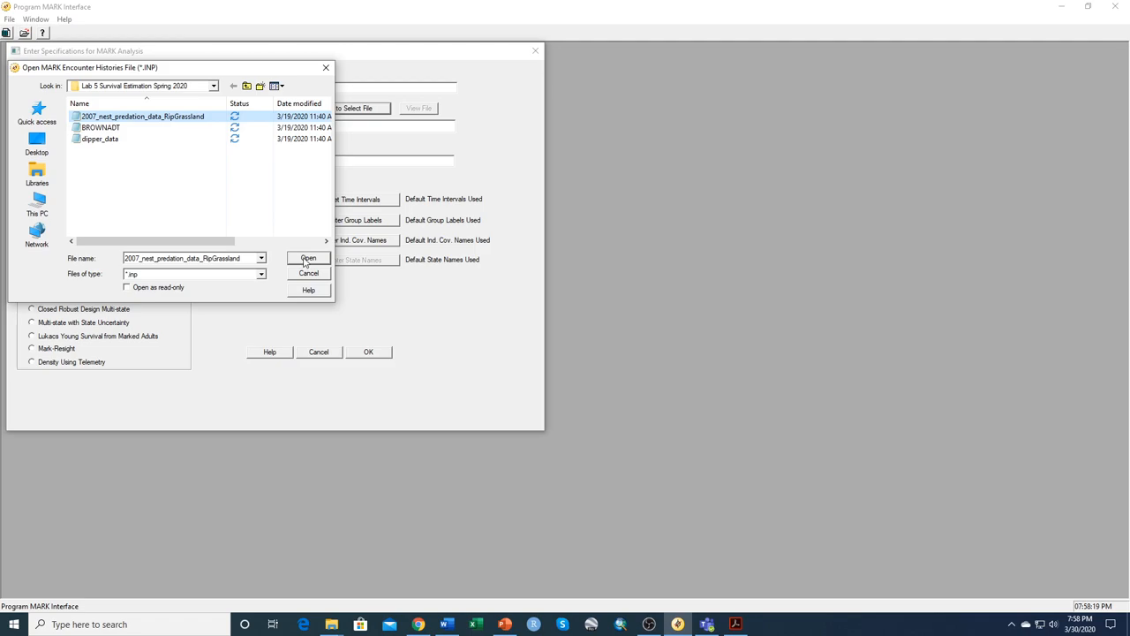
{"action": "left_click", "coordinate": [307, 258]}
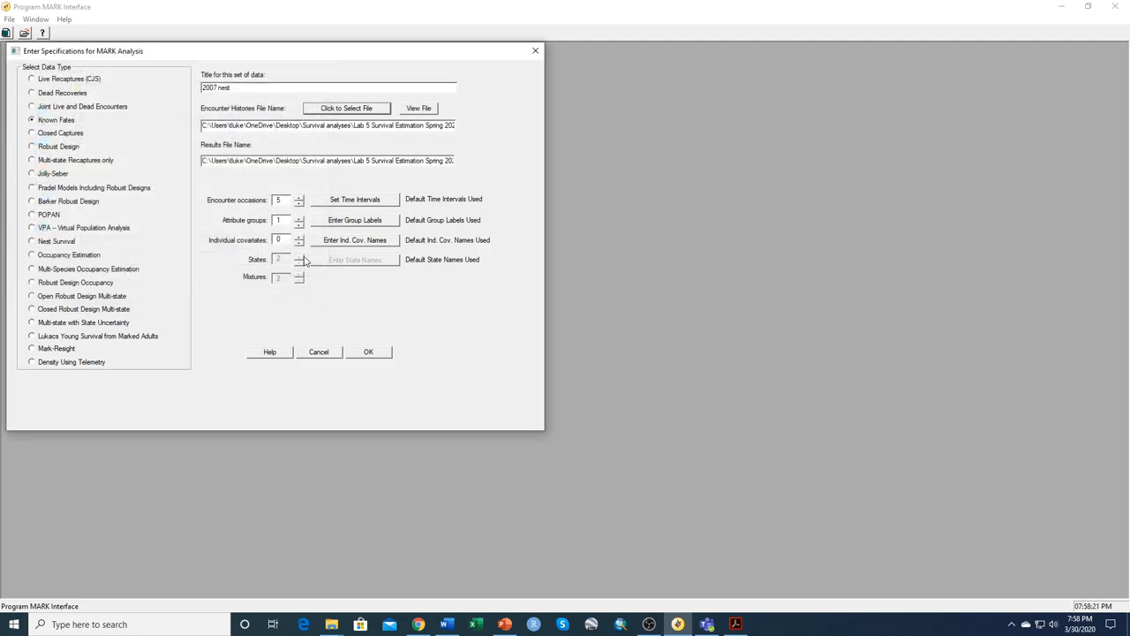
{"action": "mouse_move", "coordinate": [419, 108]}
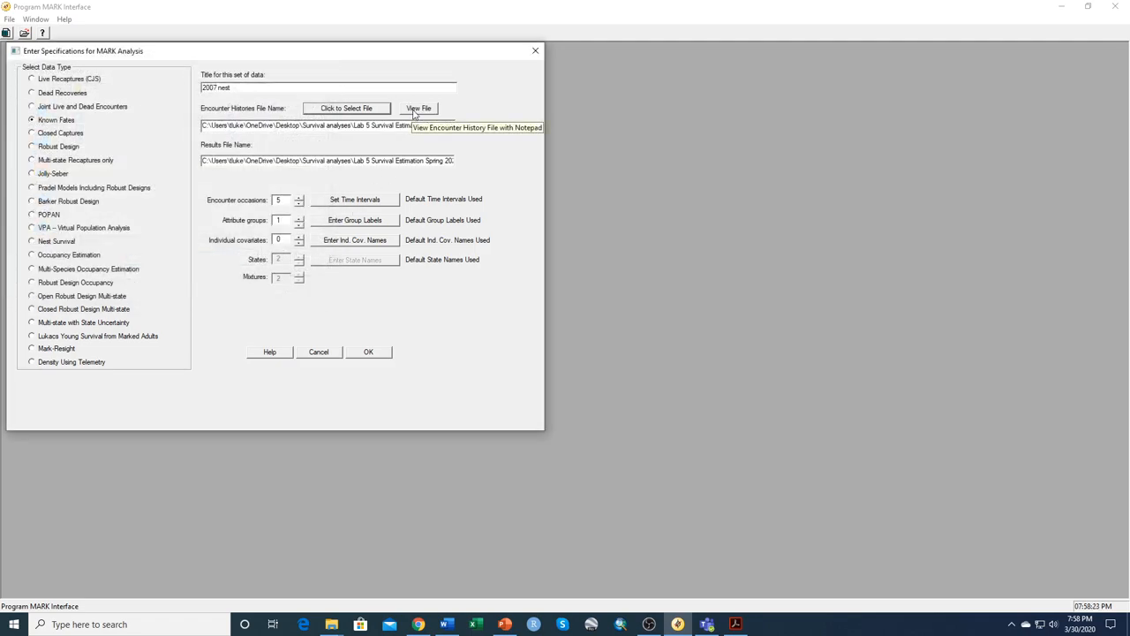
- View the encounter-history file in Notepad, checking the Grassland header and the nest history rows
{"action": "left_click", "coordinate": [418, 107]}
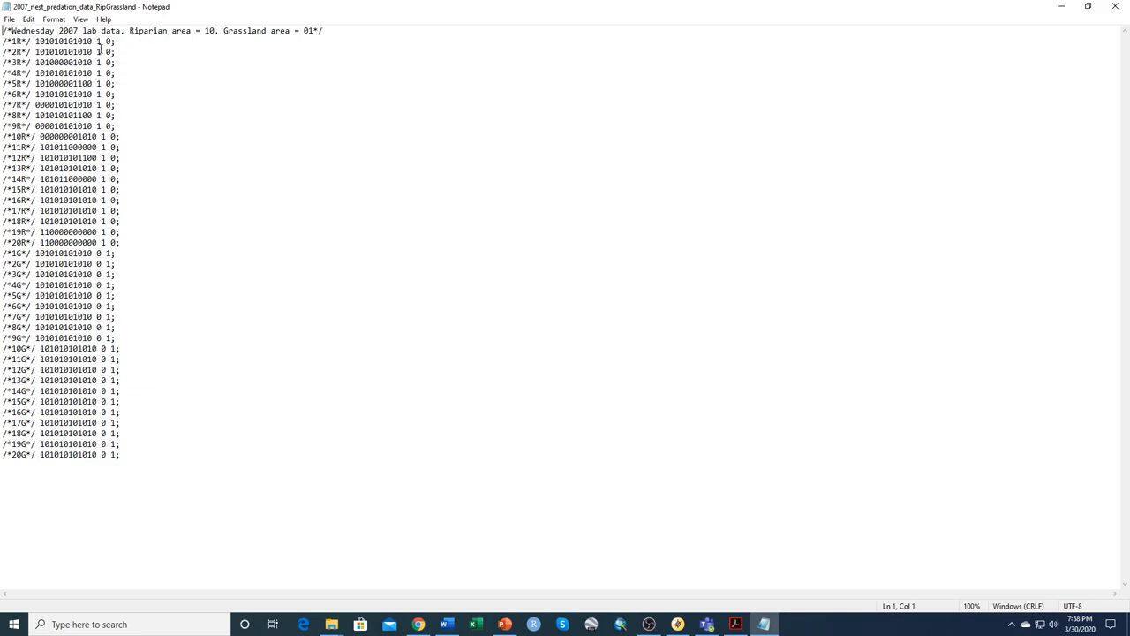
{"action": "left_click", "coordinate": [127, 30]}
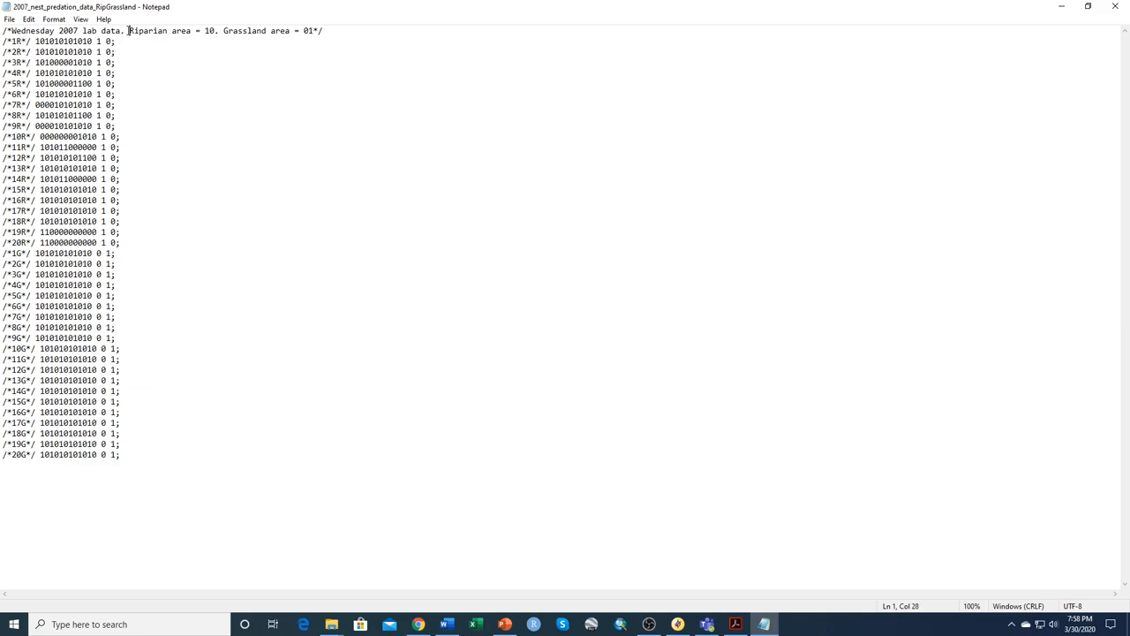
{"action": "double_click", "coordinate": [246, 30]}
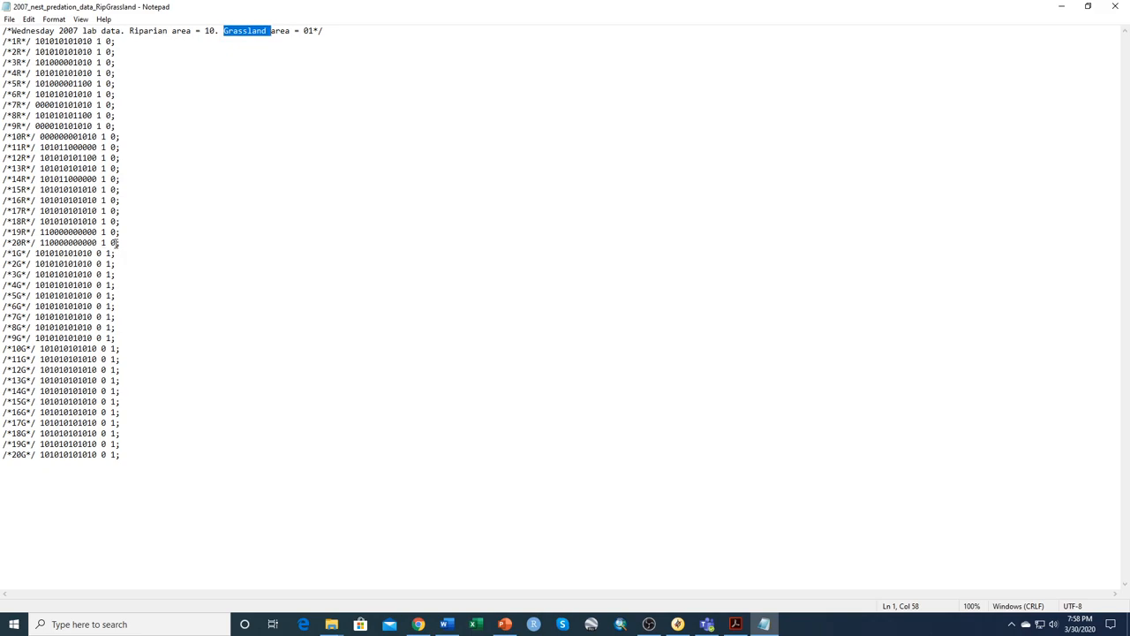
{"action": "left_click", "coordinate": [287, 30]}
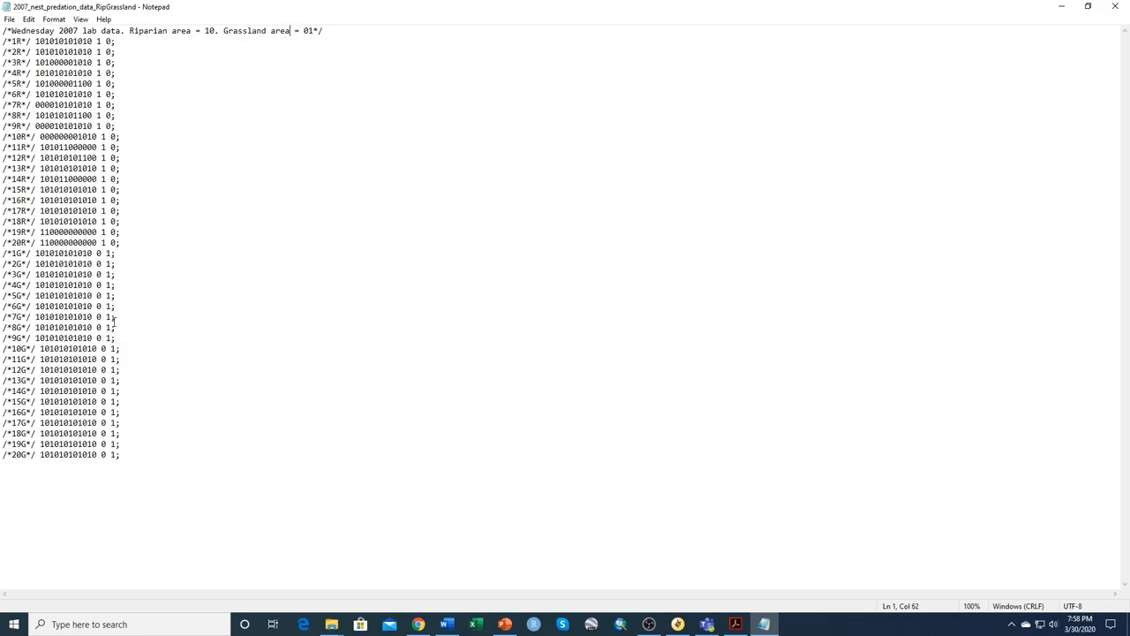
{"action": "left_click_drag", "start_coordinate": [3, 264], "coordinate": [120, 390]}
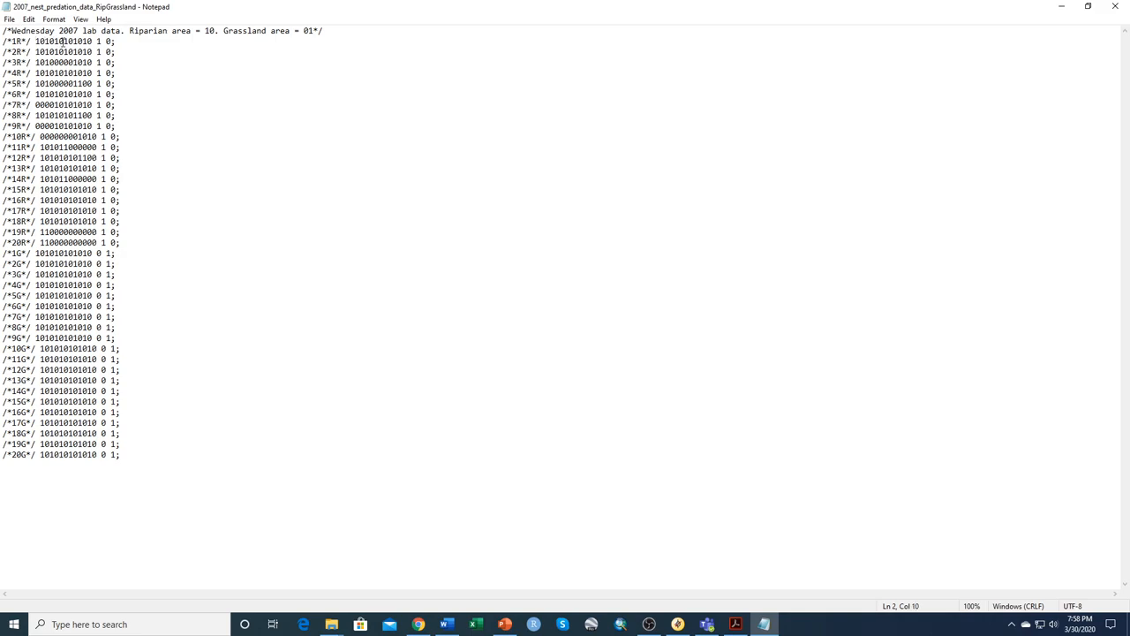
{"action": "mouse_move", "coordinate": [554, 57]}
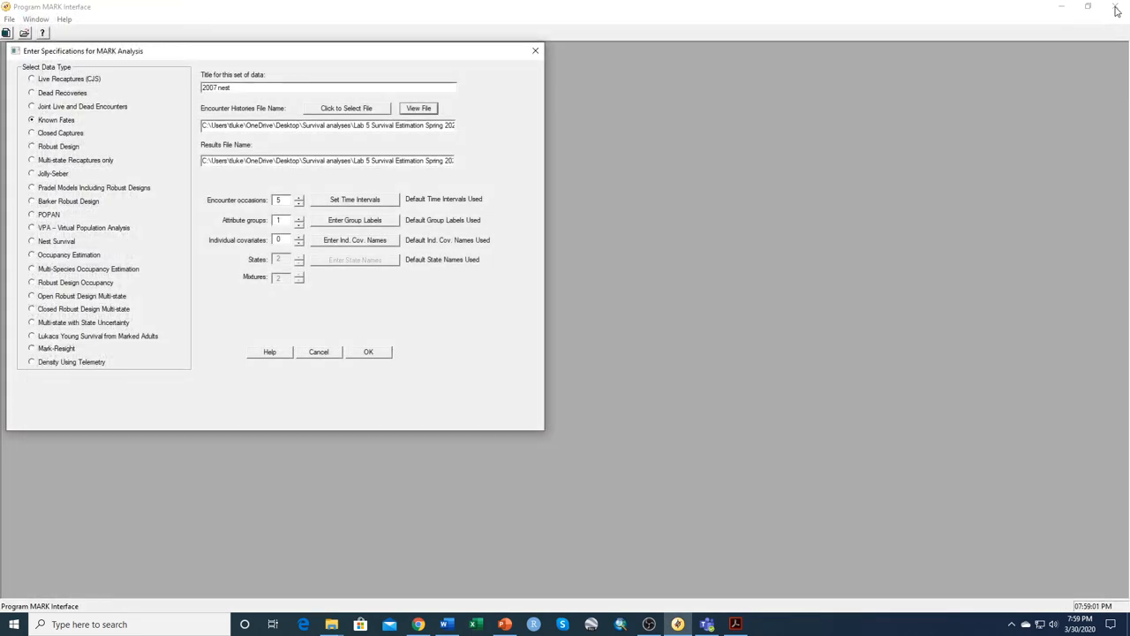
{"action": "mouse_move", "coordinate": [628, 173]}
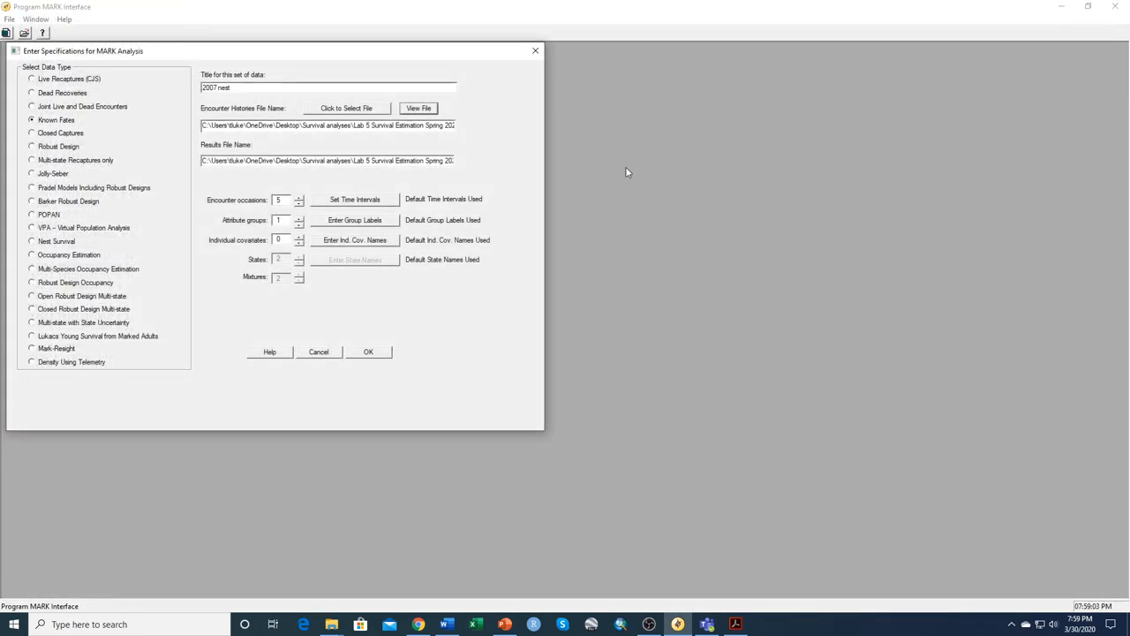
- Set 6 encounter occasions and 2 groups labelled Riparian and Grassland, then accept the specifications
{"action": "left_click", "coordinate": [301, 198]}
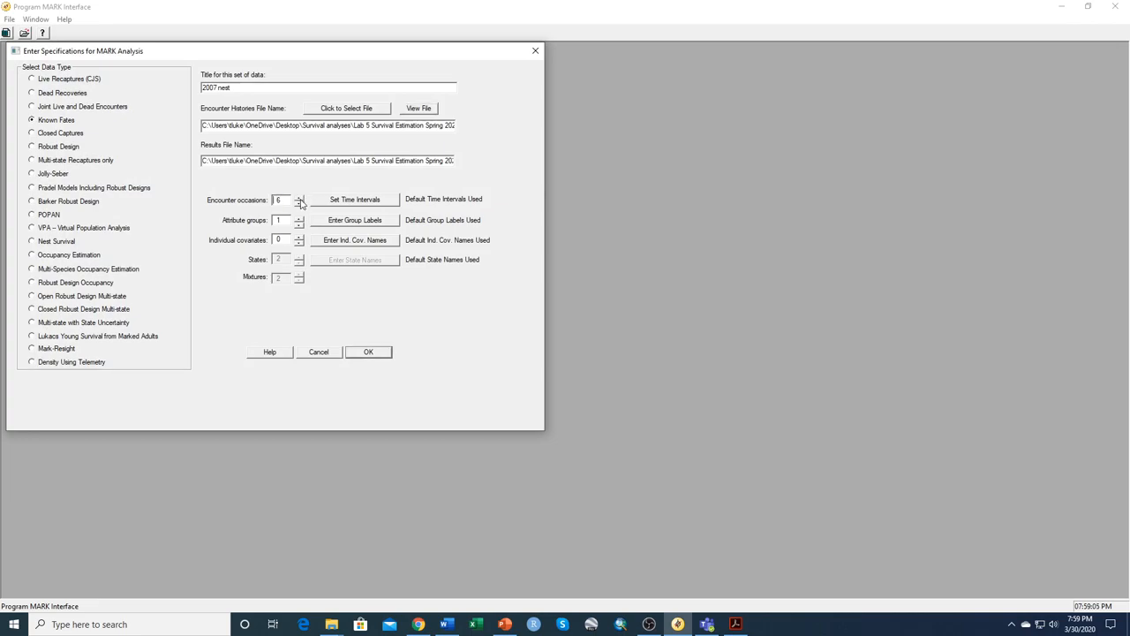
{"action": "left_click", "coordinate": [300, 217]}
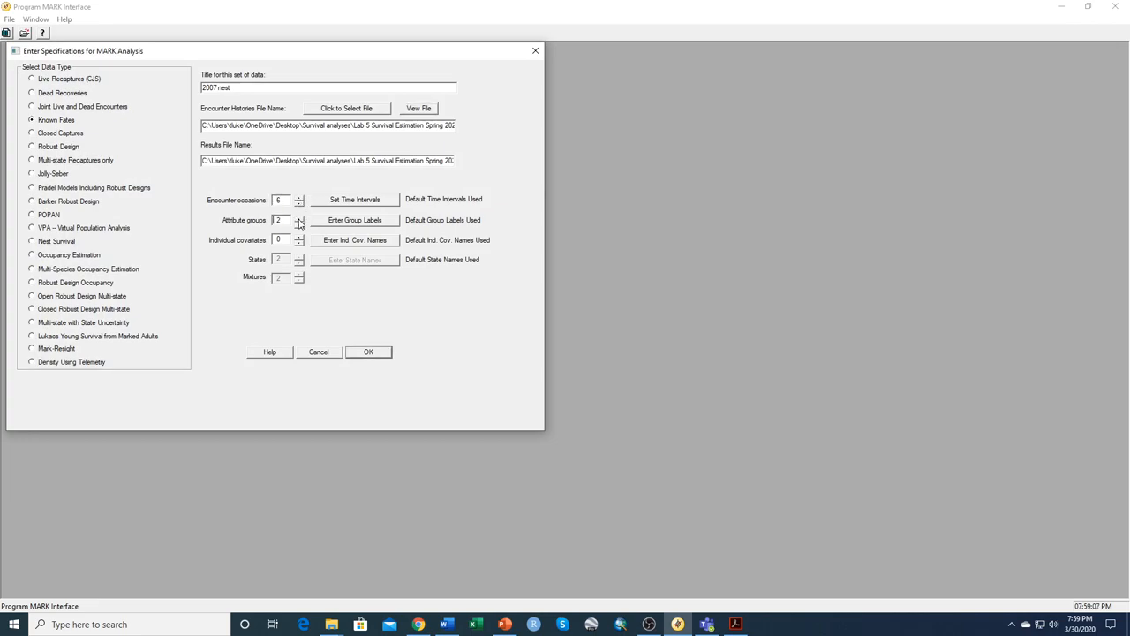
{"action": "left_click", "coordinate": [353, 219]}
{"action": "type", "text": "R"}
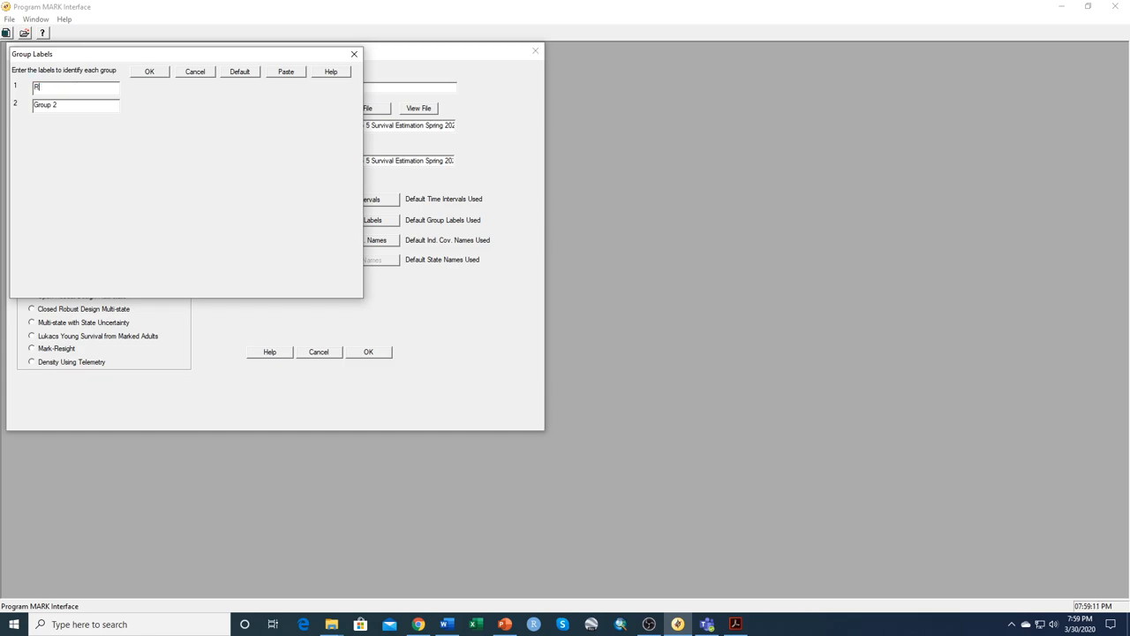
{"action": "type", "text": "iparian"}
{"action": "left_click", "coordinate": [76, 105]}
{"action": "type", "text": "G"}
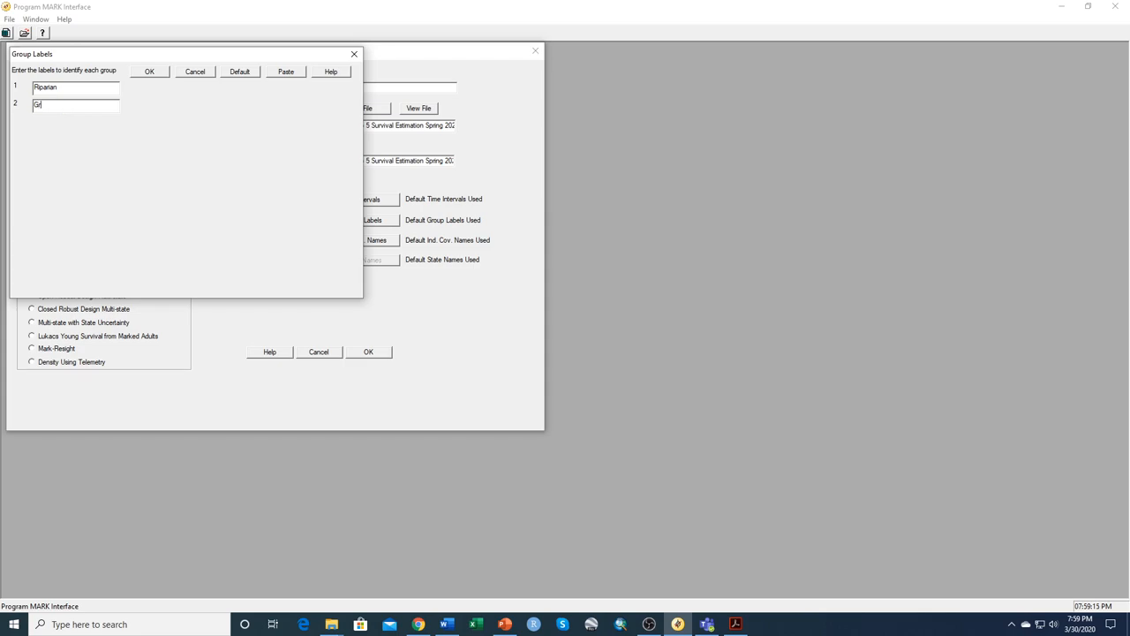
{"action": "type", "text": "rassland"}
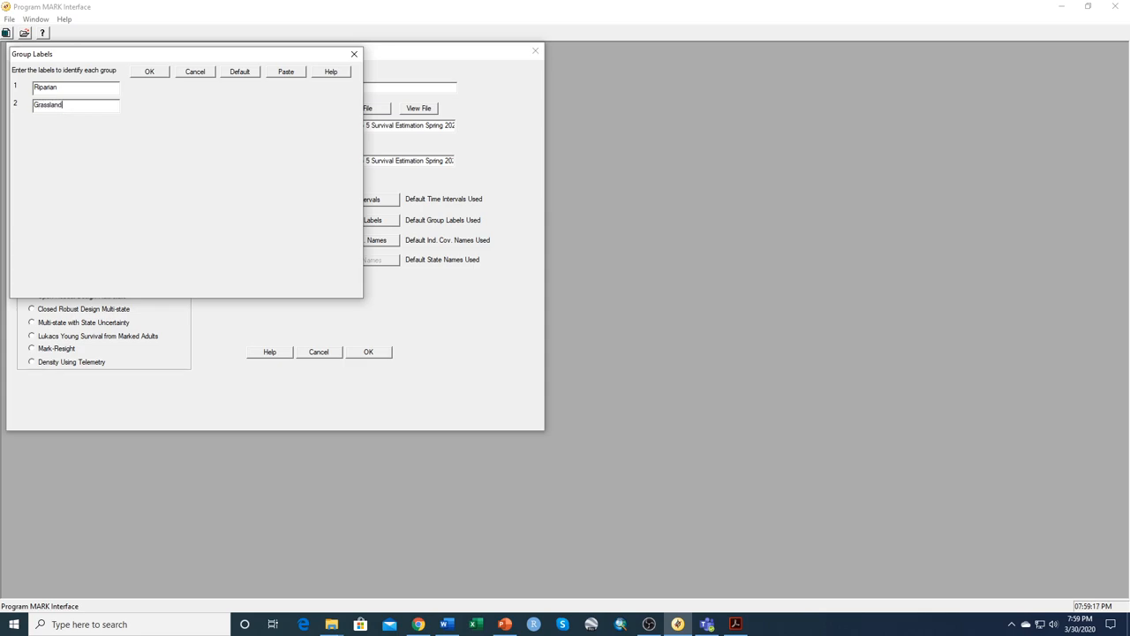
{"action": "left_click", "coordinate": [149, 71]}
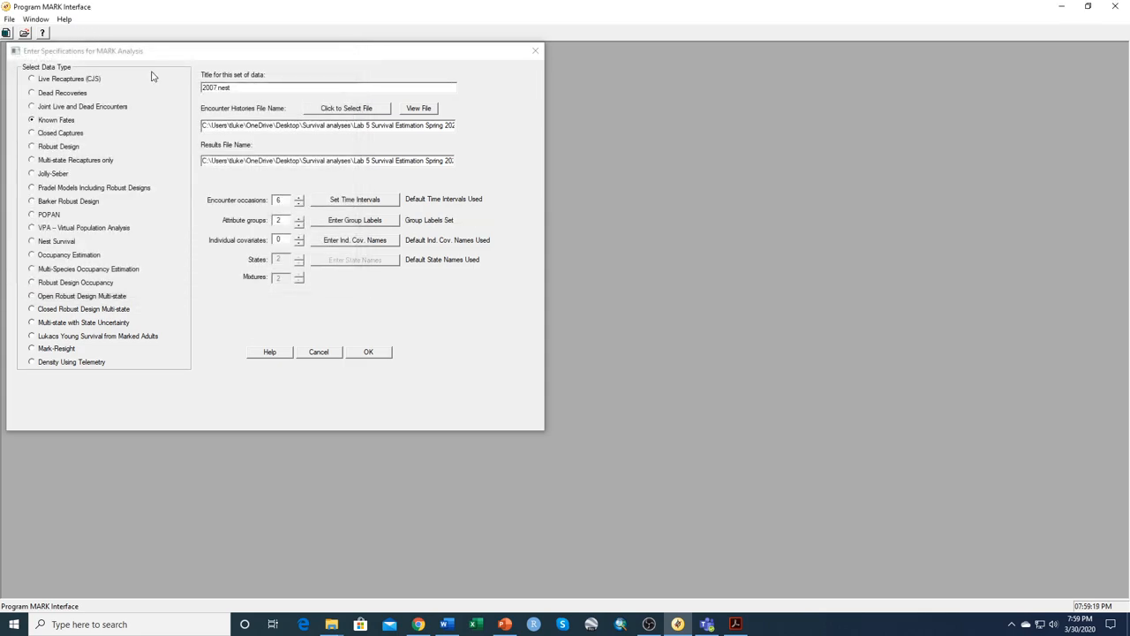
{"action": "mouse_move", "coordinate": [608, 350]}
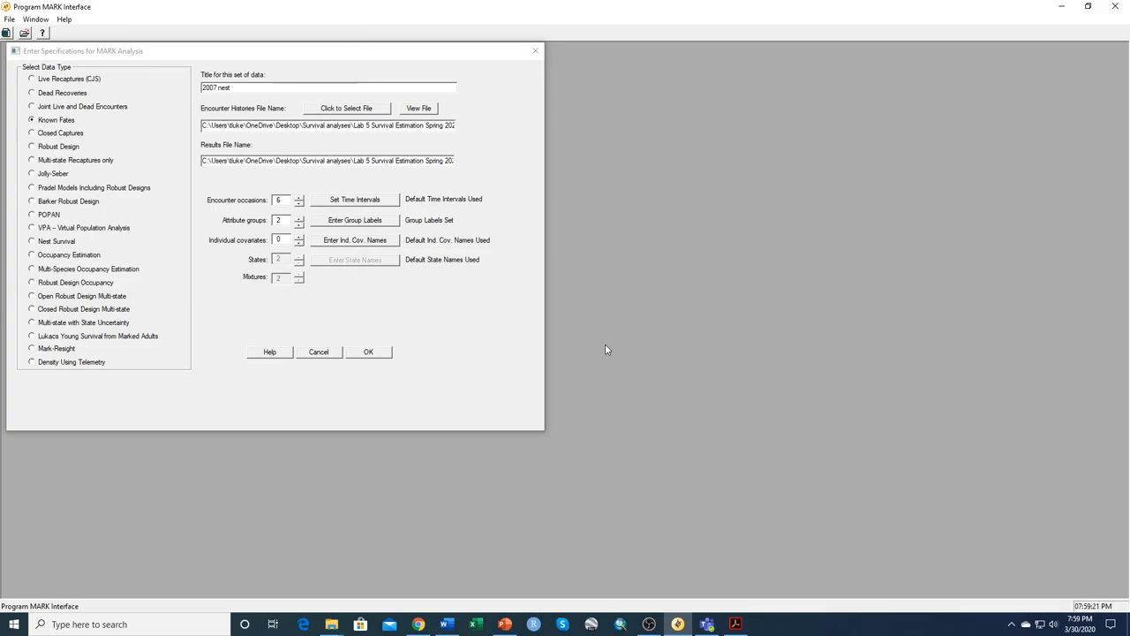
{"action": "mouse_move", "coordinate": [597, 346]}
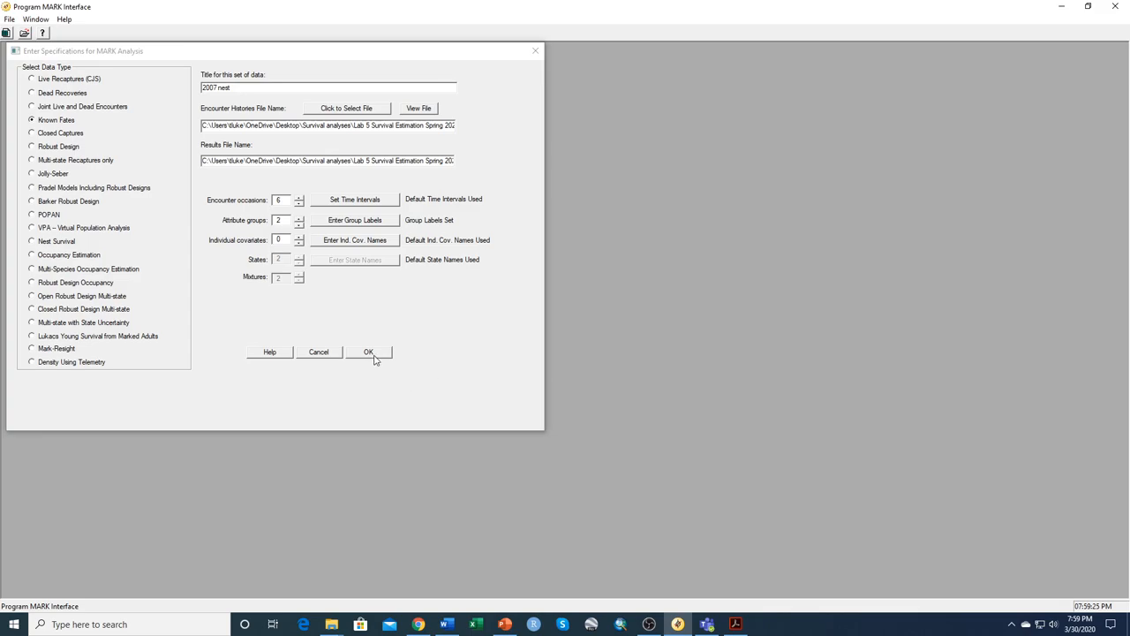
{"action": "left_click", "coordinate": [368, 351]}
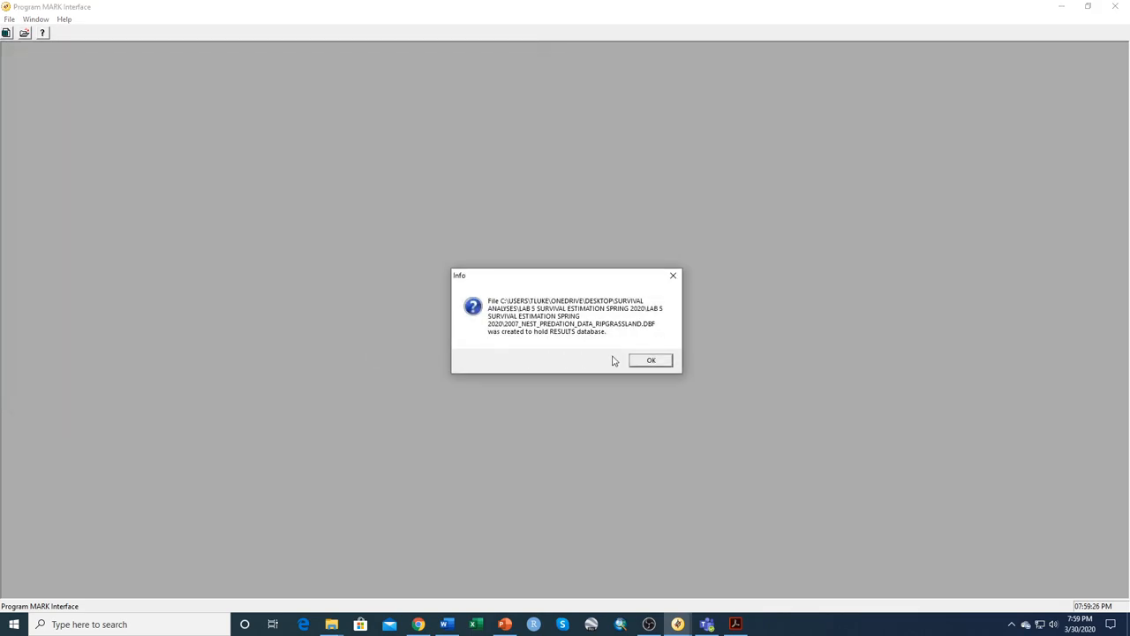
- Open the Grassland survival PIM and tile it beside the Riparian PIM
{"action": "left_click", "coordinate": [650, 361]}
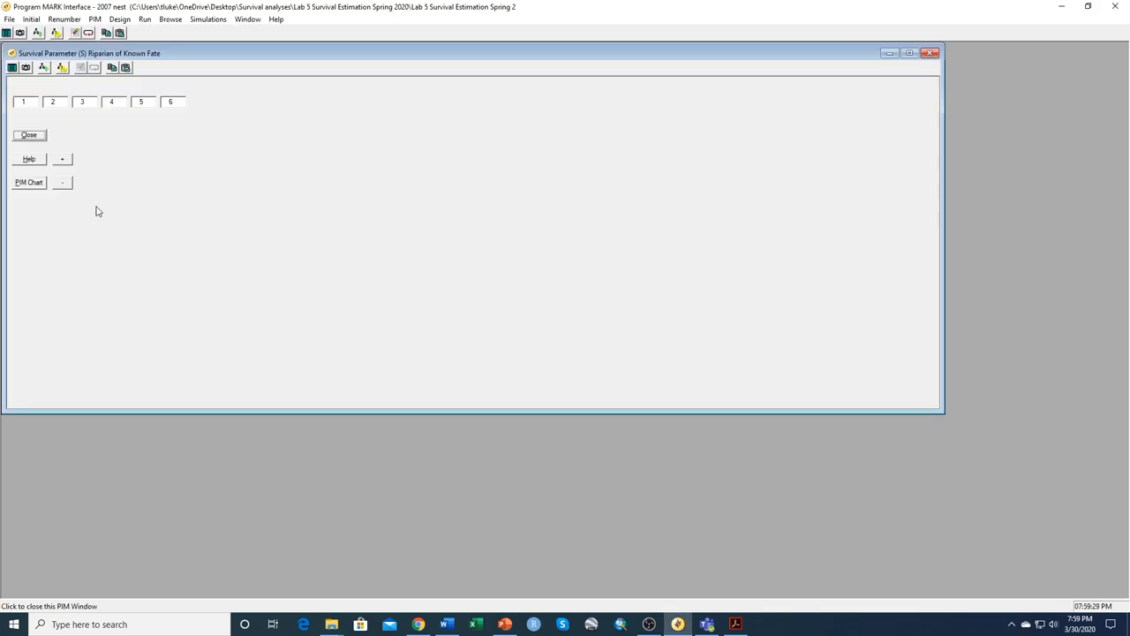
{"action": "mouse_move", "coordinate": [219, 77]}
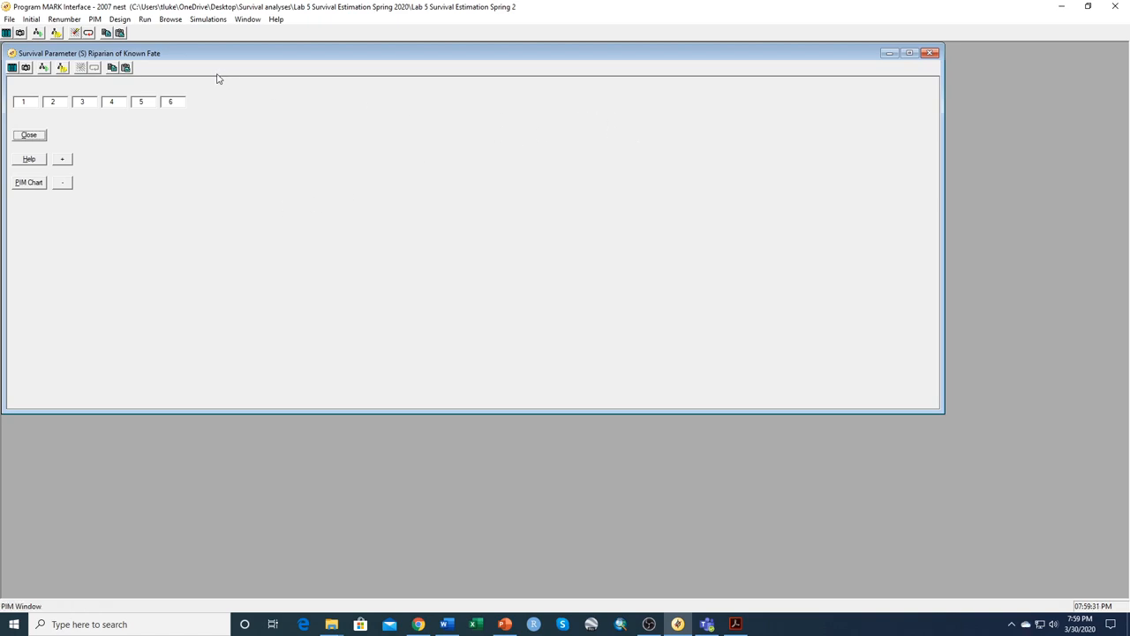
{"action": "left_click", "coordinate": [96, 18]}
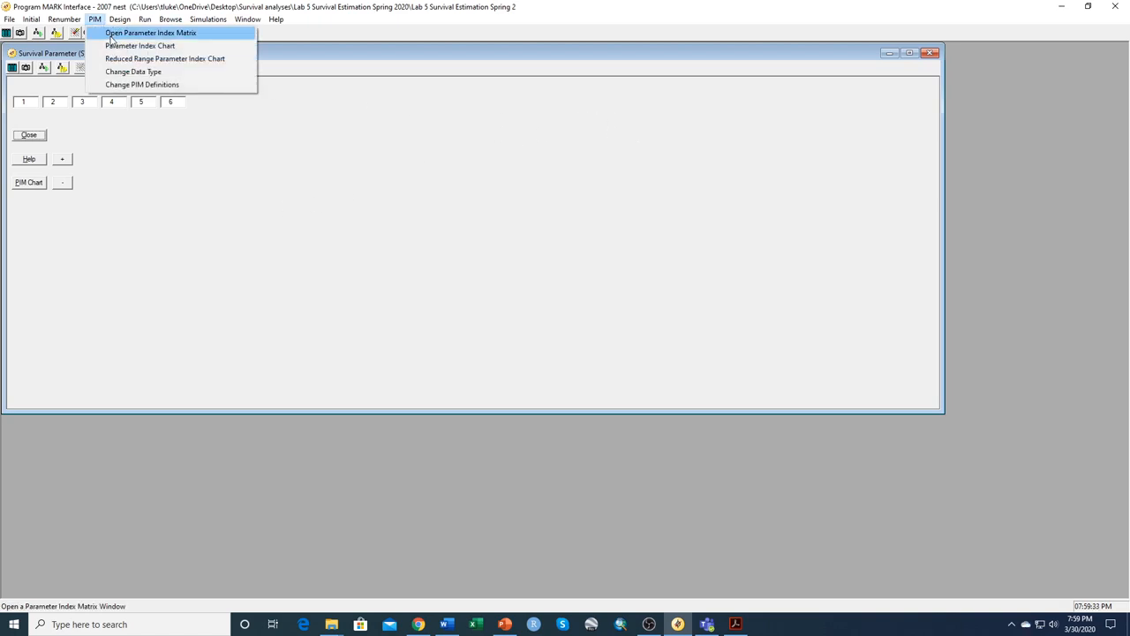
{"action": "left_click", "coordinate": [150, 32]}
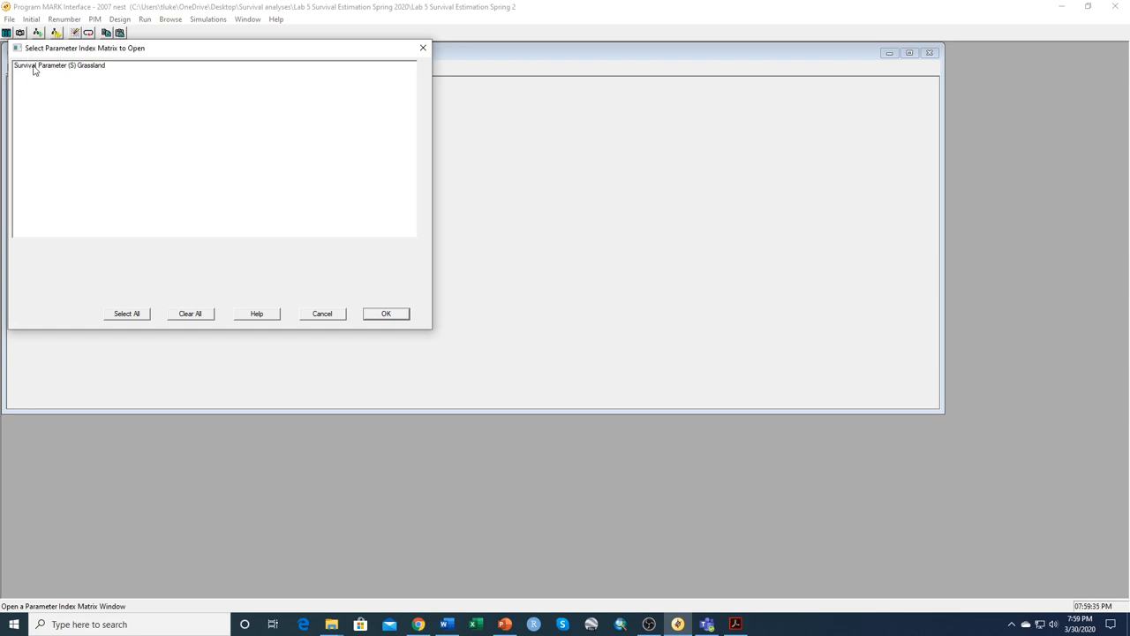
{"action": "left_click", "coordinate": [385, 314]}
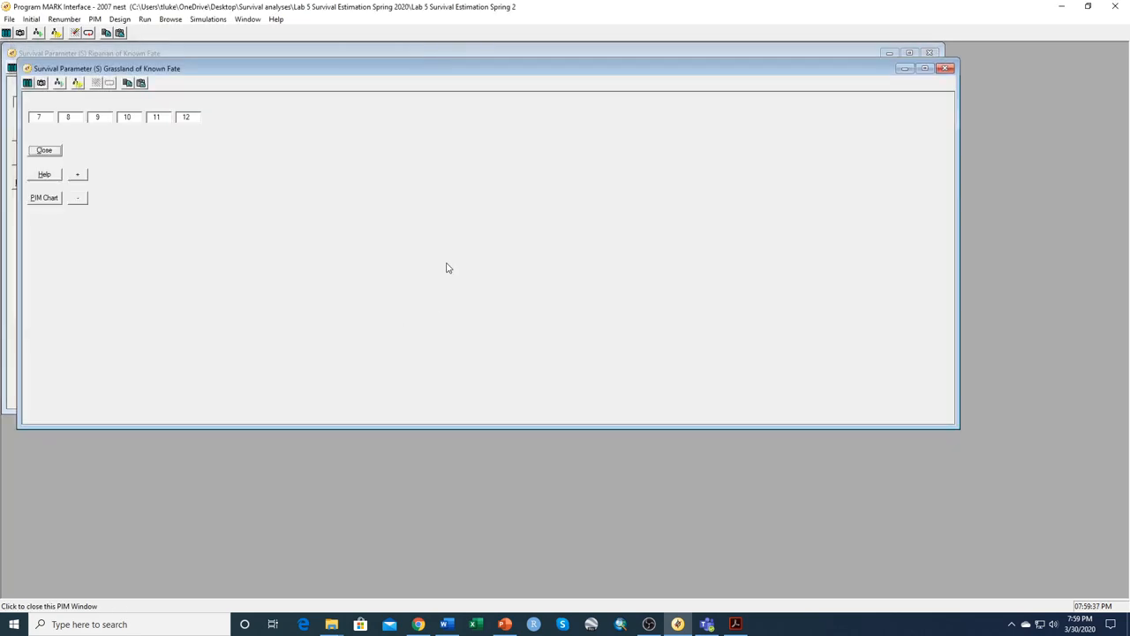
{"action": "left_click", "coordinate": [248, 18]}
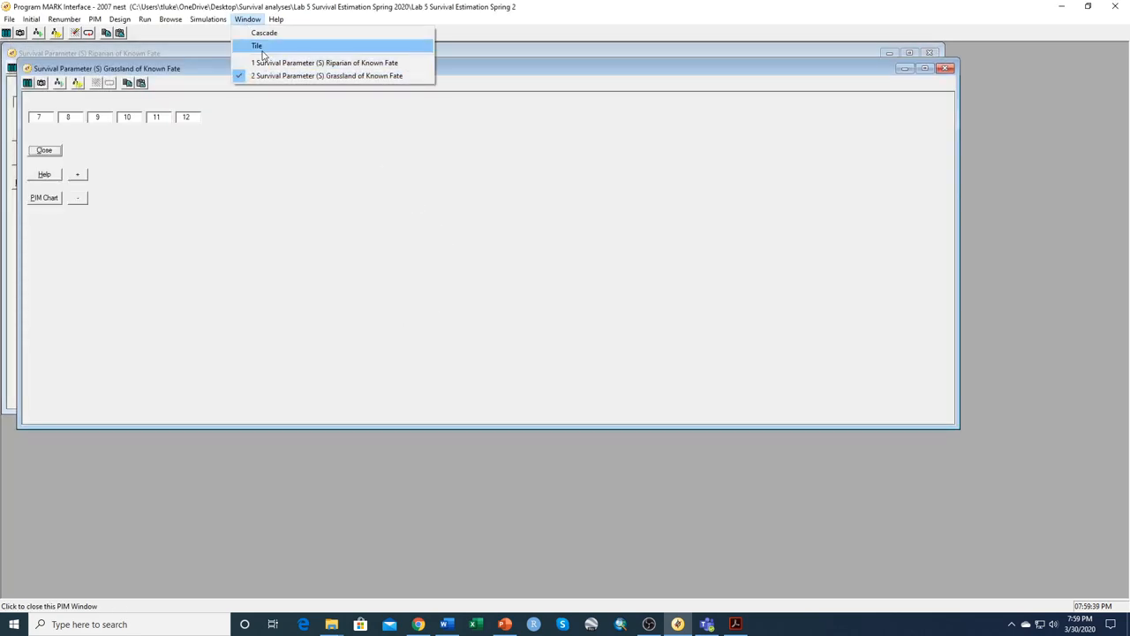
{"action": "left_click", "coordinate": [258, 46]}
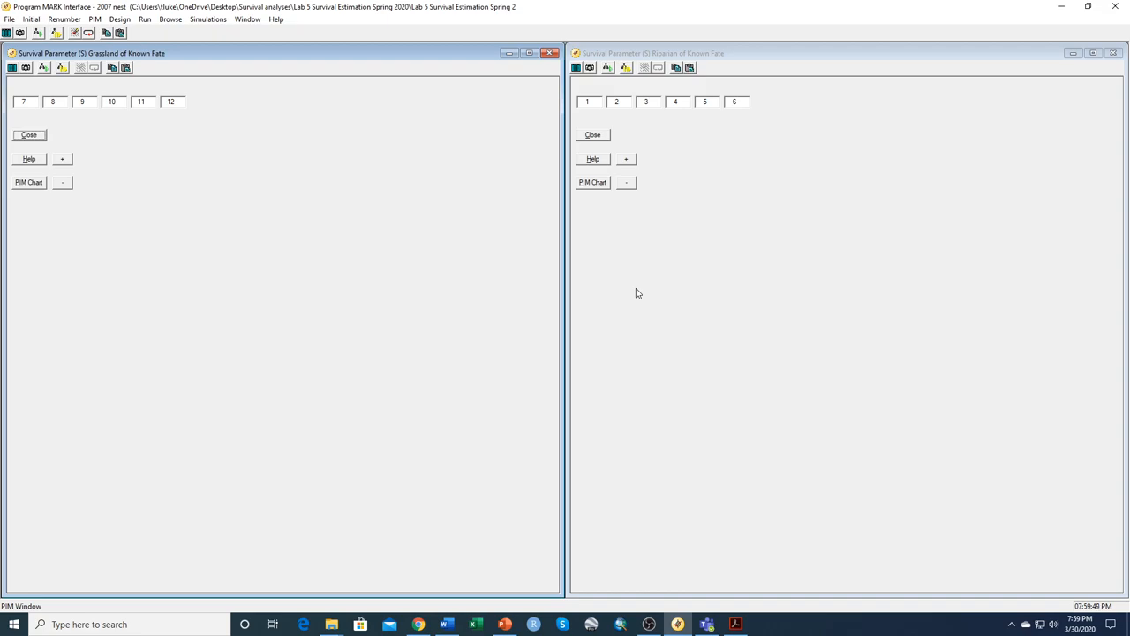
{"action": "mouse_move", "coordinate": [763, 53]}
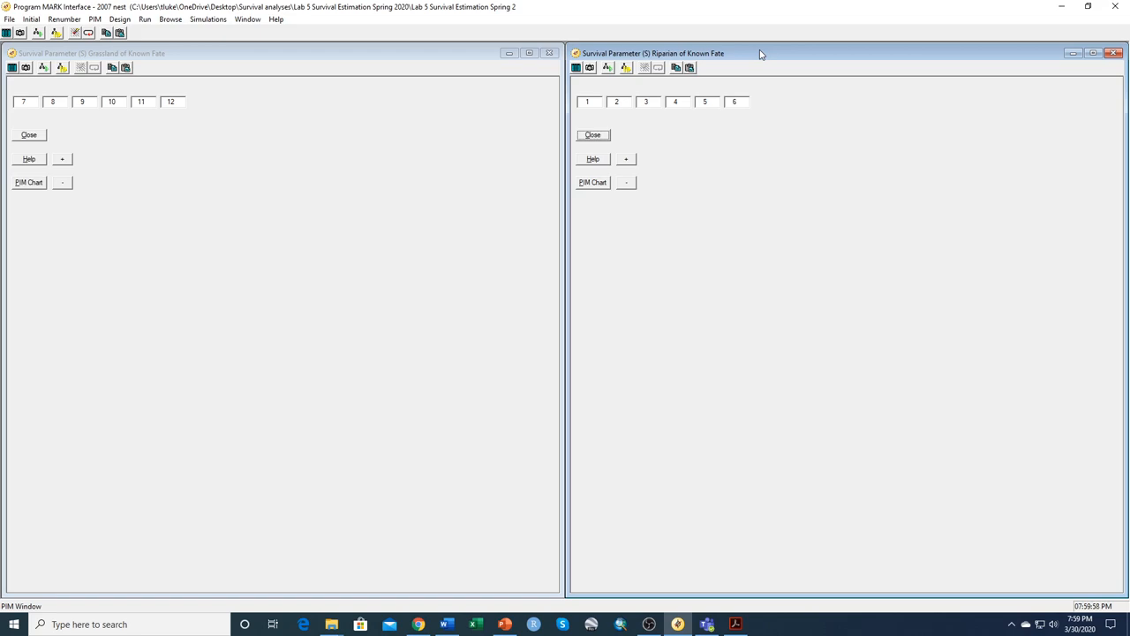
{"action": "mouse_move", "coordinate": [608, 164]}
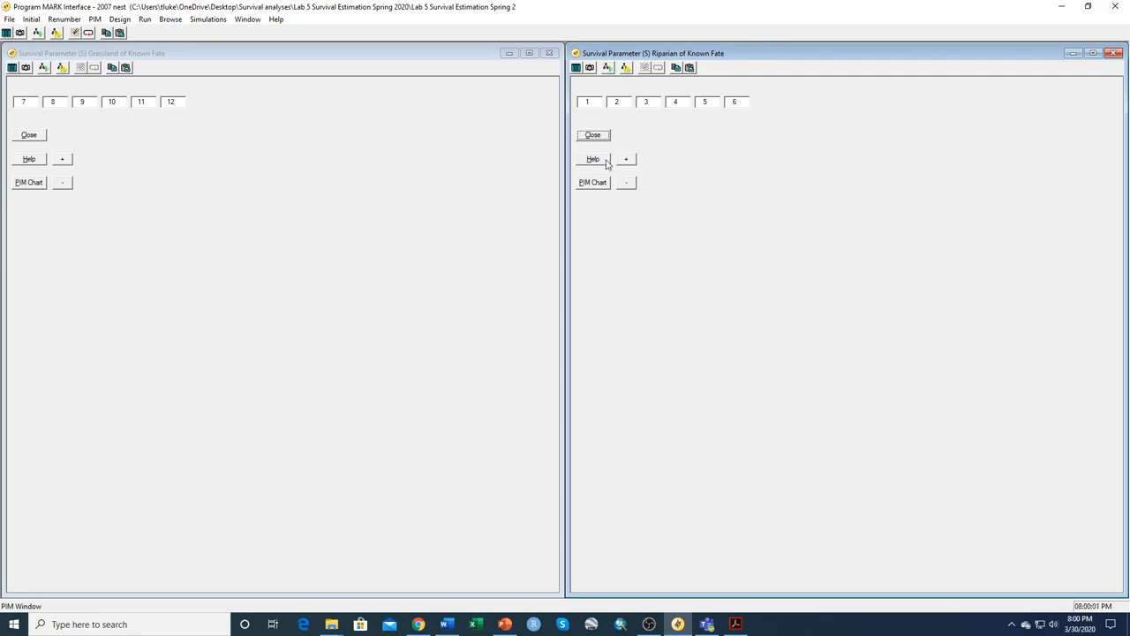
{"action": "mouse_move", "coordinate": [739, 60]}
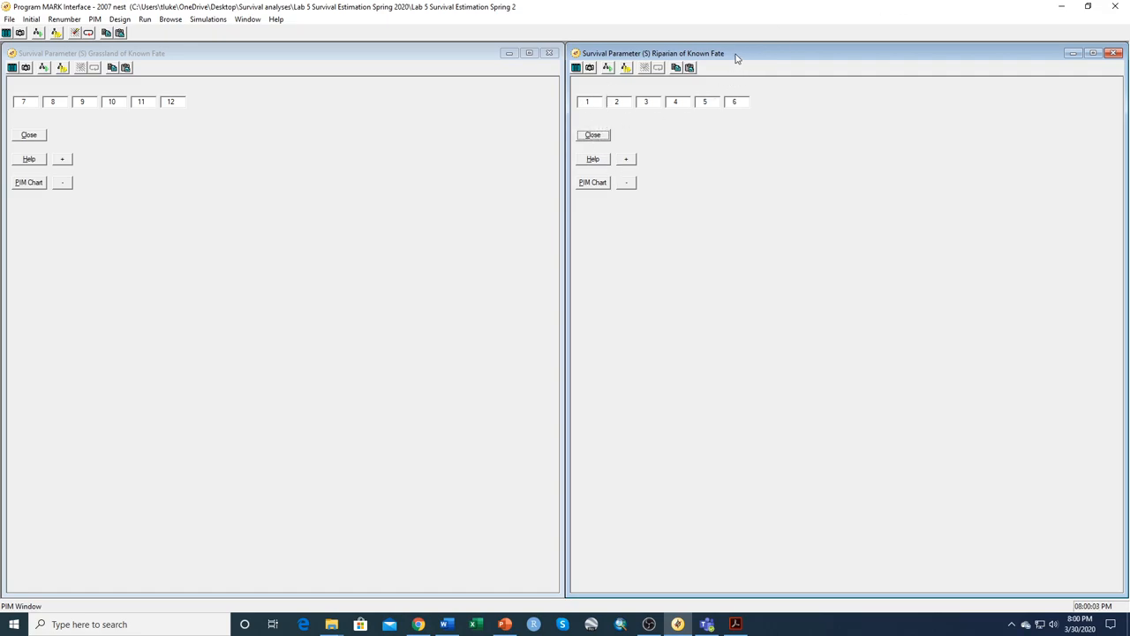
{"action": "left_click", "coordinate": [618, 100]}
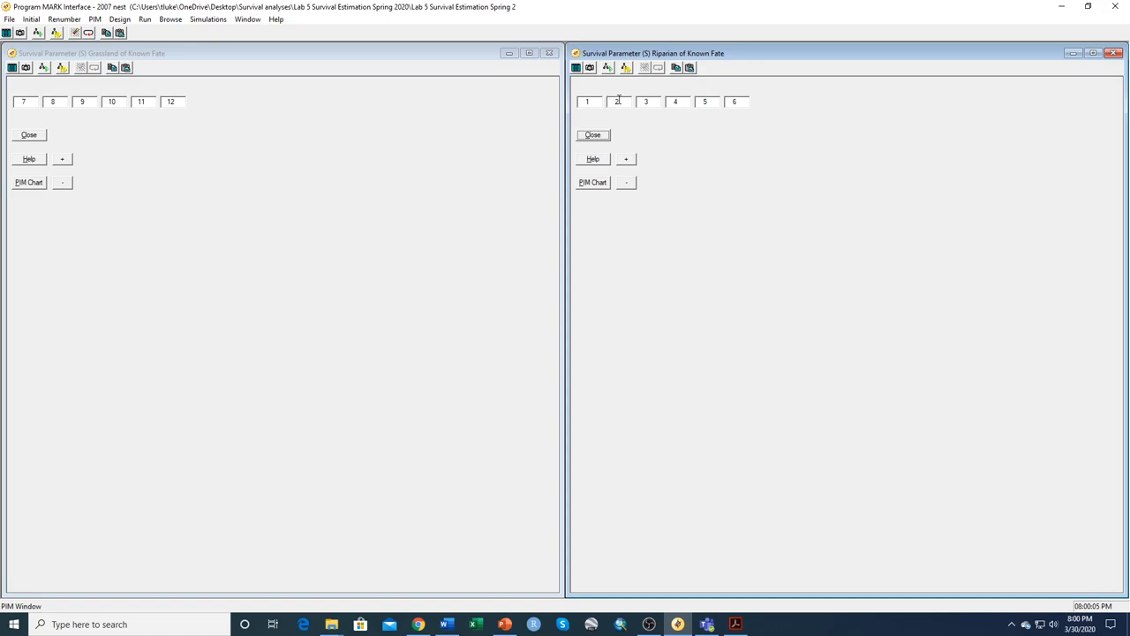
{"action": "mouse_move", "coordinate": [763, 106]}
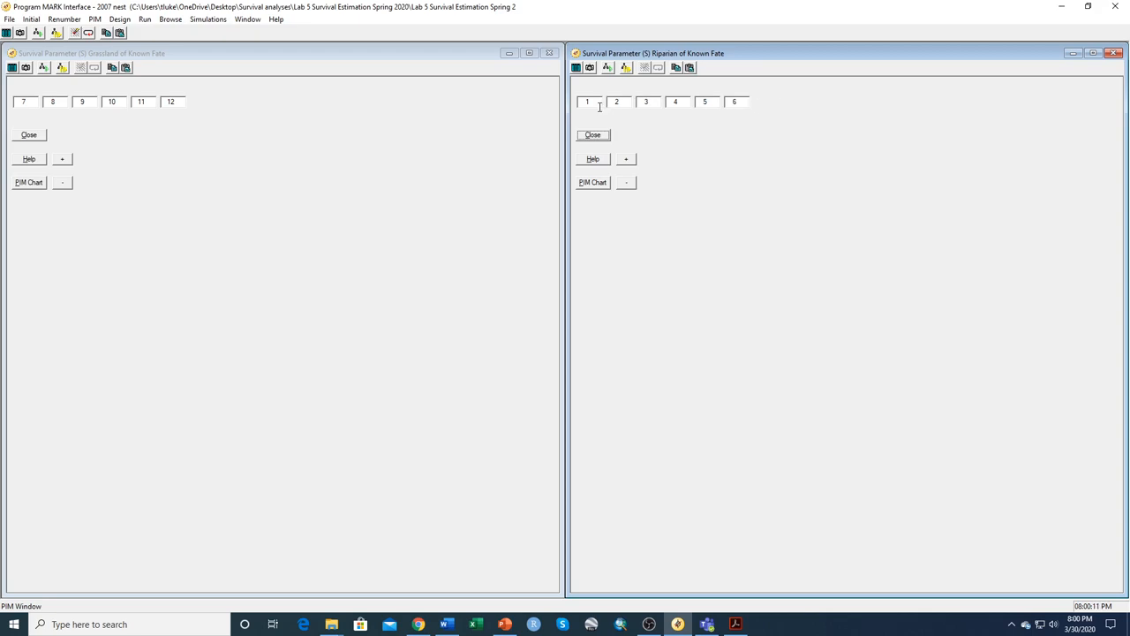
{"action": "mouse_move", "coordinate": [616, 101]}
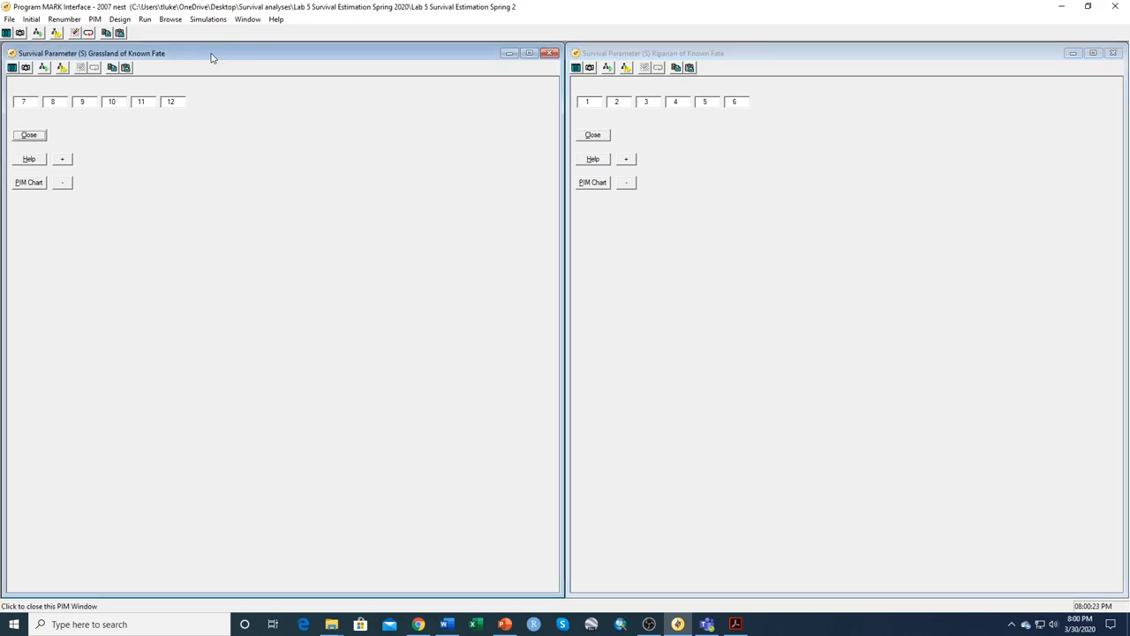
{"action": "mouse_move", "coordinate": [137, 214]}
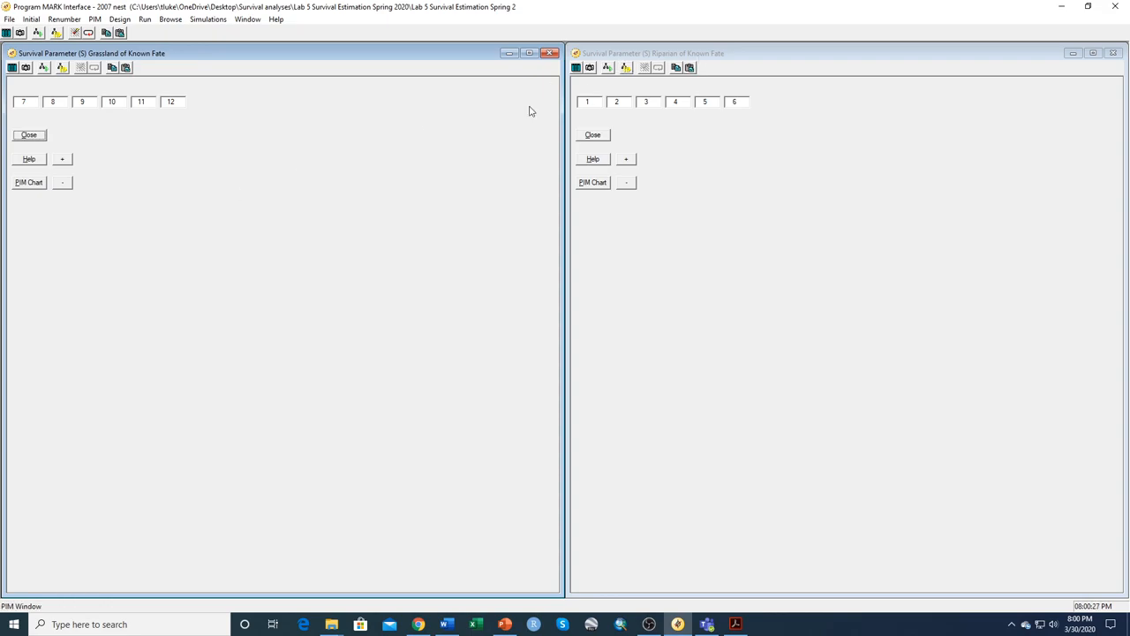
- Show the parameter index chart with Riparian on 1–6 and Grassland on 7–12
{"action": "left_click", "coordinate": [95, 17]}
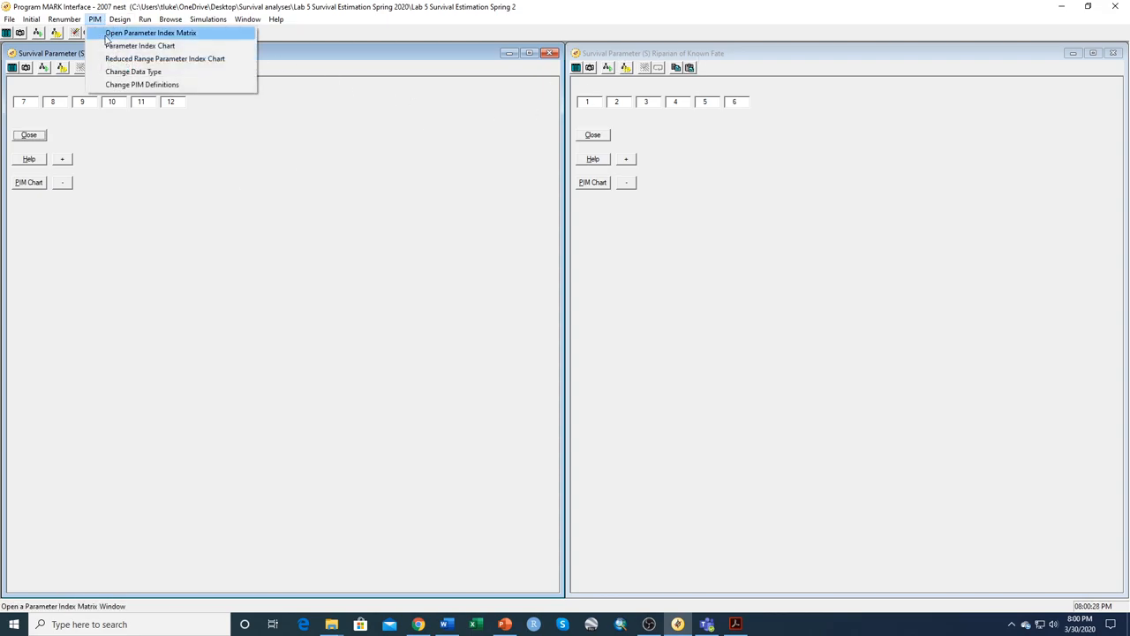
{"action": "left_click", "coordinate": [138, 46]}
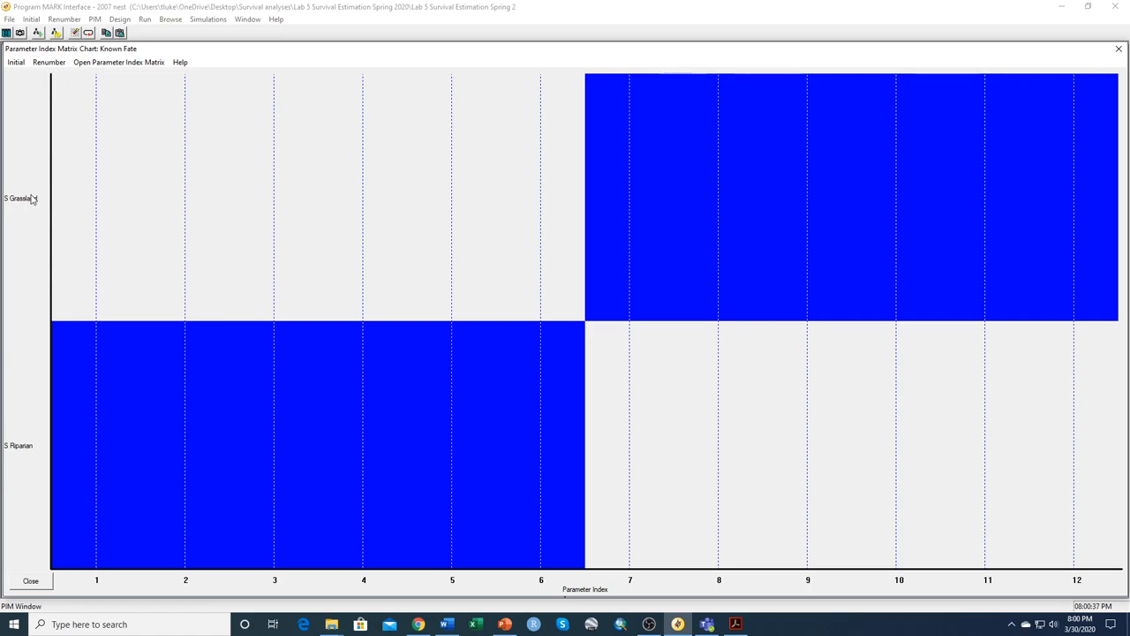
{"action": "mouse_move", "coordinate": [39, 470]}
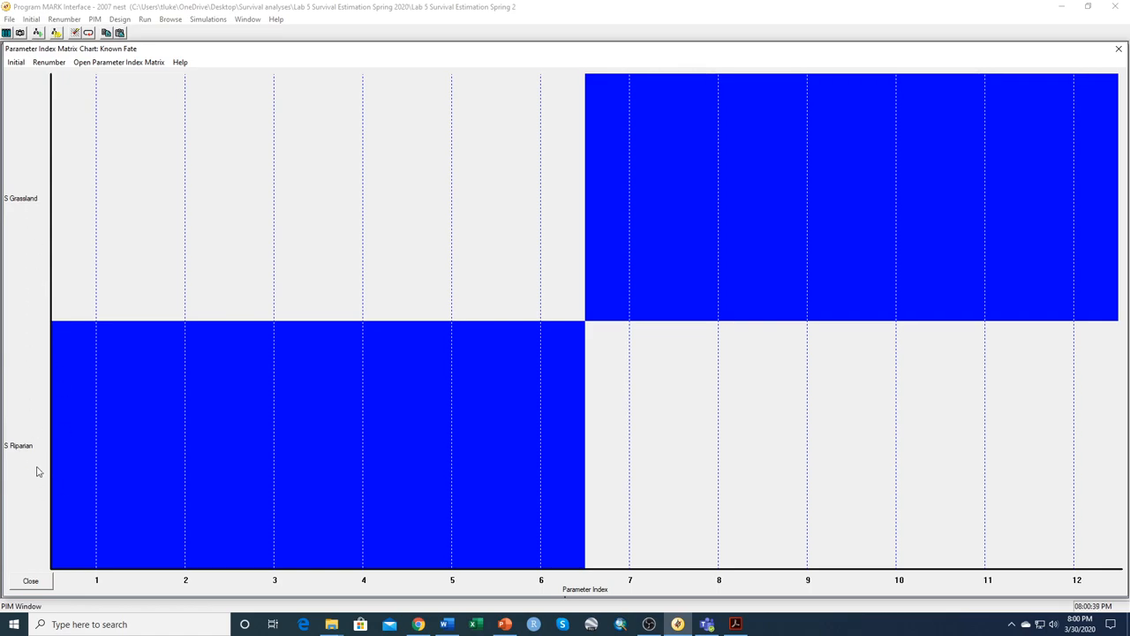
{"action": "mouse_move", "coordinate": [332, 498]}
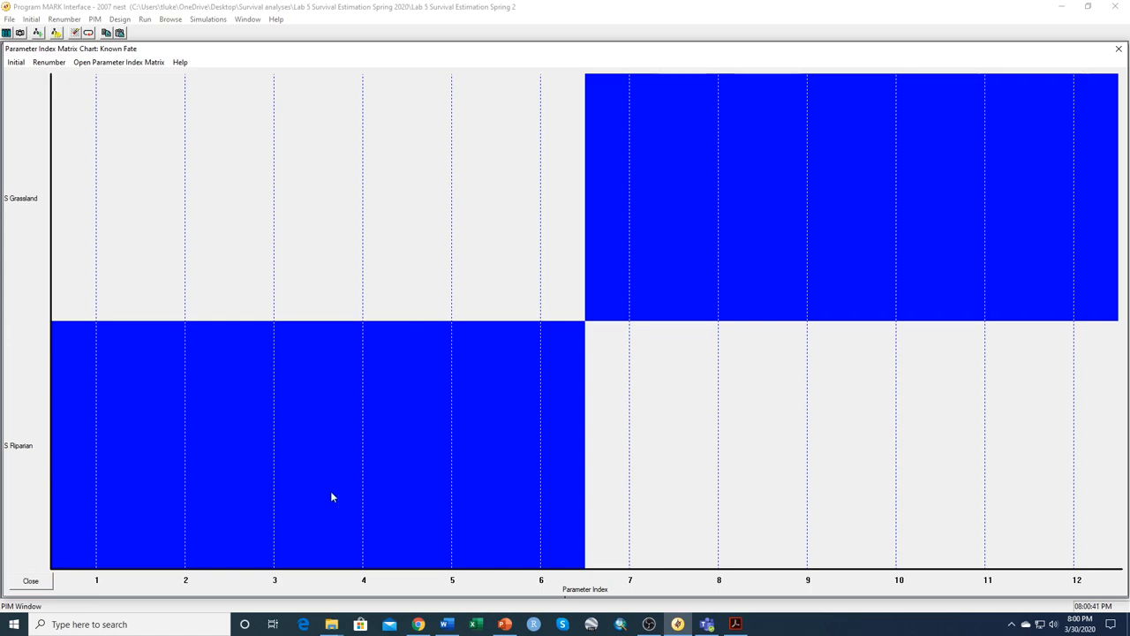
{"action": "mouse_move", "coordinate": [592, 495]}
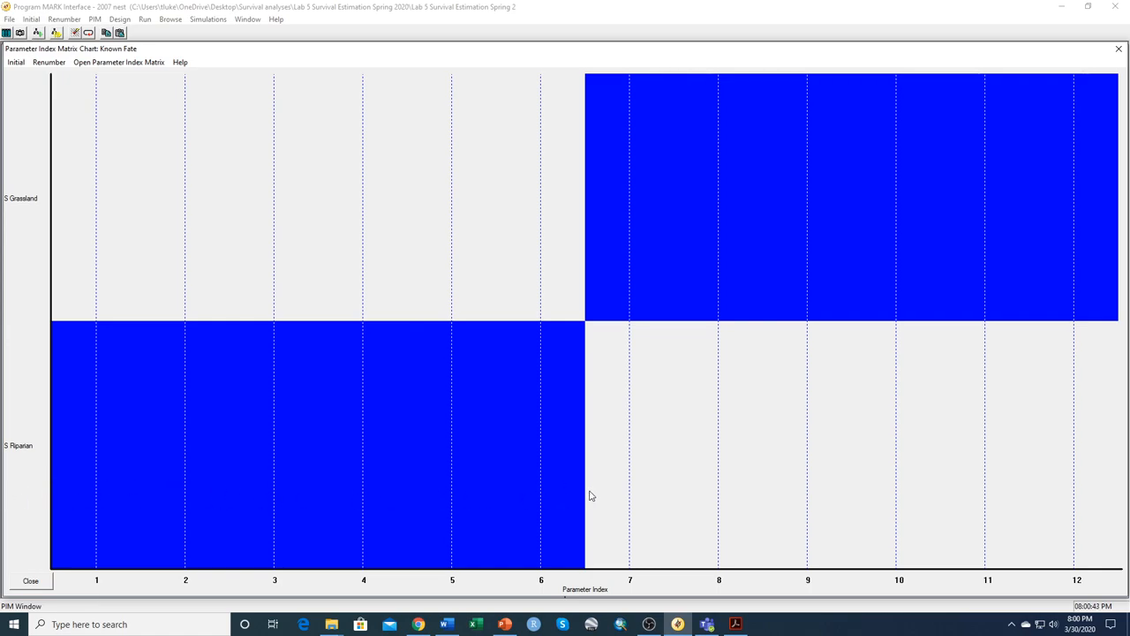
{"action": "mouse_move", "coordinate": [705, 269]}
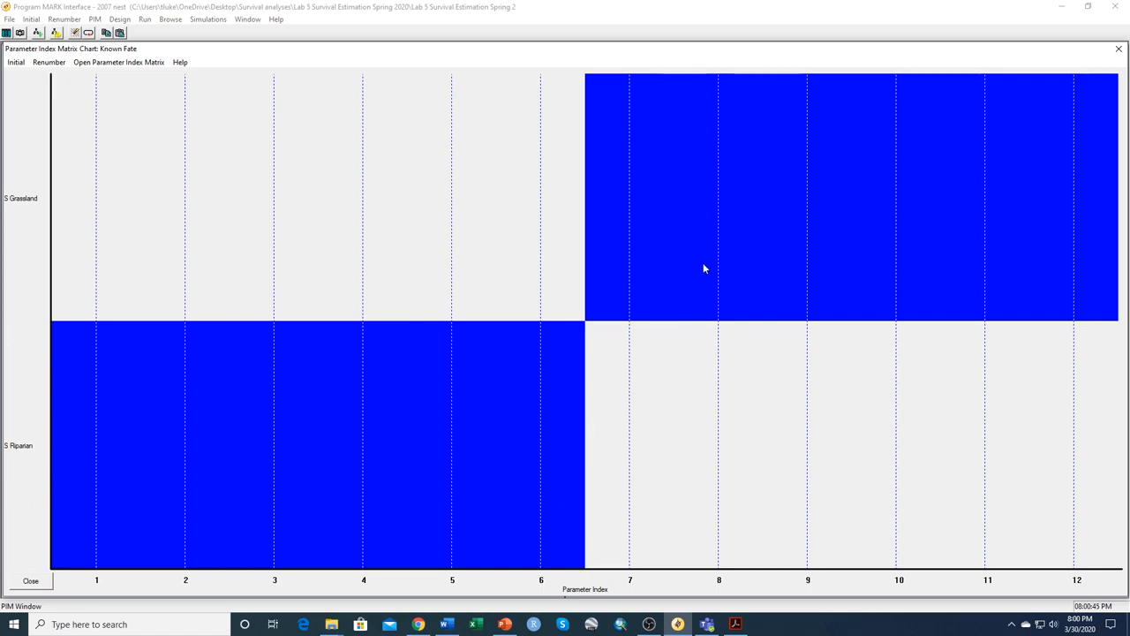
{"action": "mouse_move", "coordinate": [1116, 237]}
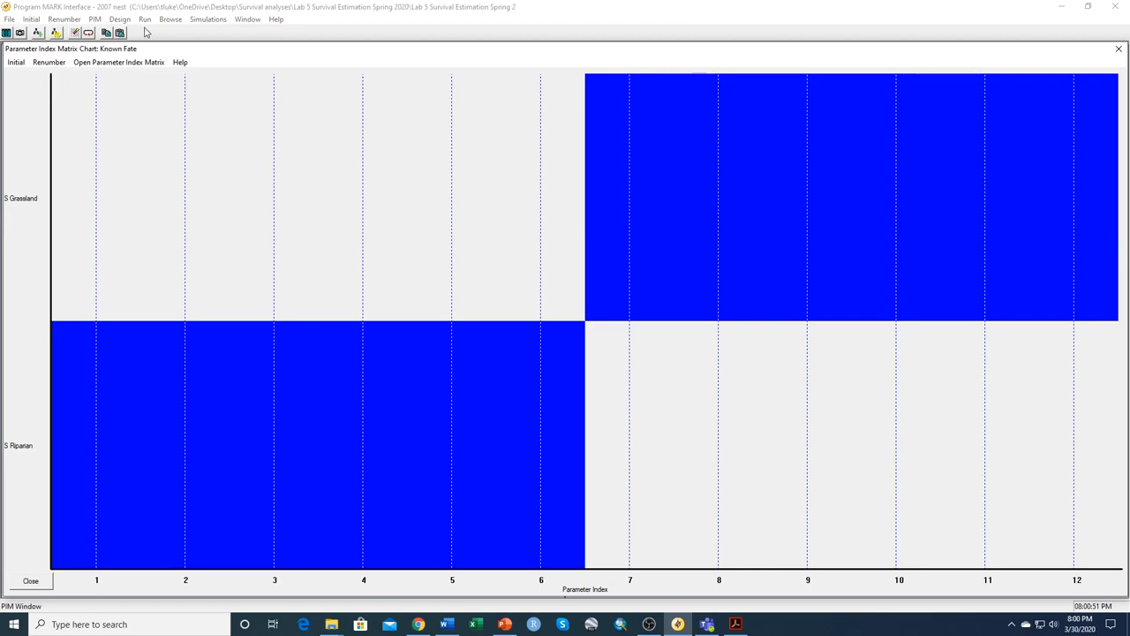
- Run the 12-parameter model named S(hab.t) with an identity design matrix and append its results
{"action": "left_click", "coordinate": [145, 18]}
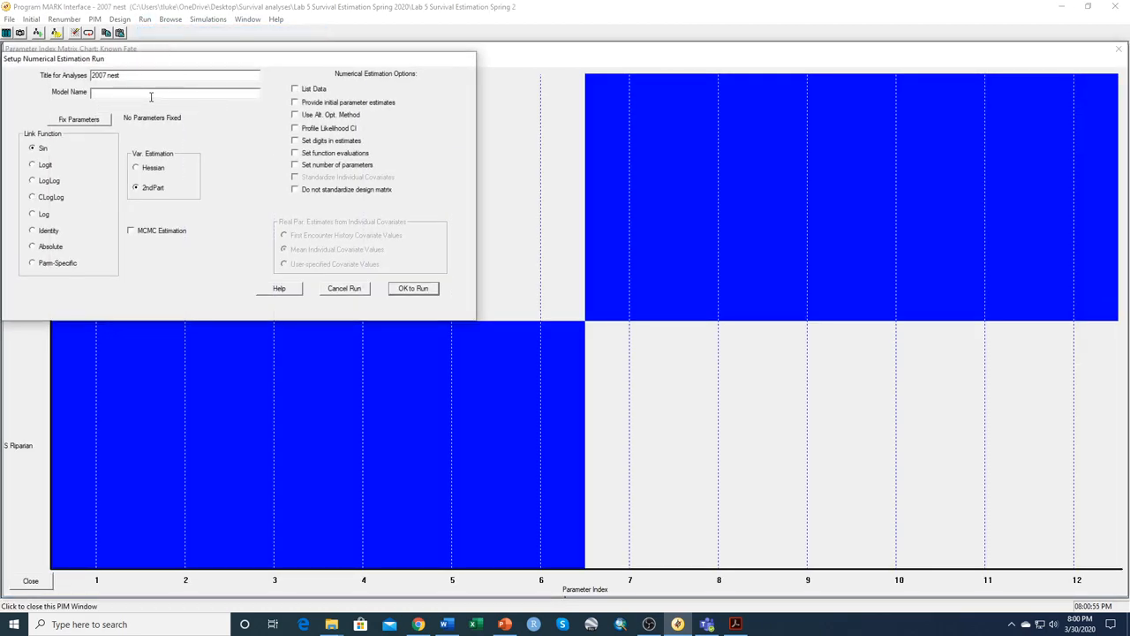
{"action": "type", "text": "S("}
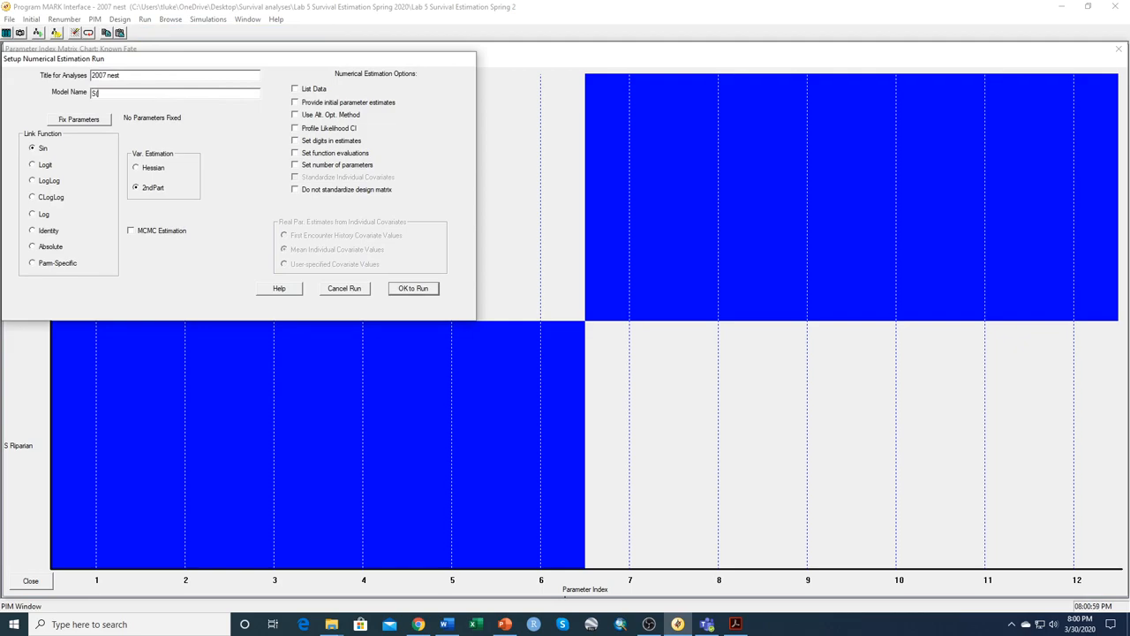
{"action": "type", "text": "Shab.t)"}
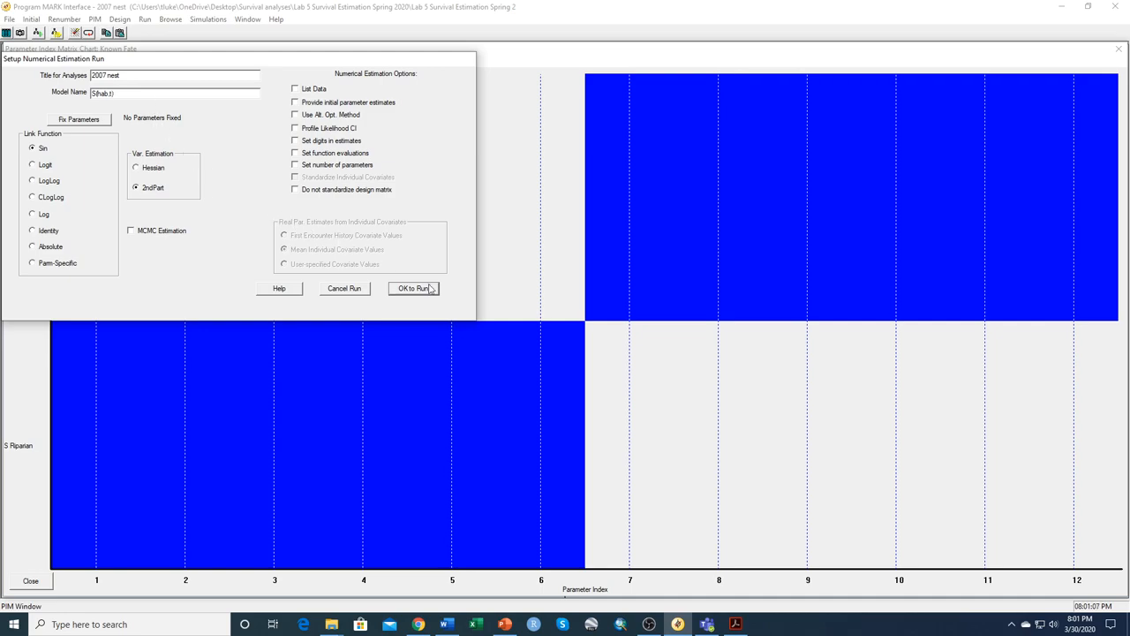
{"action": "mouse_move", "coordinate": [413, 288]}
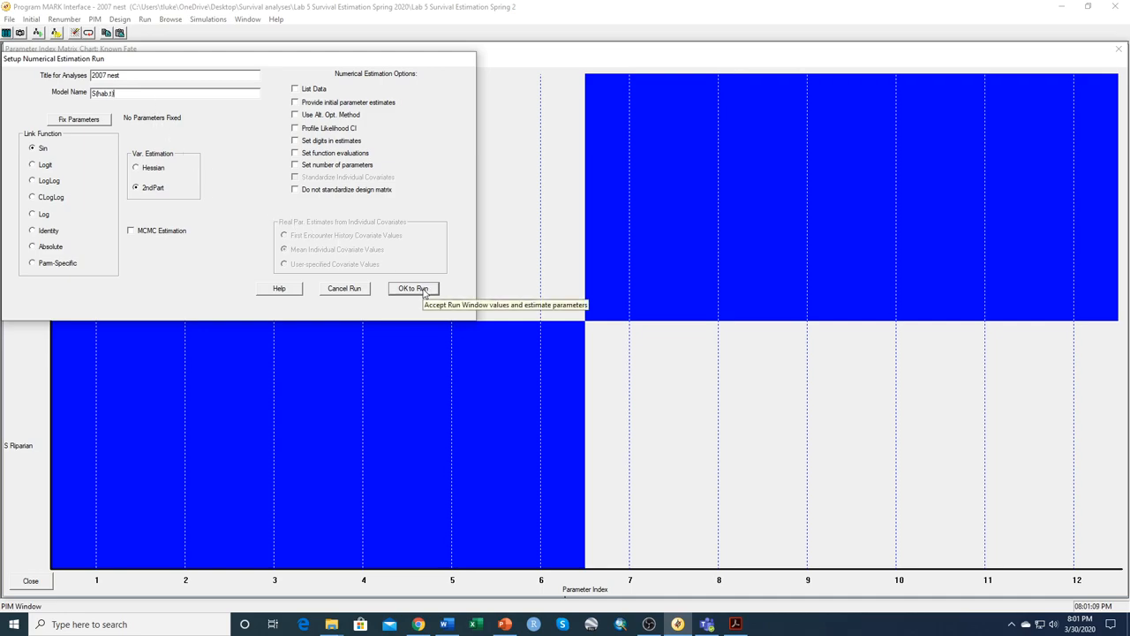
{"action": "left_click", "coordinate": [413, 288]}
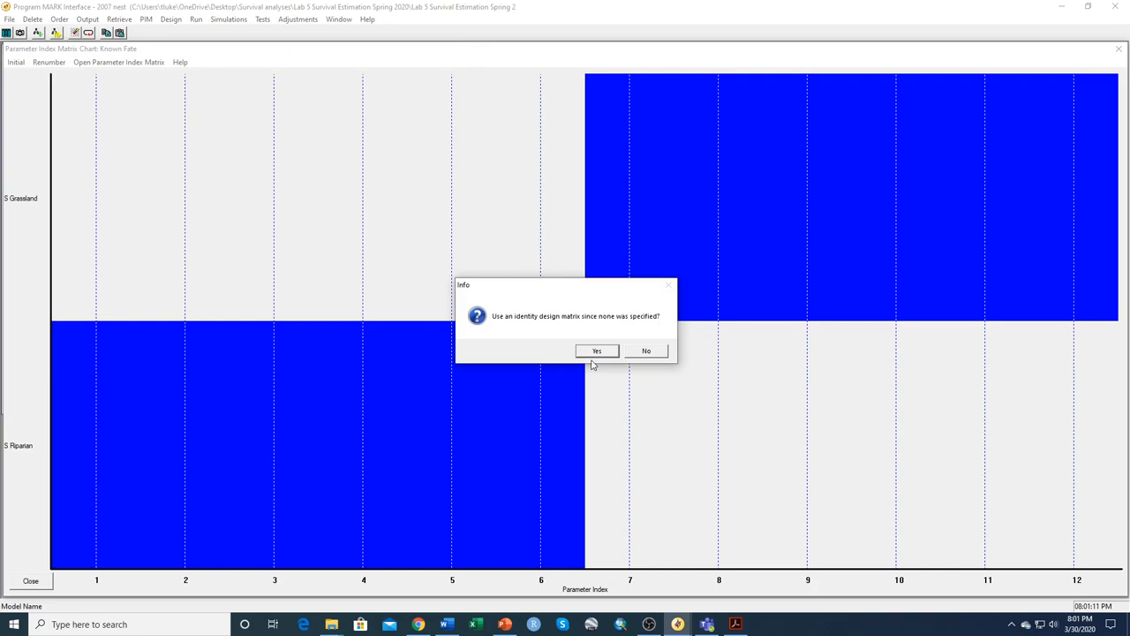
{"action": "left_click", "coordinate": [597, 350]}
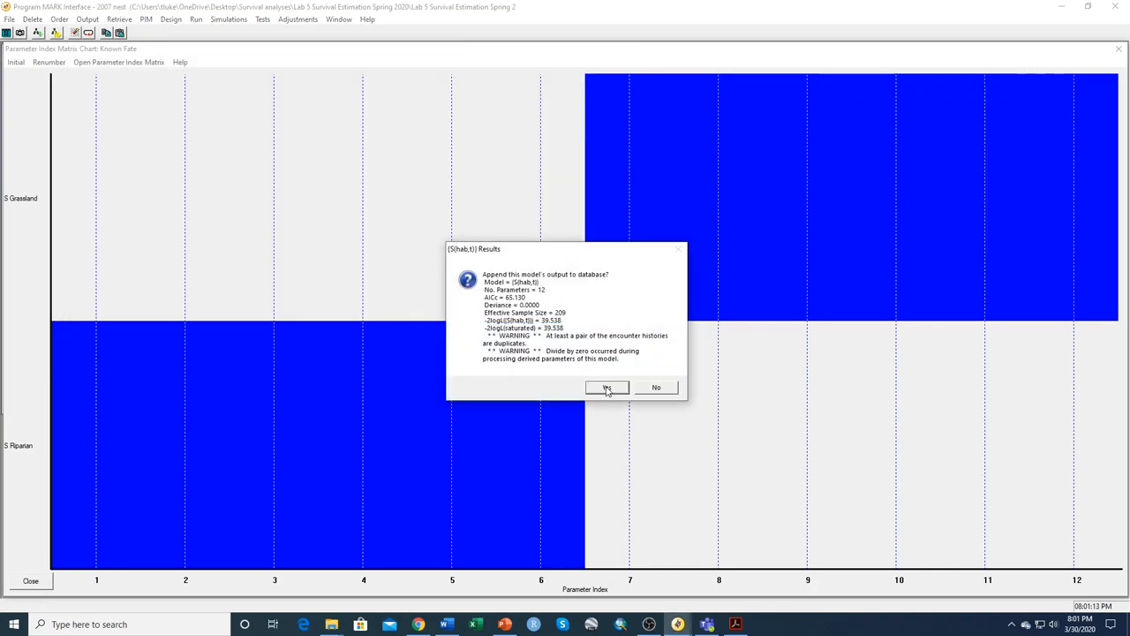
{"action": "left_click", "coordinate": [608, 389]}
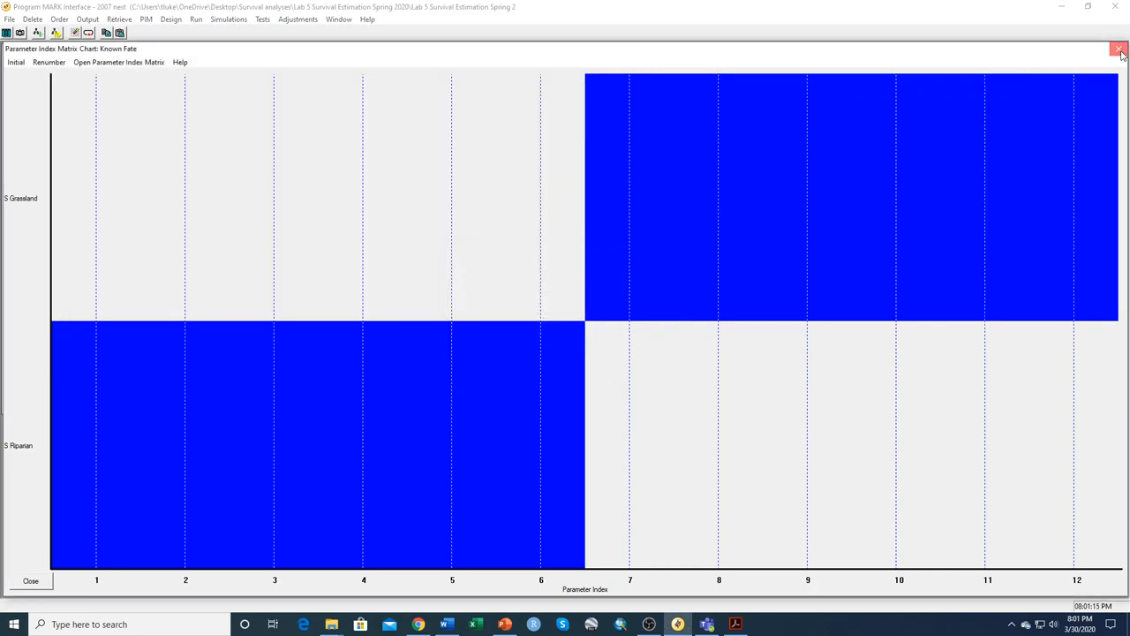
{"action": "left_click", "coordinate": [1120, 50]}
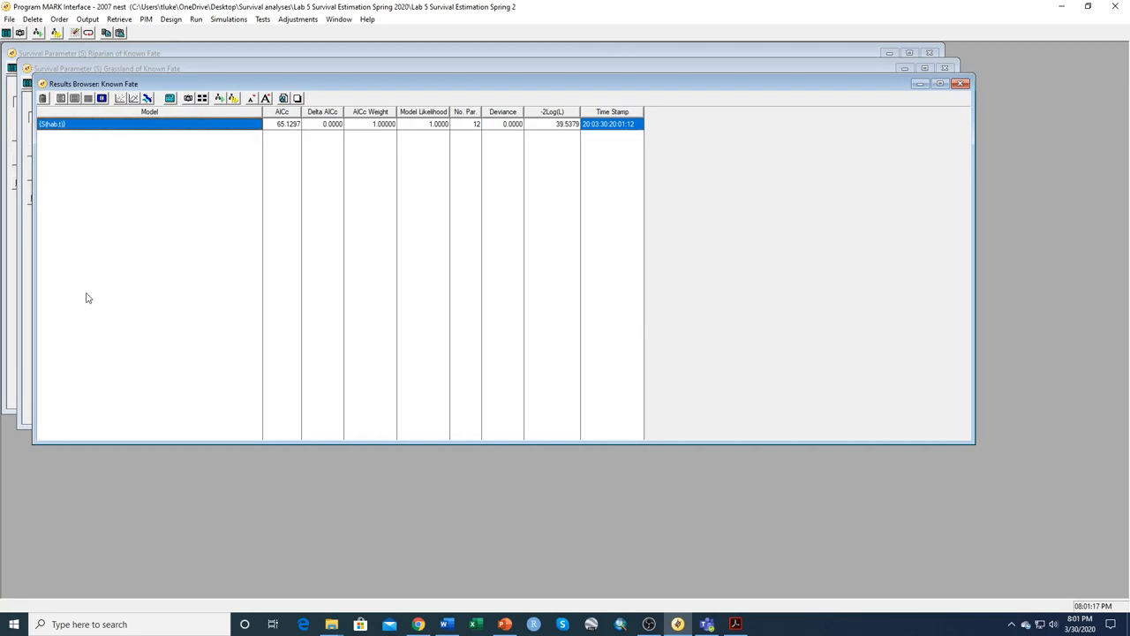
{"action": "mouse_move", "coordinate": [63, 132]}
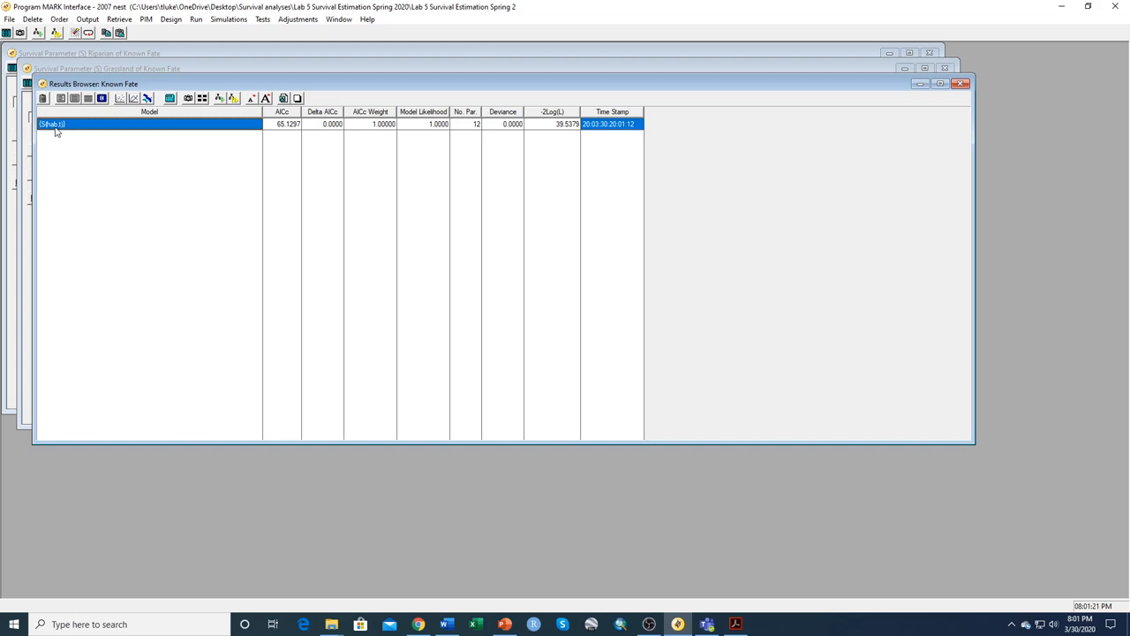
{"action": "mouse_move", "coordinate": [433, 131]}
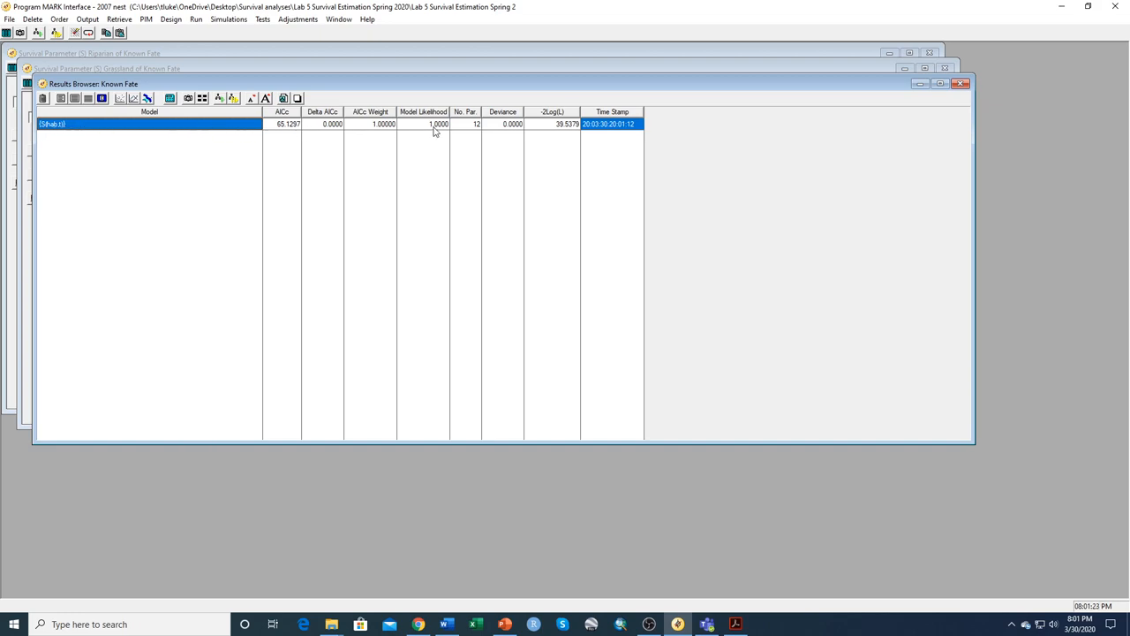
{"action": "mouse_move", "coordinate": [473, 131]}
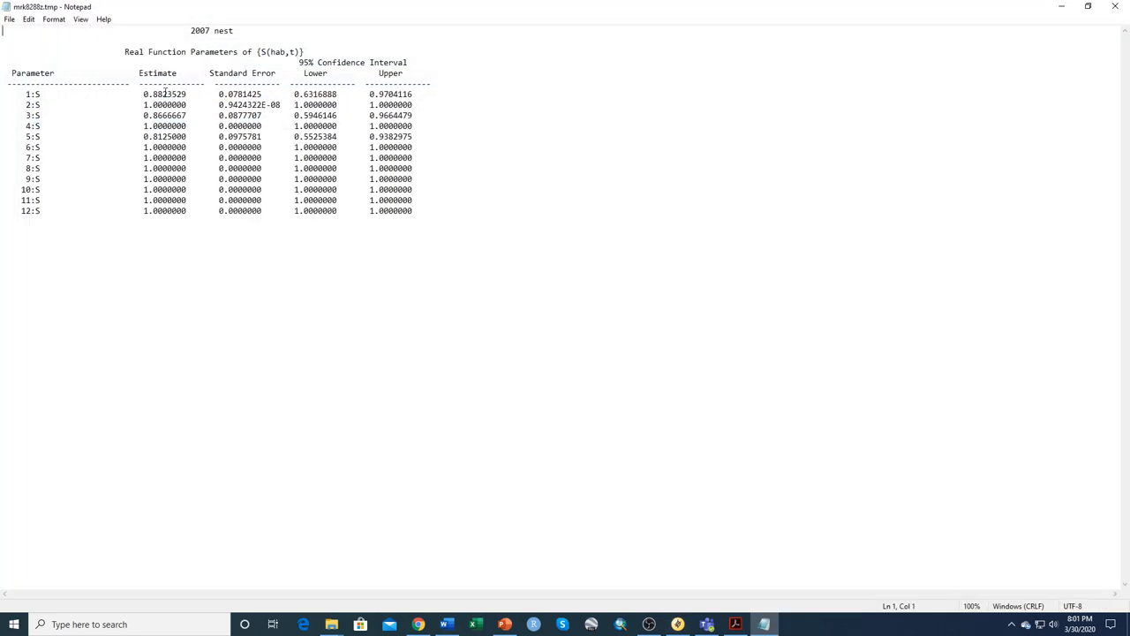
{"action": "mouse_move", "coordinate": [161, 152]}
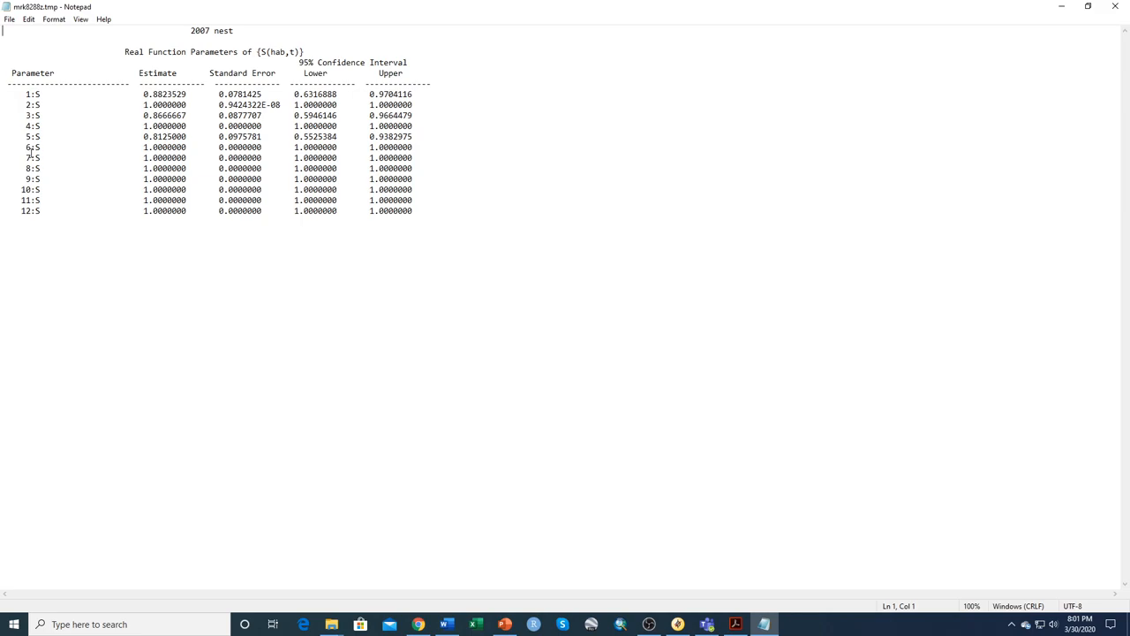
- Review the real survival estimates for S(hab,t), then close the Notepad output
{"action": "left_click_drag", "start_coordinate": [9, 94], "coordinate": [191, 104]}
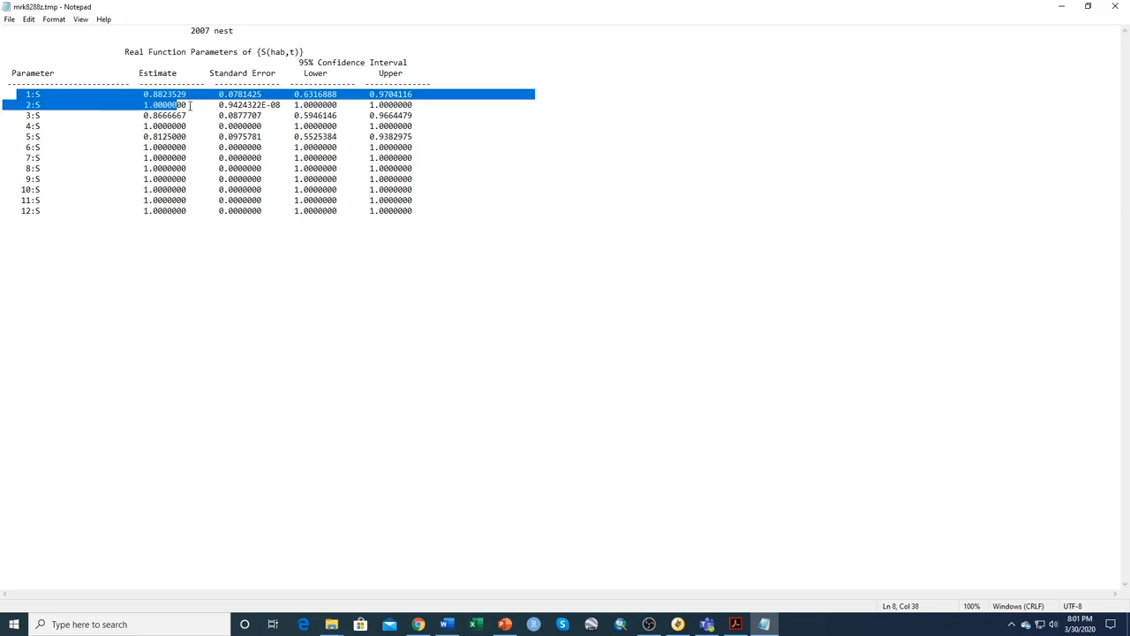
{"action": "left_click_drag", "start_coordinate": [187, 104], "coordinate": [432, 157]}
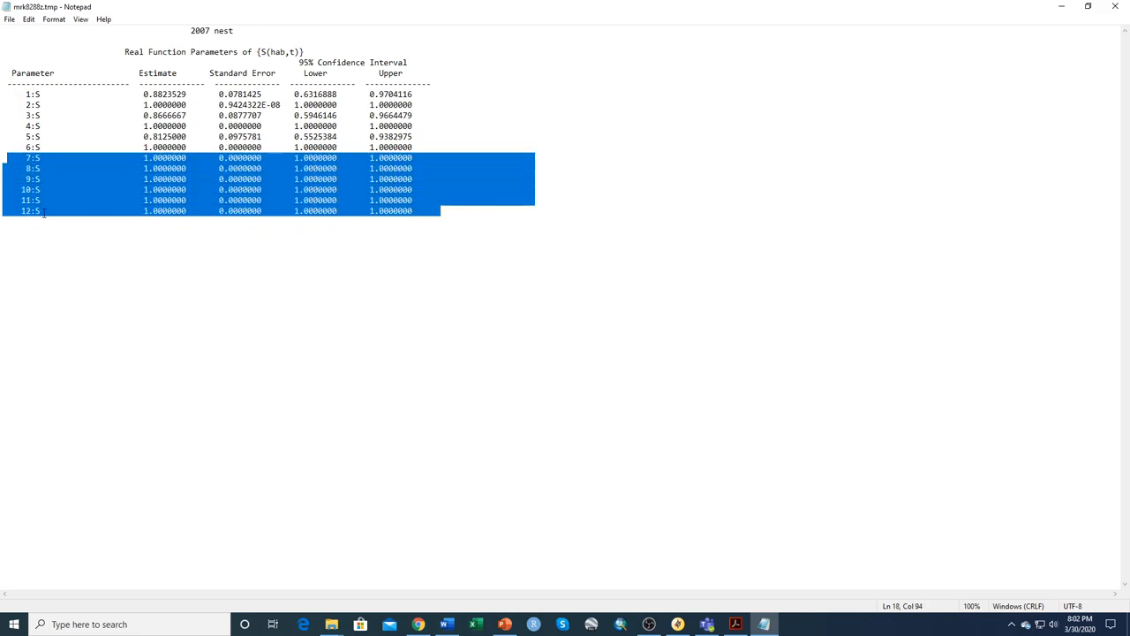
{"action": "mouse_move", "coordinate": [520, 158]}
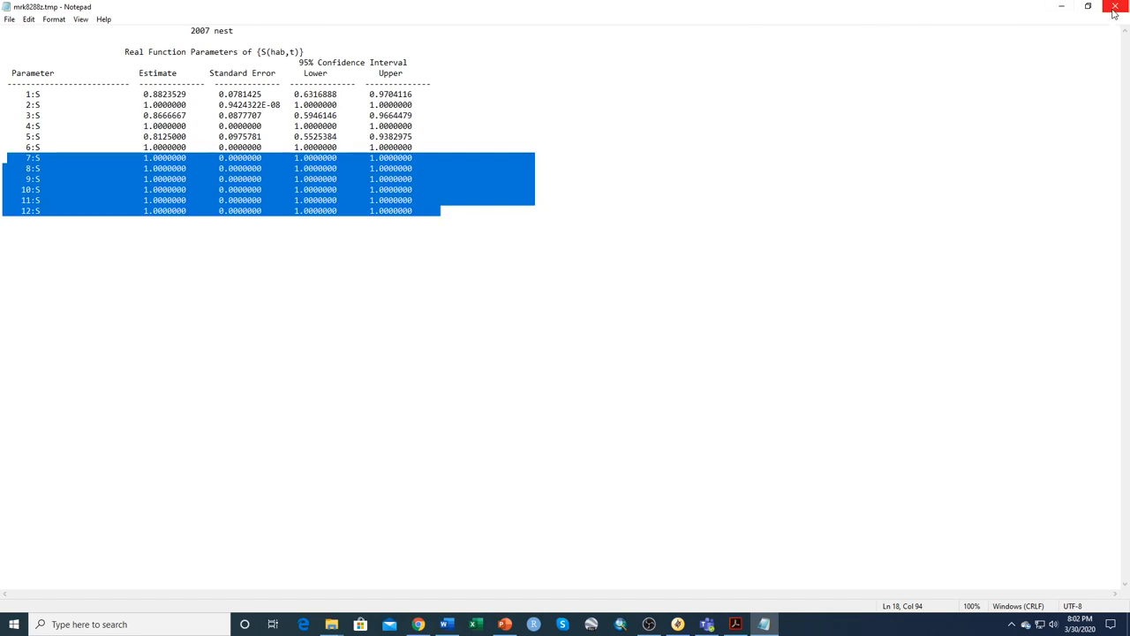
{"action": "left_click", "coordinate": [1114, 7]}
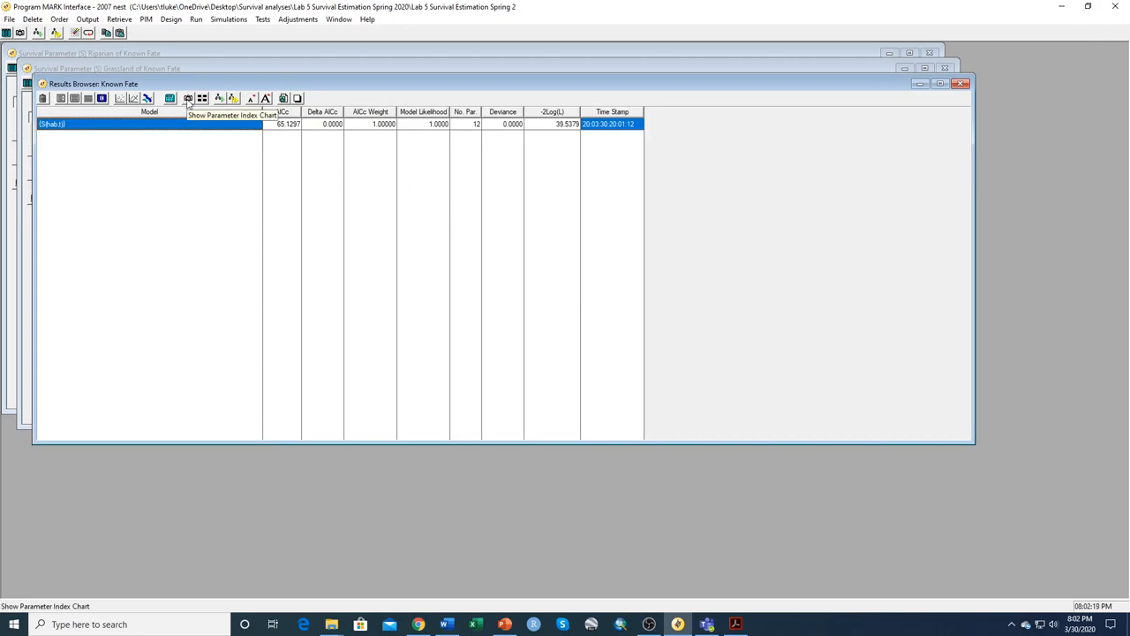
- Reopen the parameter index chart from the Results Browser toolbar
{"action": "left_click", "coordinate": [187, 99]}
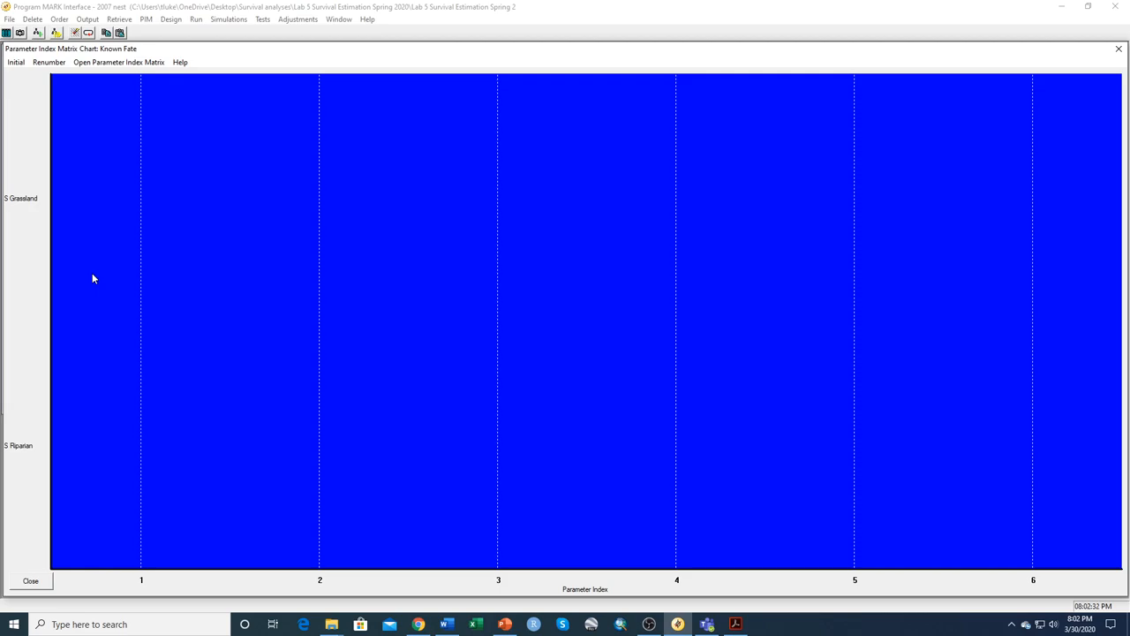
{"action": "mouse_move", "coordinate": [104, 586]}
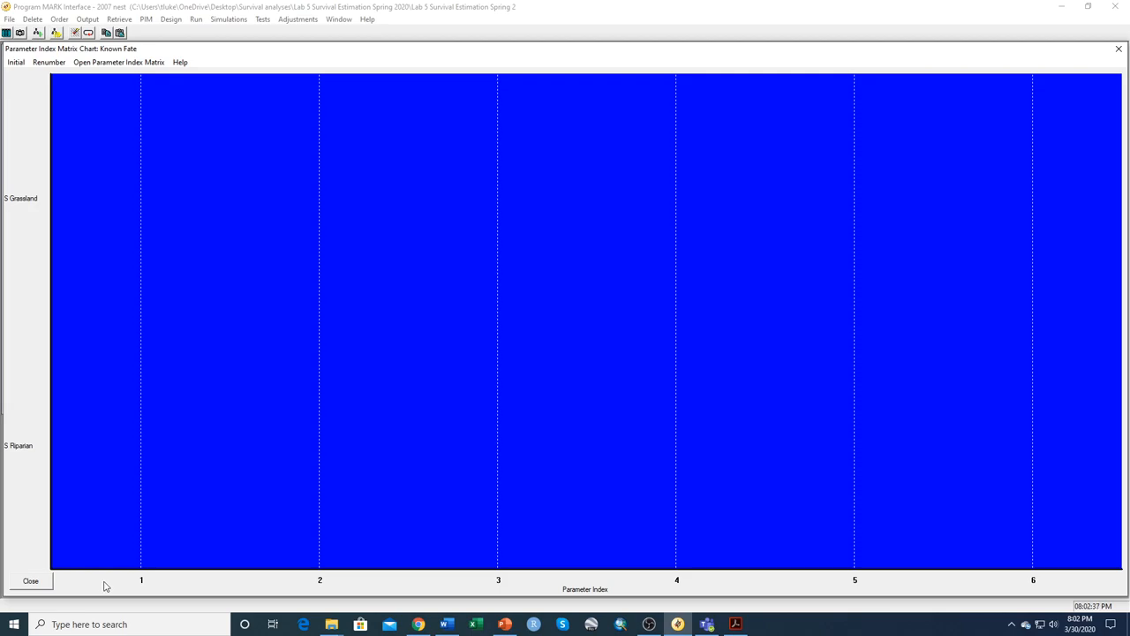
{"action": "mouse_move", "coordinate": [1085, 581]}
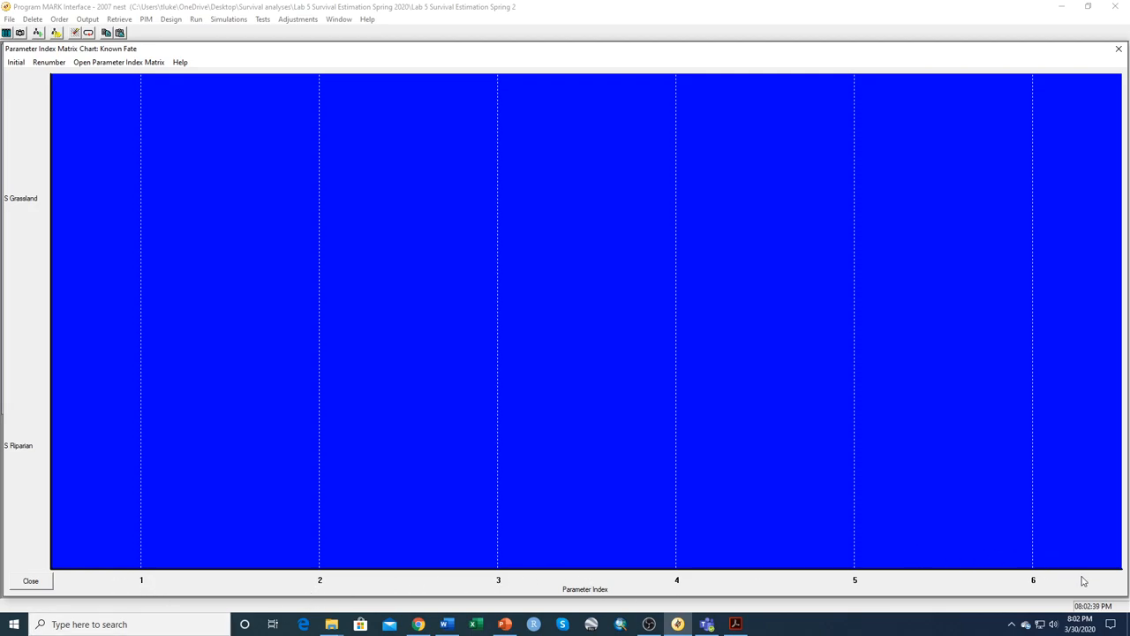
{"action": "mouse_move", "coordinate": [1021, 63]}
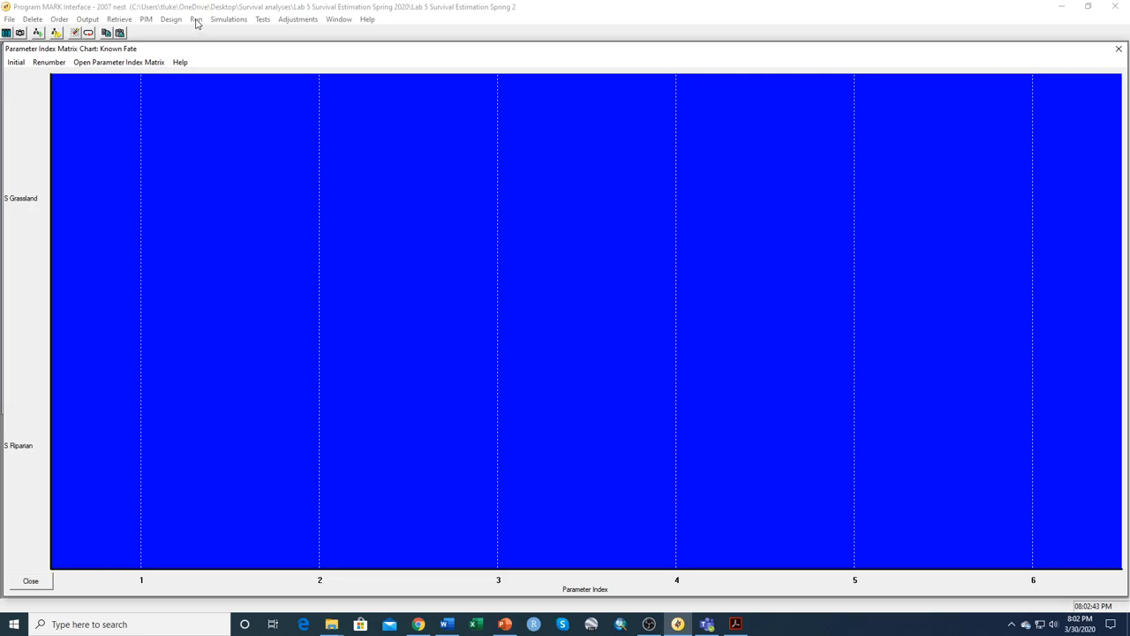
- Run the current model S(t) with 6 parameters using an identity design matrix
{"action": "left_click", "coordinate": [194, 18]}
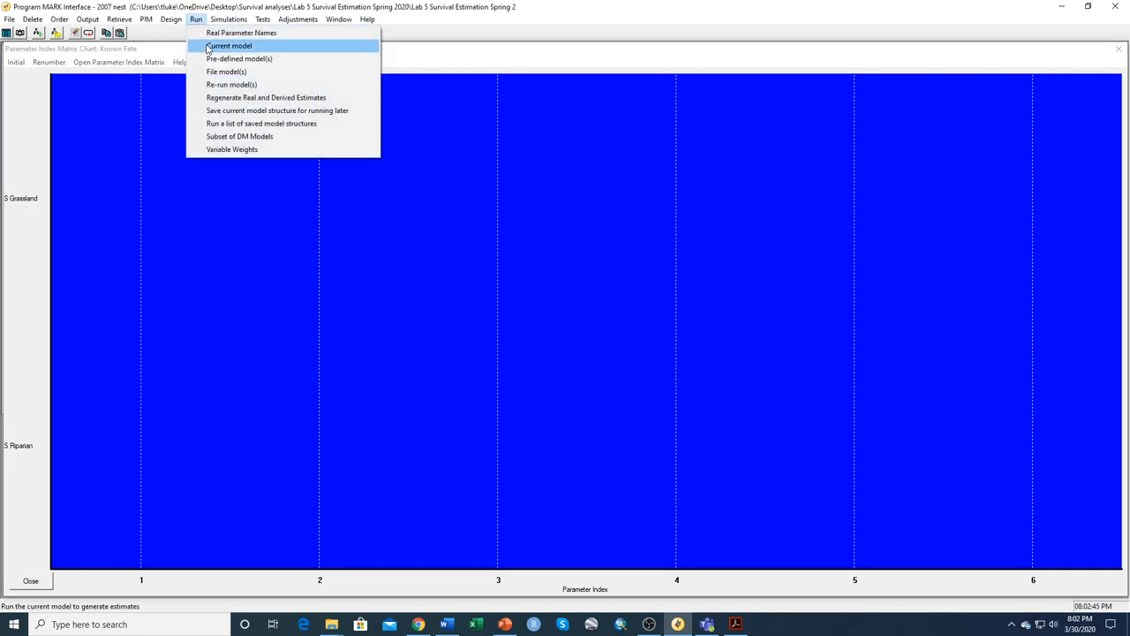
{"action": "left_click", "coordinate": [230, 46]}
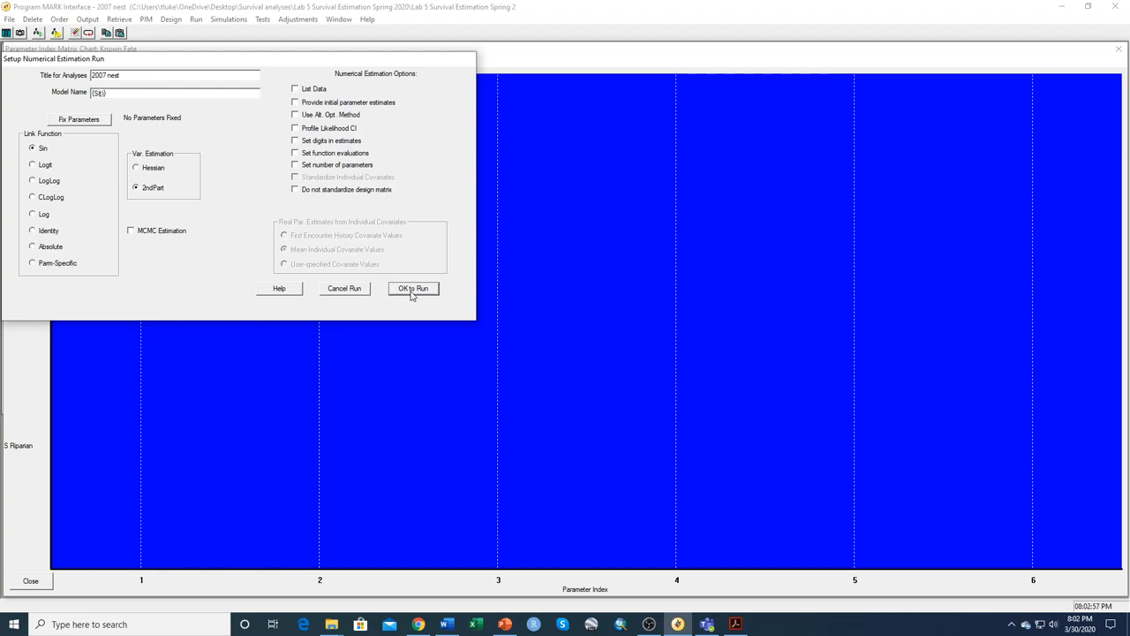
{"action": "left_click", "coordinate": [414, 288]}
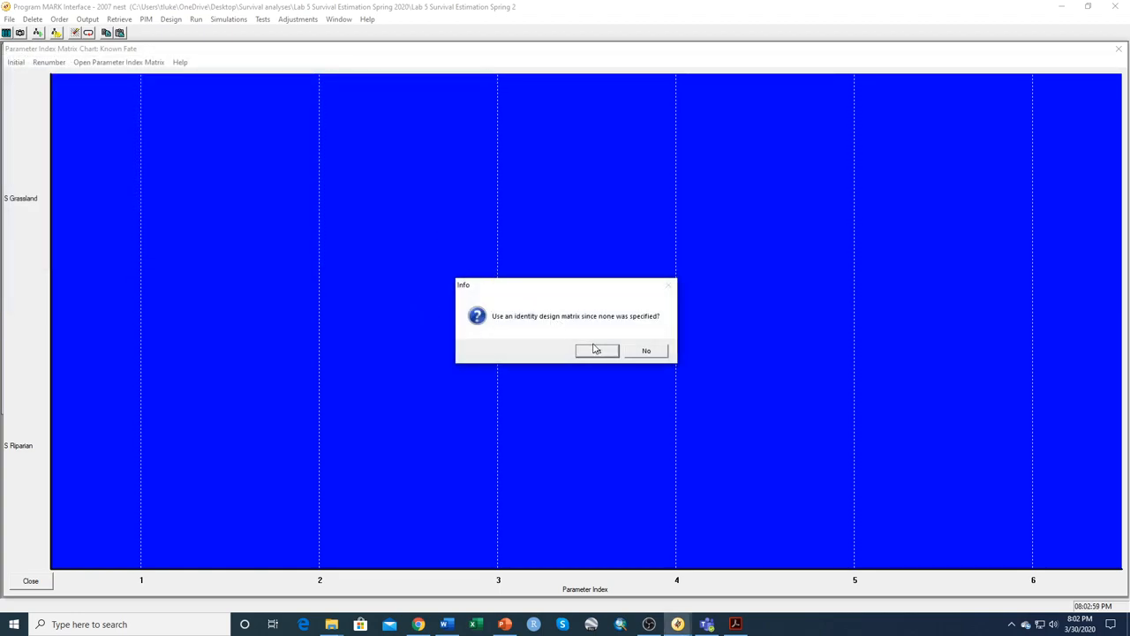
{"action": "left_click", "coordinate": [597, 350]}
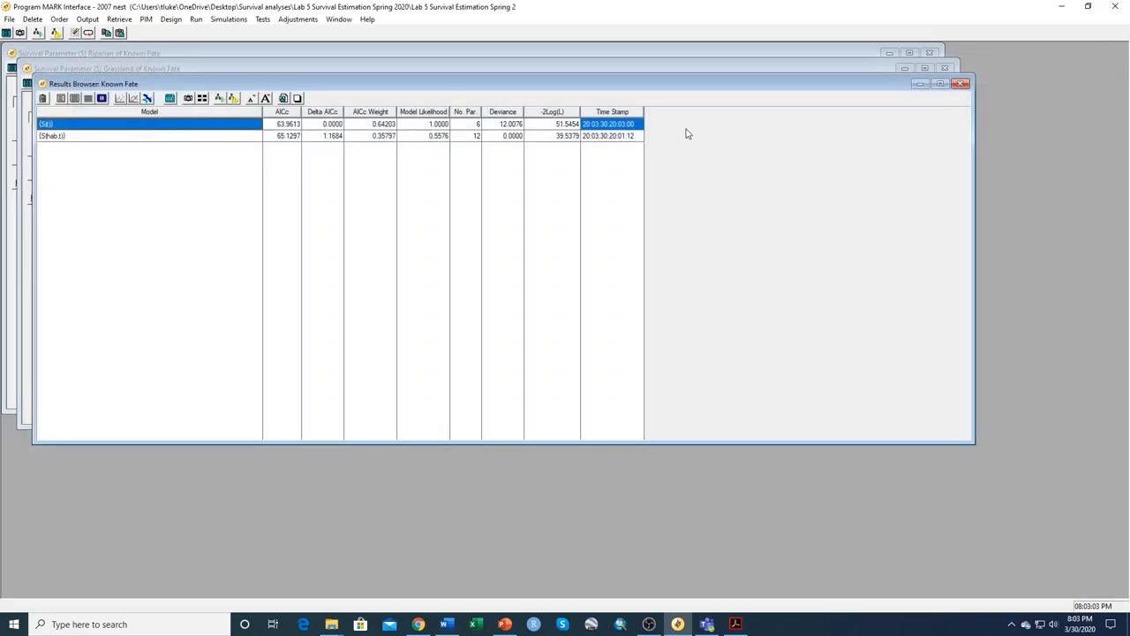
{"action": "mouse_move", "coordinate": [149, 151]}
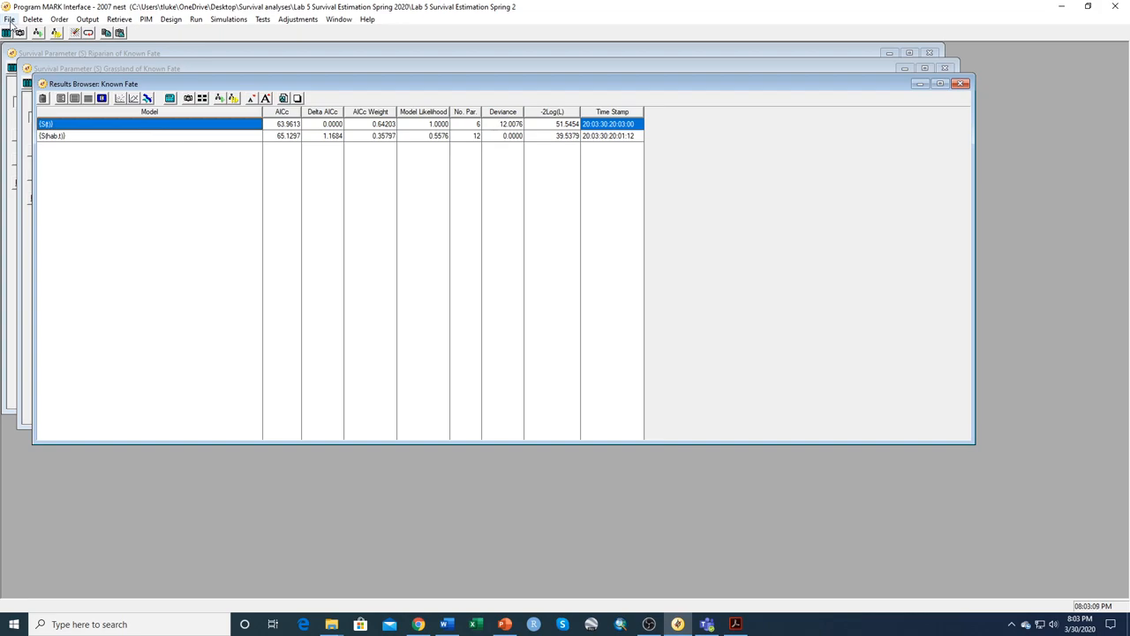
- Switch off the identity design matrix warning in Preferences and acknowledge retrieval of model S(t)
{"action": "left_click", "coordinate": [10, 18]}
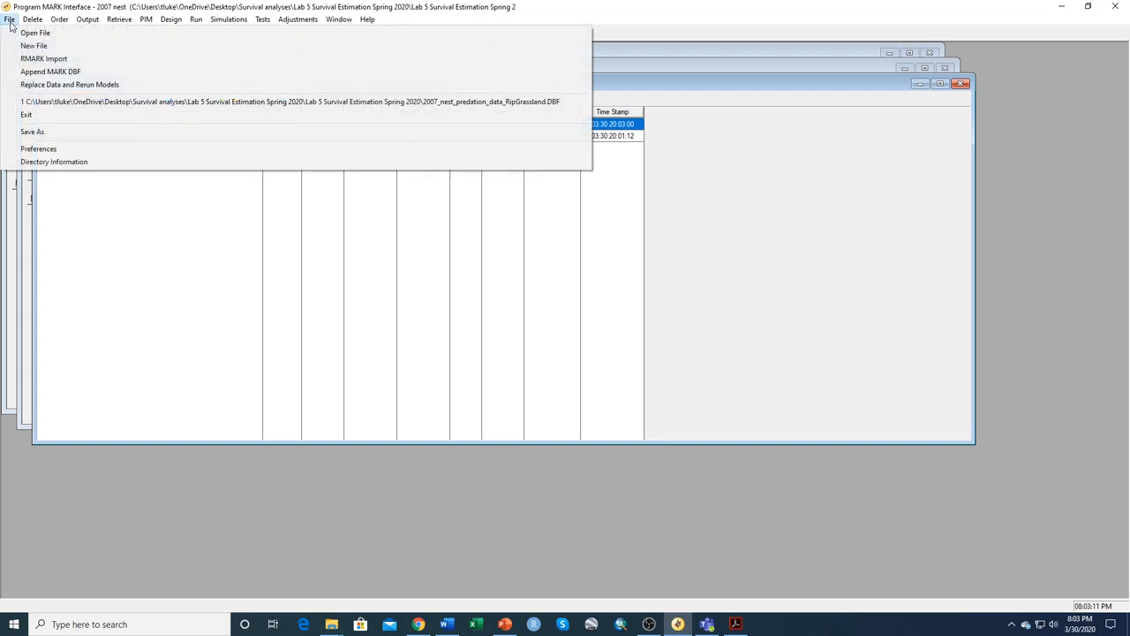
{"action": "mouse_move", "coordinate": [39, 148]}
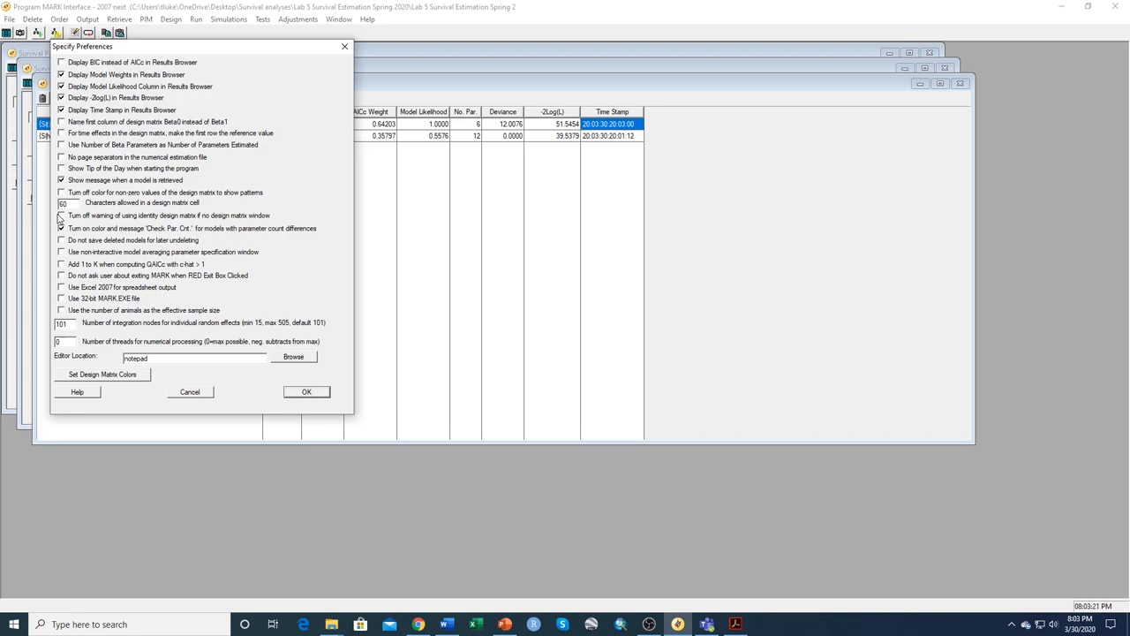
{"action": "mouse_move", "coordinate": [62, 221]}
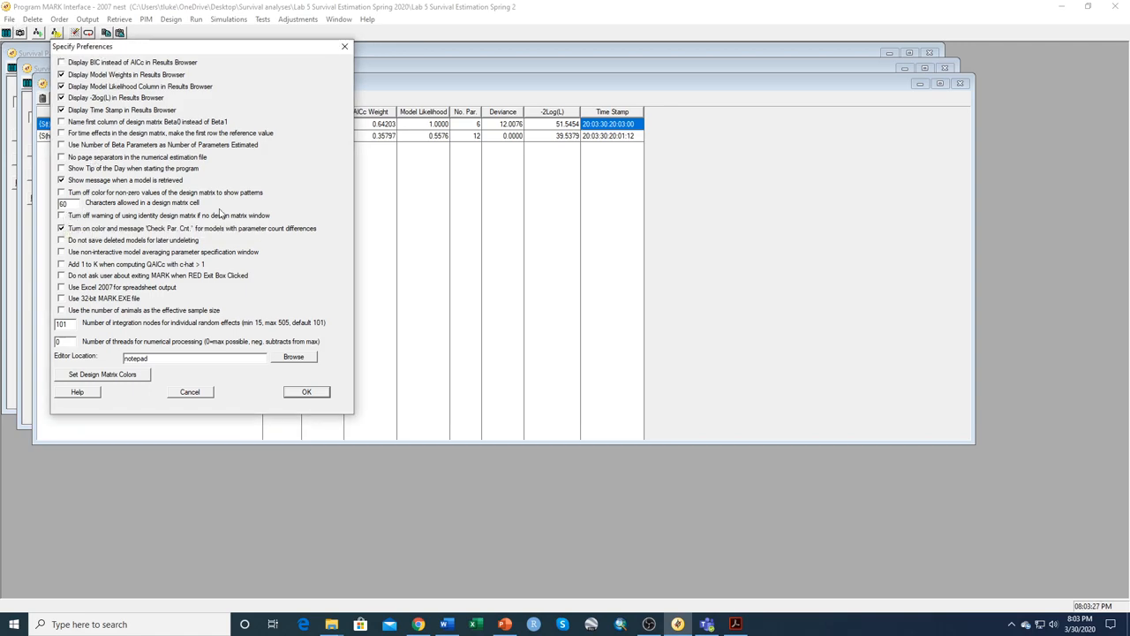
{"action": "left_click", "coordinate": [307, 392]}
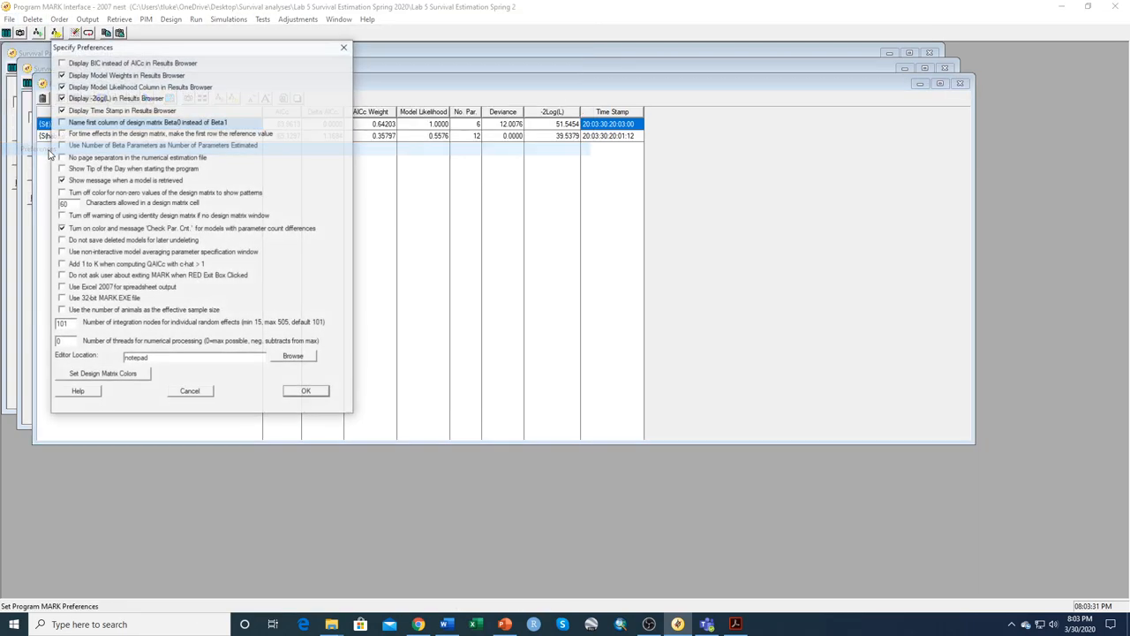
{"action": "left_click", "coordinate": [62, 215]}
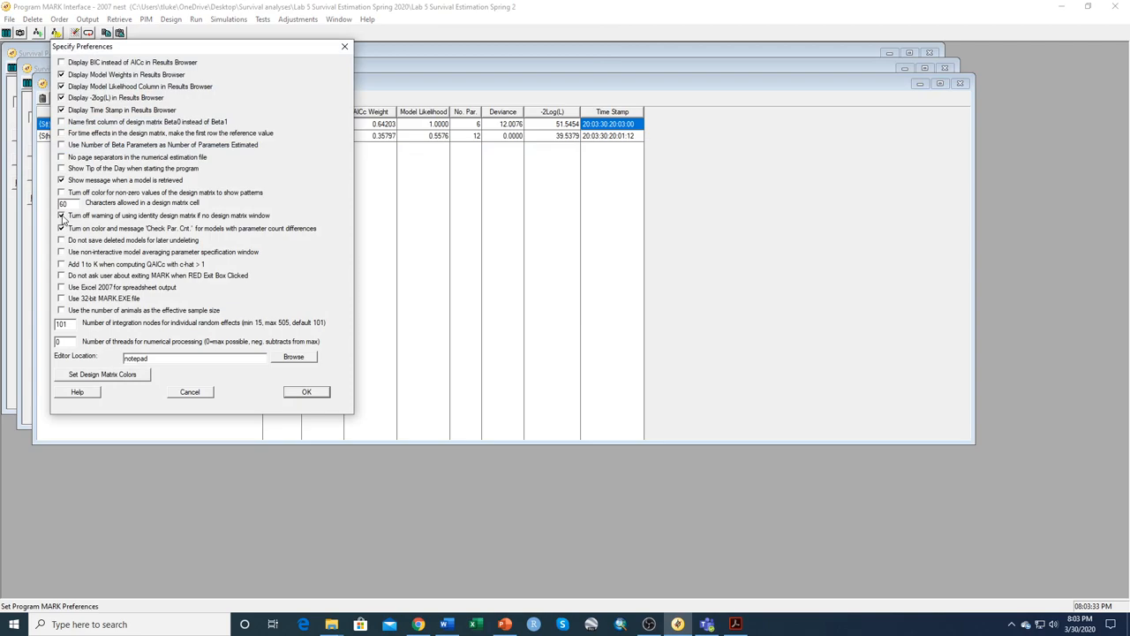
{"action": "left_click", "coordinate": [62, 228]}
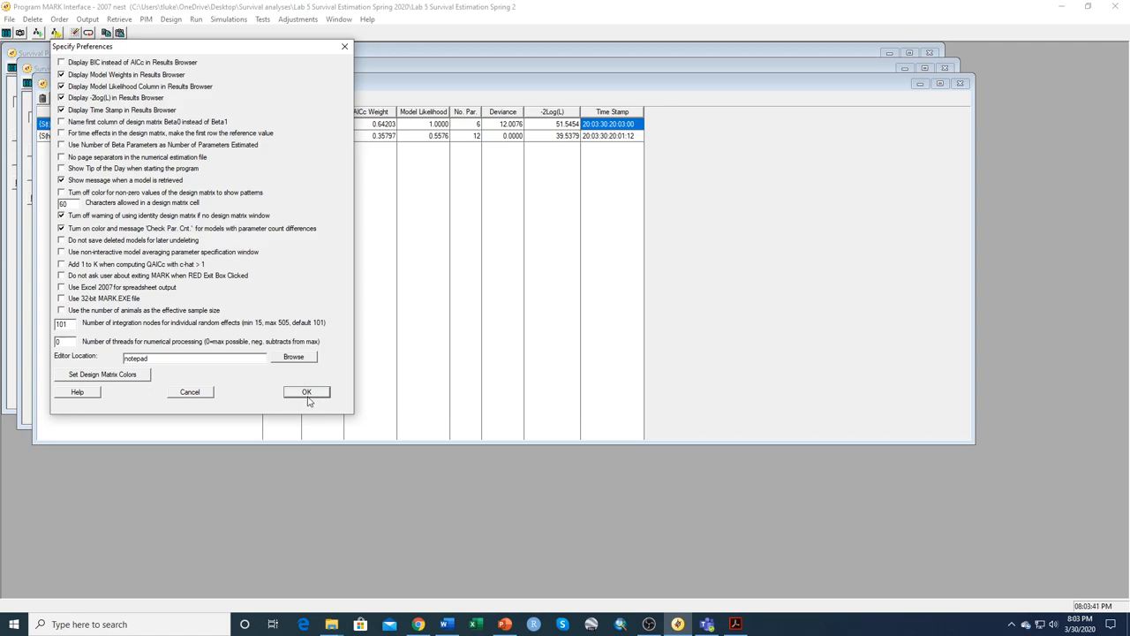
{"action": "left_click", "coordinate": [307, 392]}
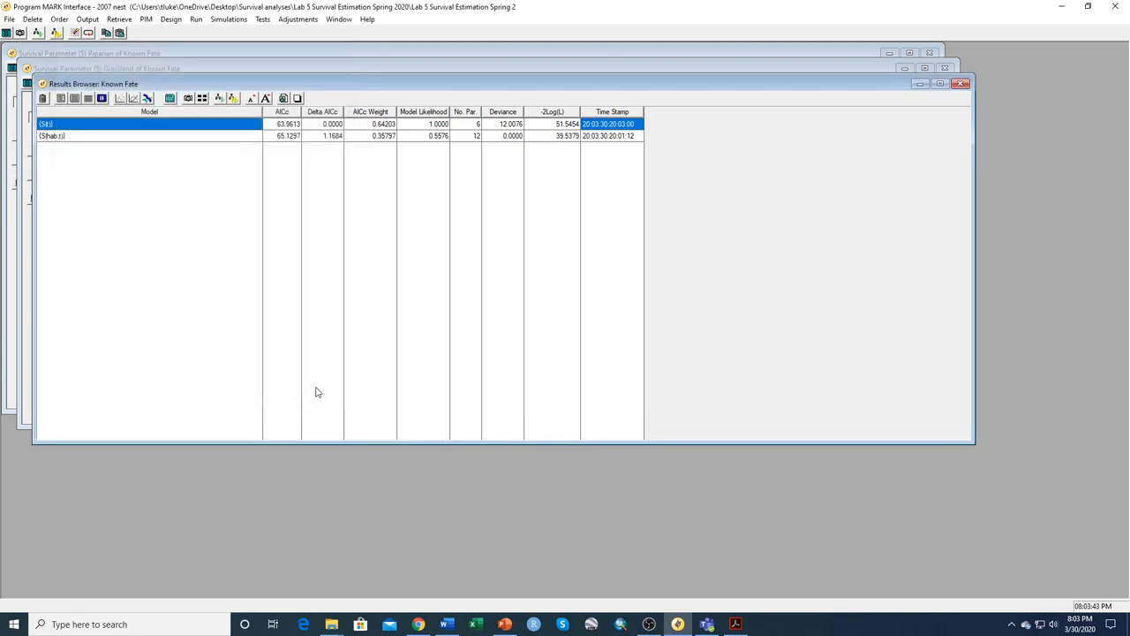
{"action": "mouse_move", "coordinate": [110, 141]}
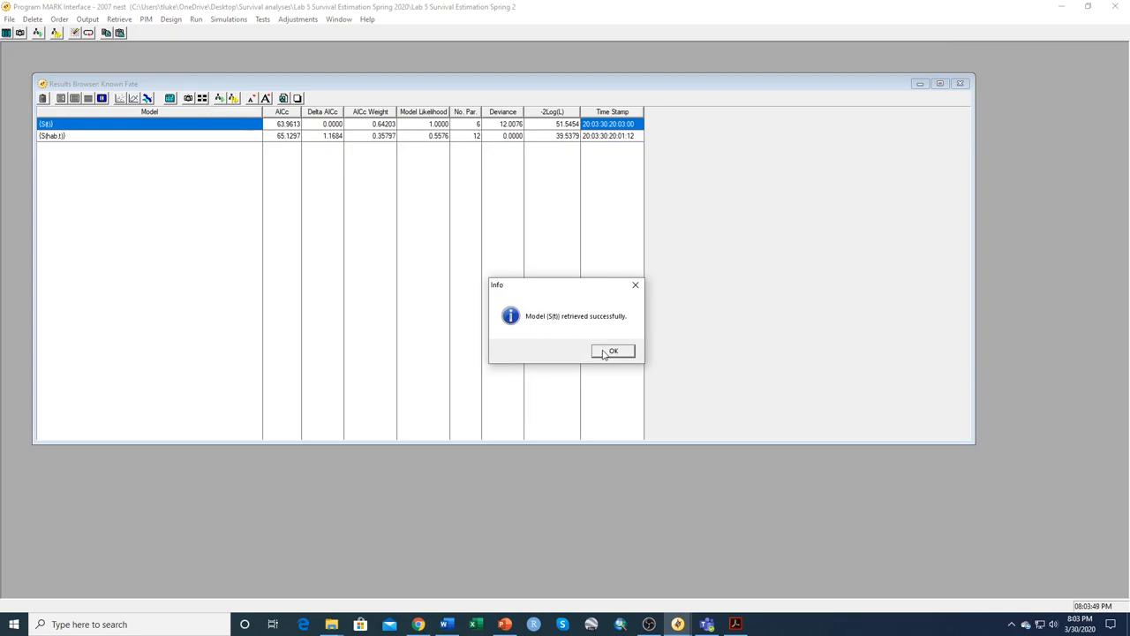
{"action": "left_click", "coordinate": [613, 350]}
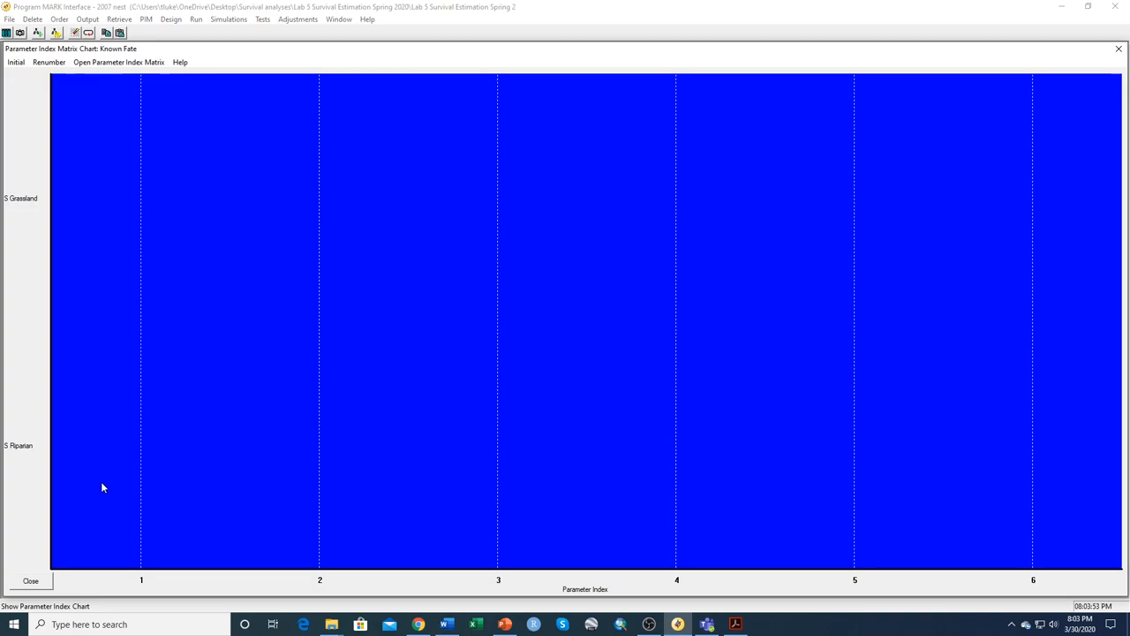
- Assign Grassland one constant survival parameter and Riparian its own, giving indices 1 and 2
{"action": "right_click", "coordinate": [102, 487]}
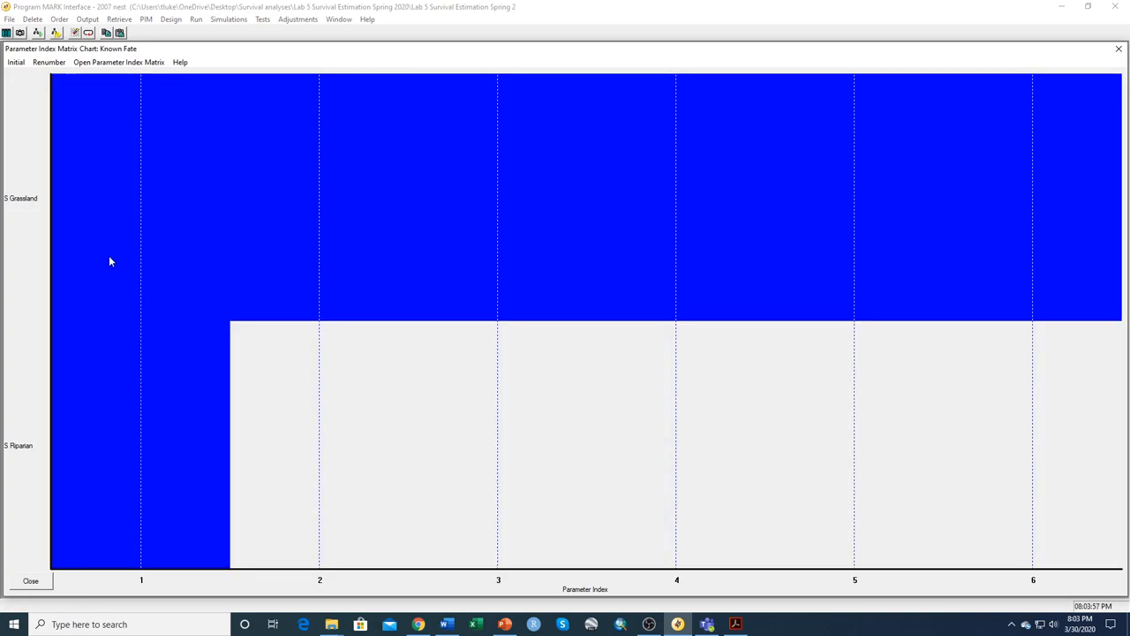
{"action": "right_click", "coordinate": [110, 262]}
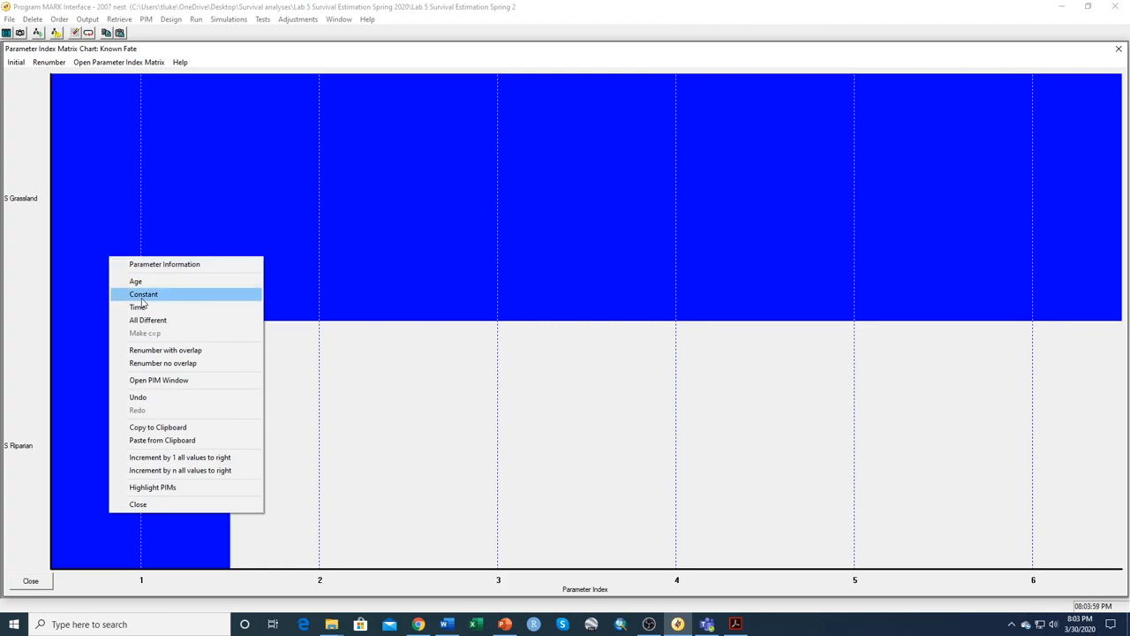
{"action": "left_click", "coordinate": [144, 293]}
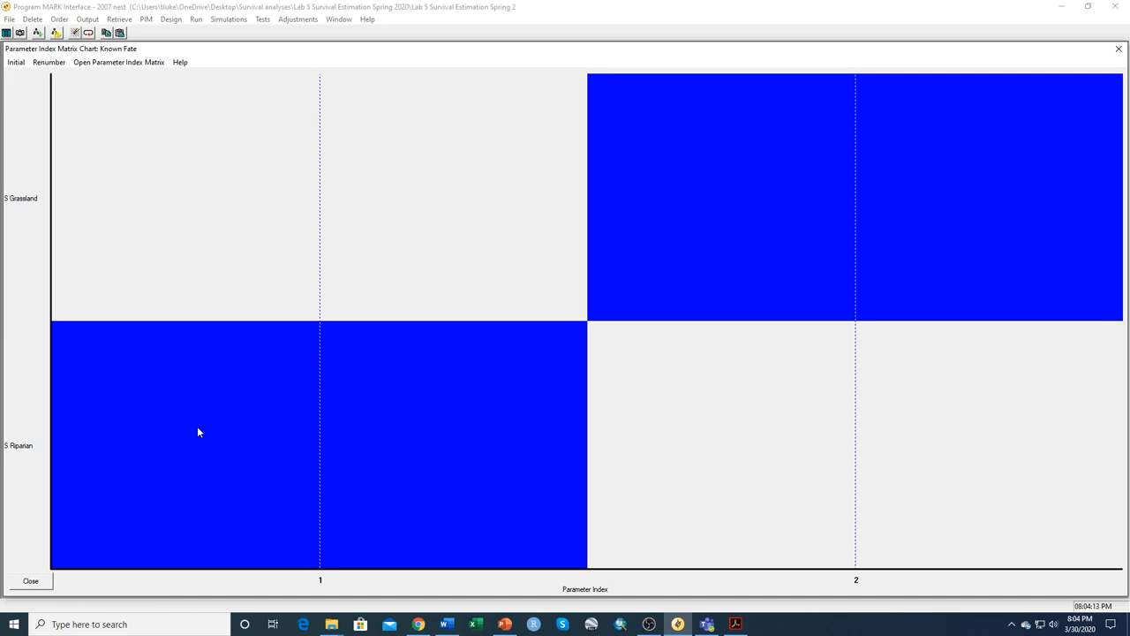
{"action": "mouse_move", "coordinate": [627, 226]}
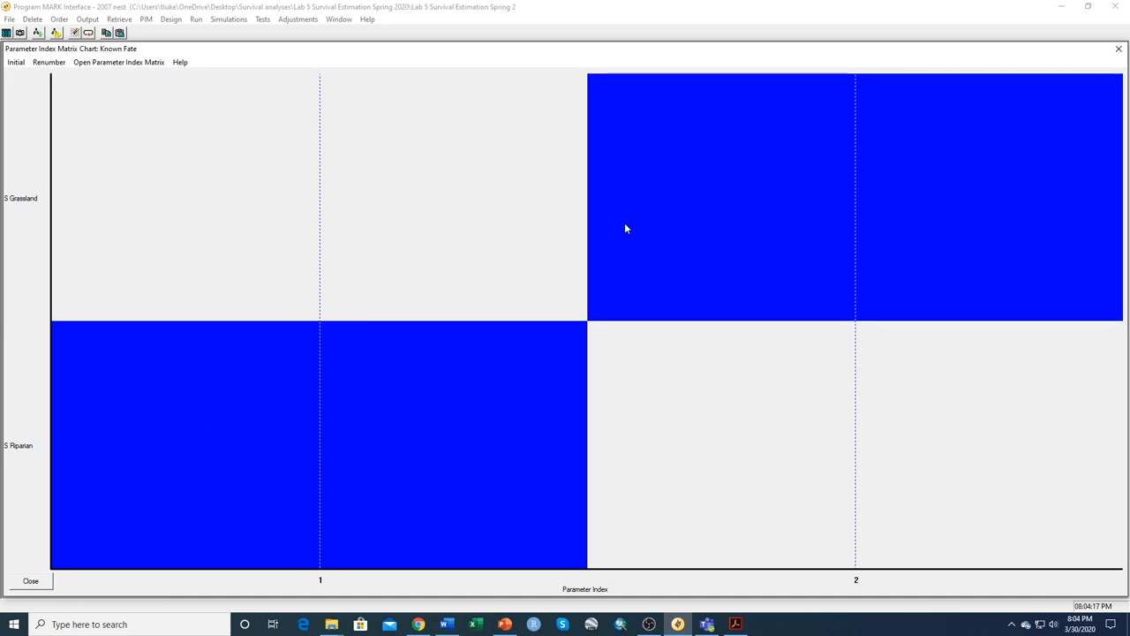
{"action": "right_click", "coordinate": [626, 228]}
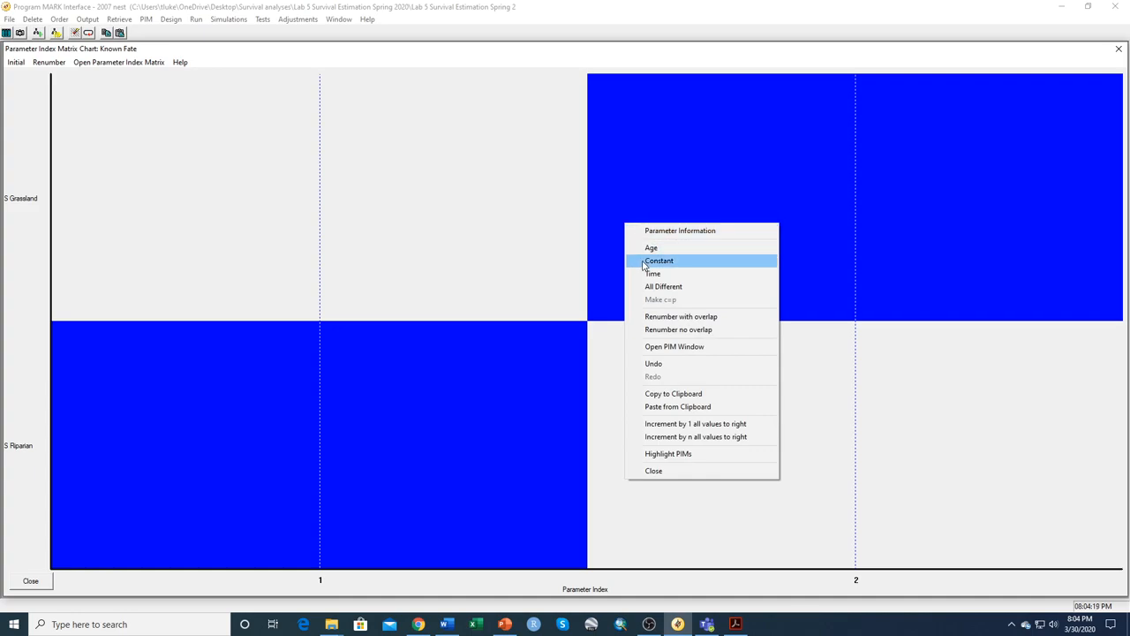
{"action": "left_click", "coordinate": [659, 262]}
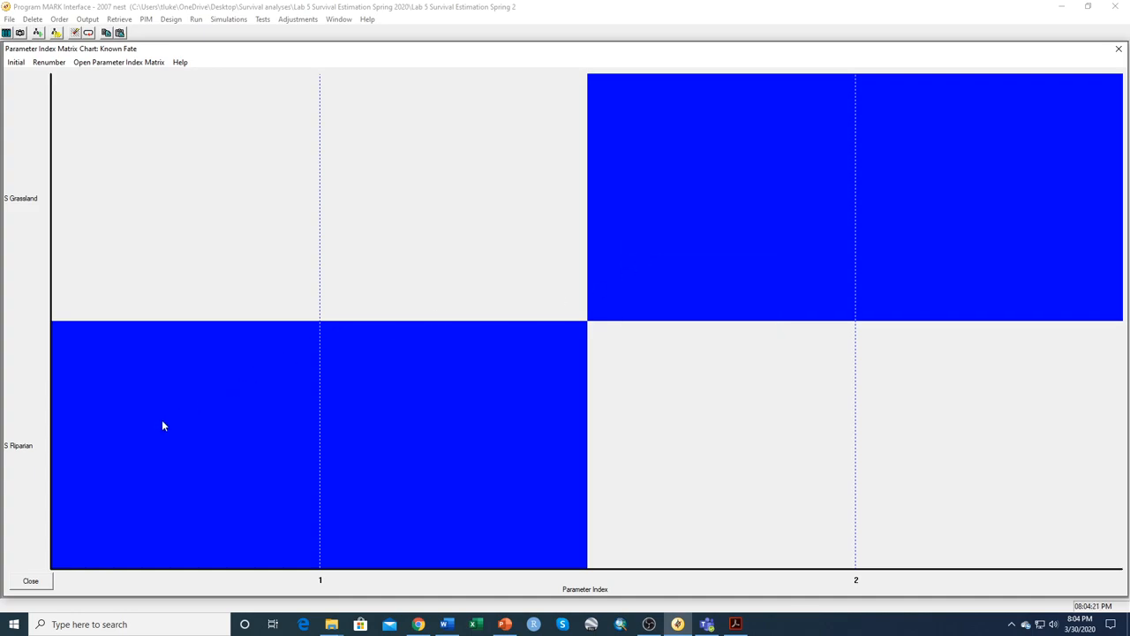
{"action": "right_click", "coordinate": [162, 426]}
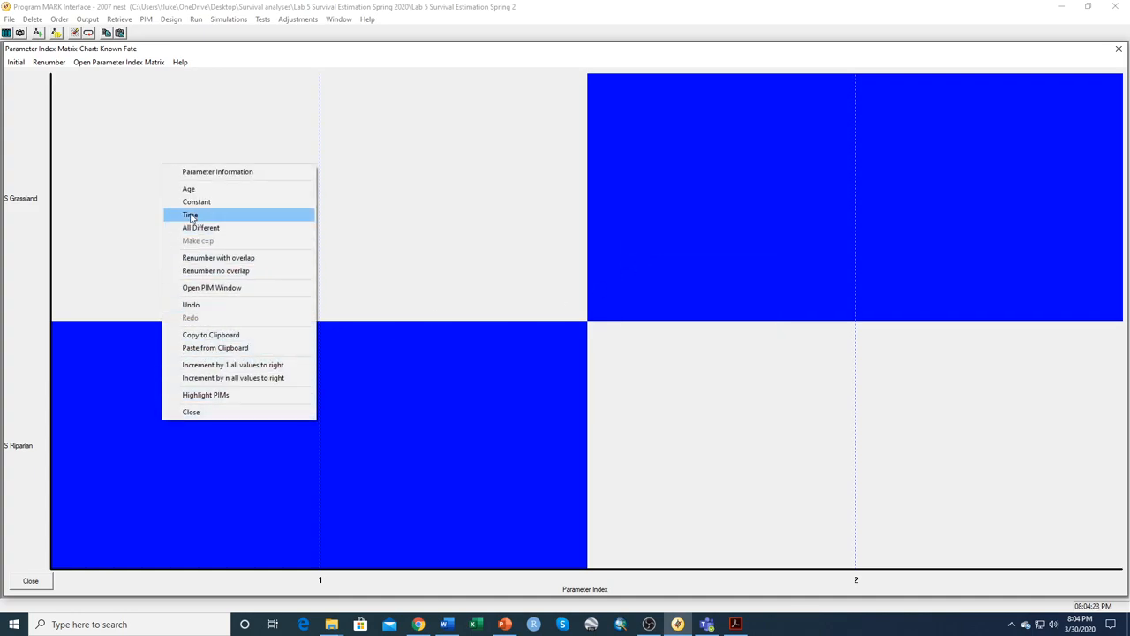
{"action": "left_click", "coordinate": [191, 216]}
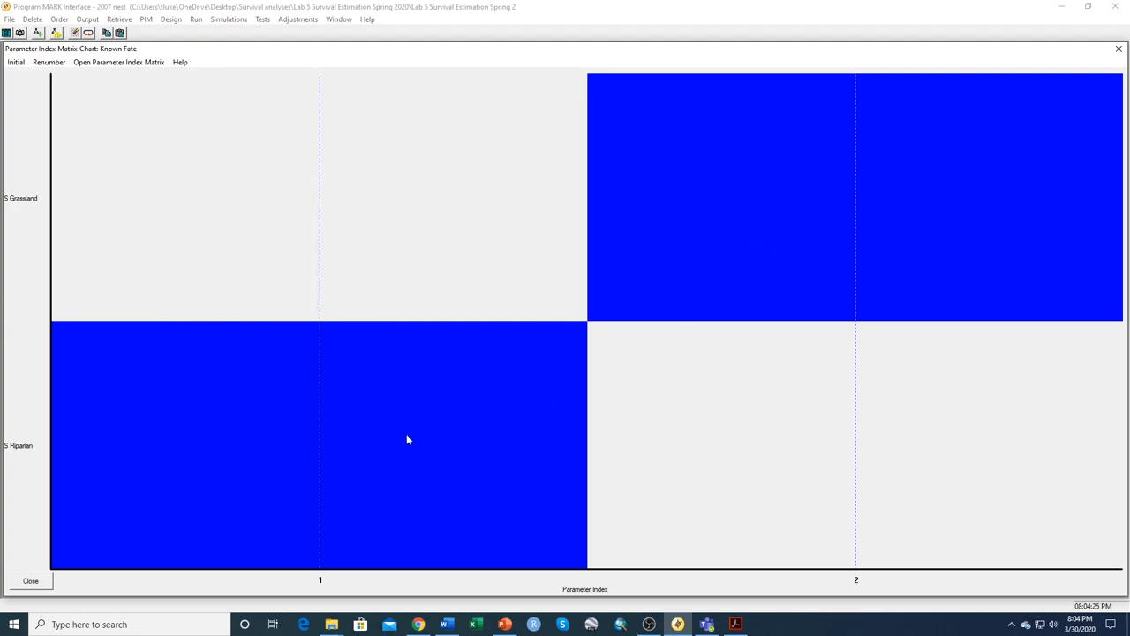
{"action": "mouse_move", "coordinate": [632, 436]}
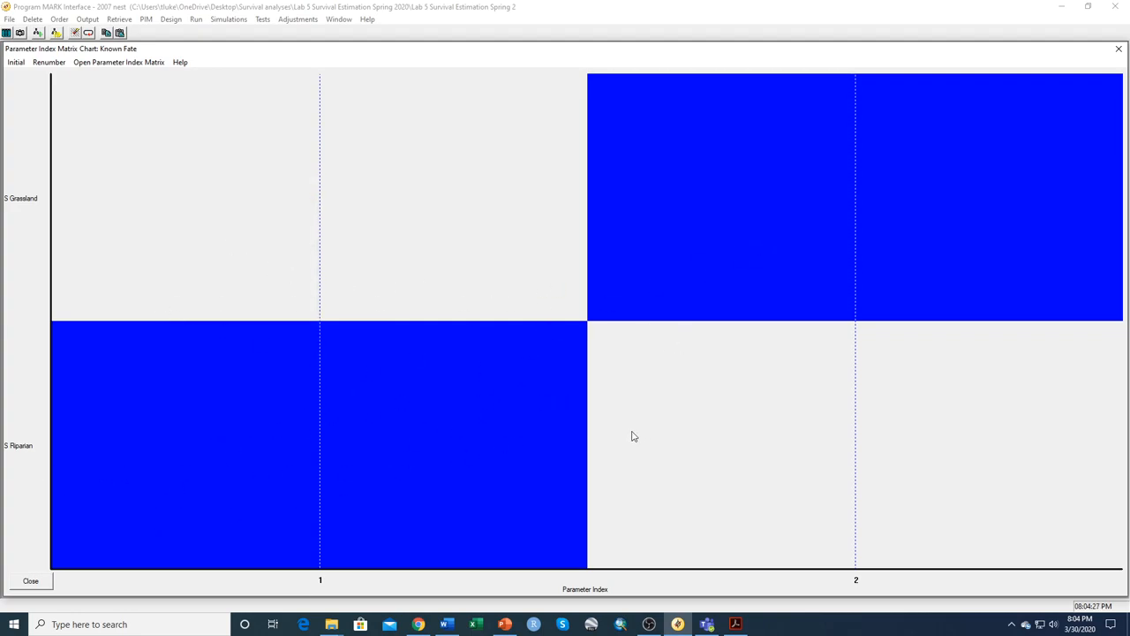
{"action": "mouse_move", "coordinate": [1081, 262]}
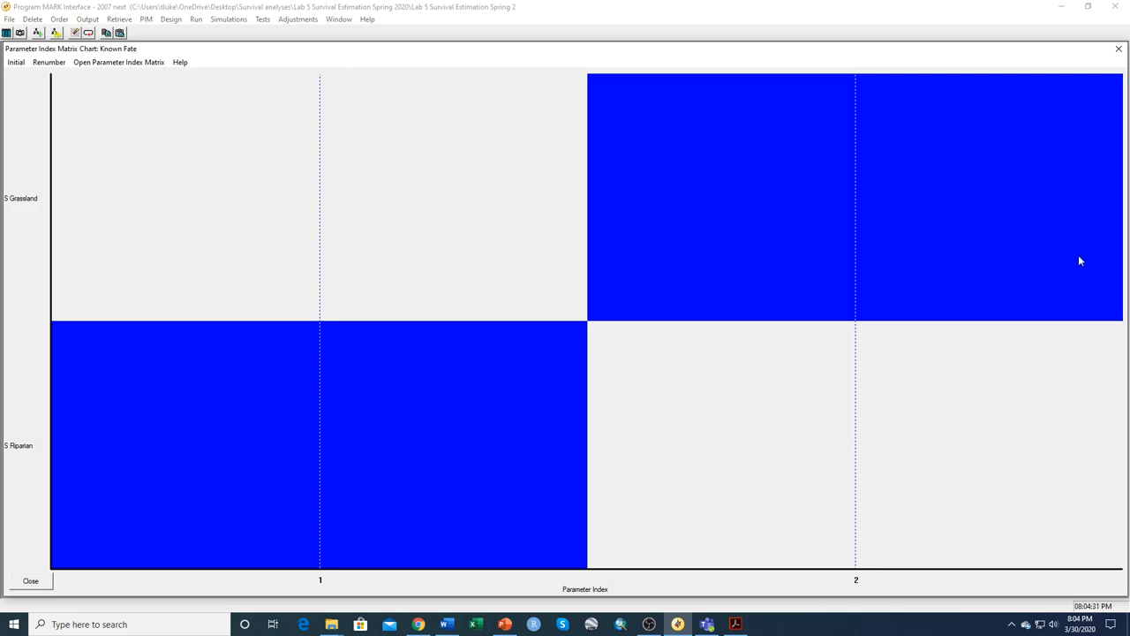
{"action": "mouse_move", "coordinate": [188, 32]}
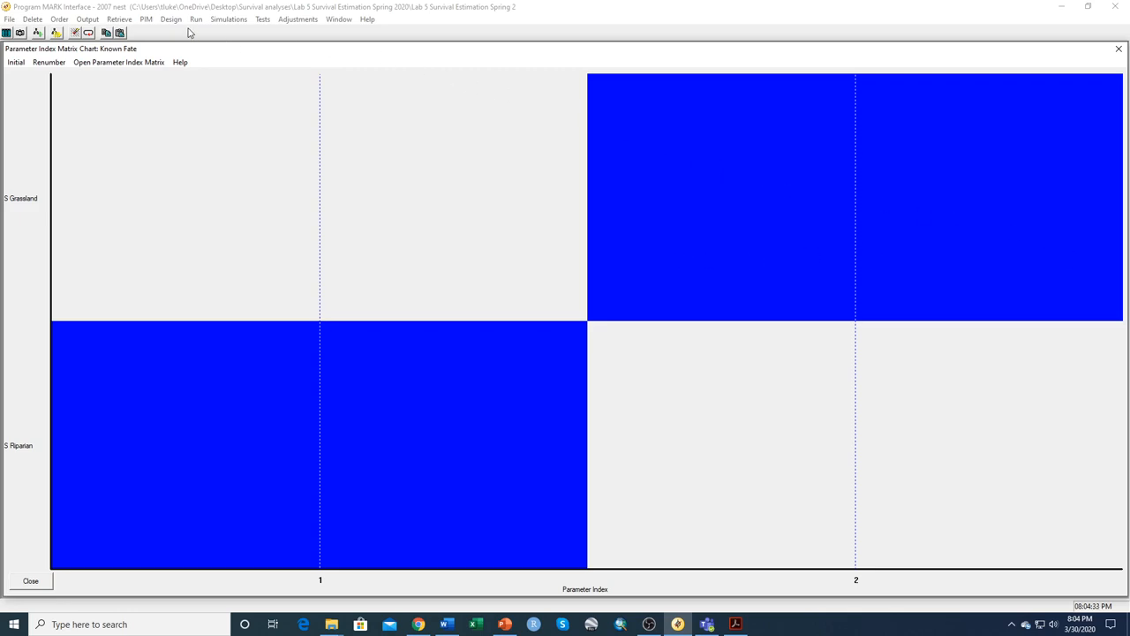
{"action": "left_click", "coordinate": [196, 18]}
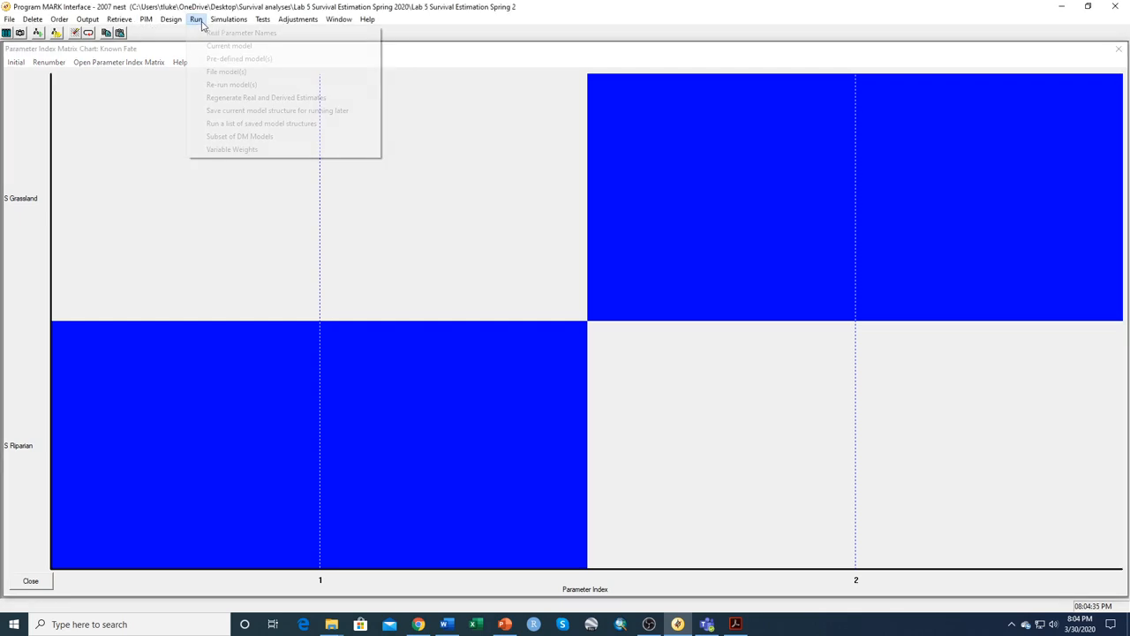
- Run the current model as S(hab) and append its results to the known-fate browser
{"action": "left_click", "coordinate": [230, 46]}
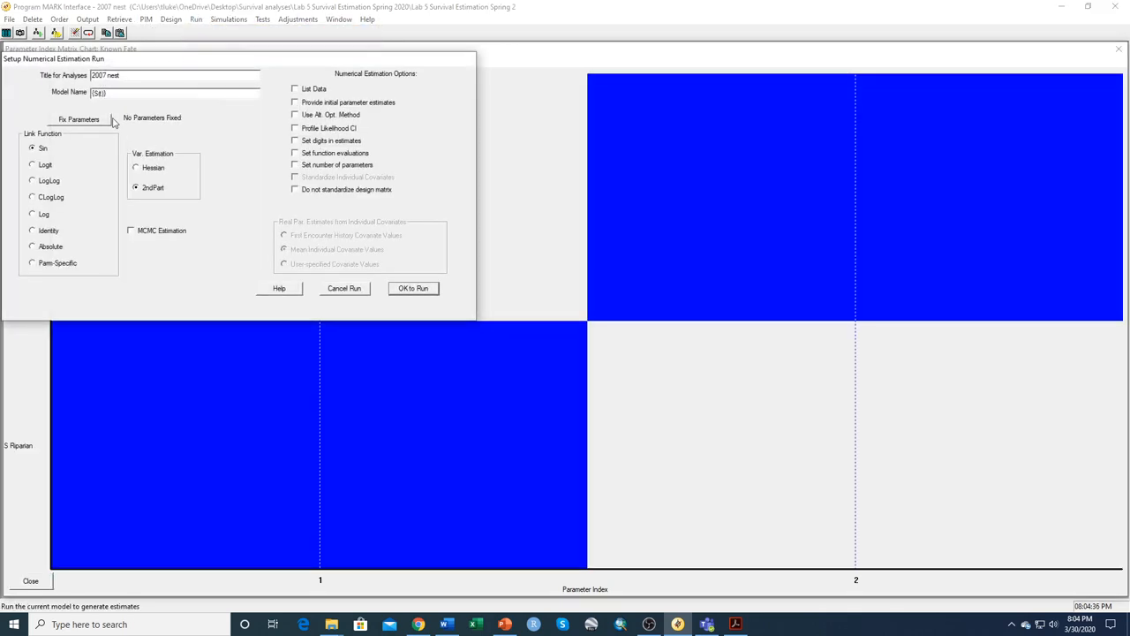
{"action": "mouse_move", "coordinate": [275, 95]}
{"action": "type", "text": "hab"}
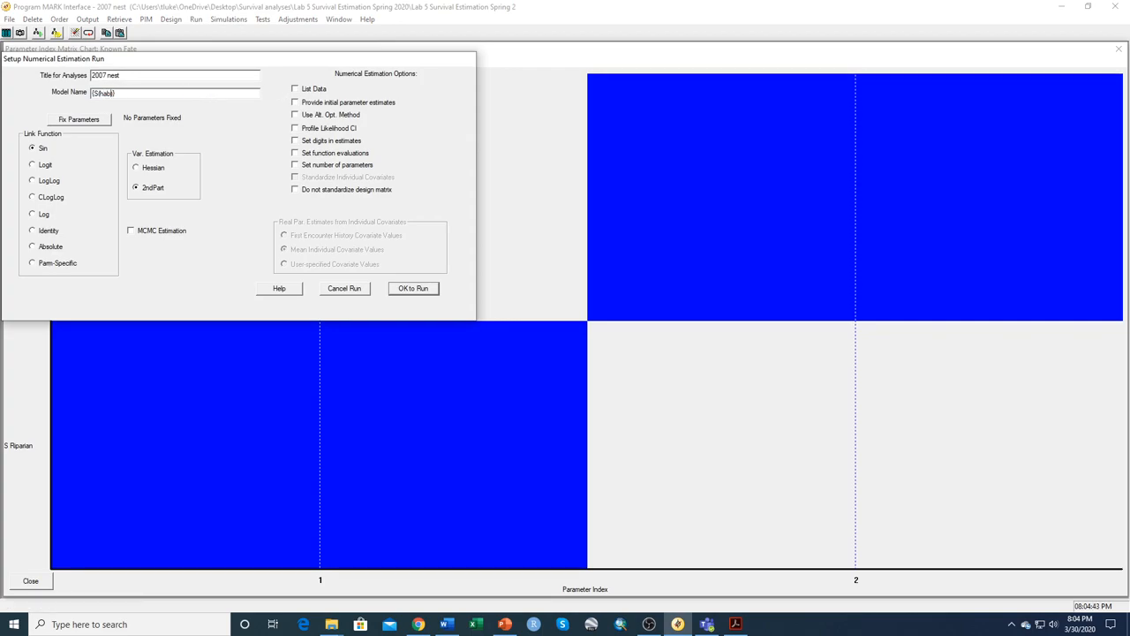
{"action": "left_click", "coordinate": [413, 288]}
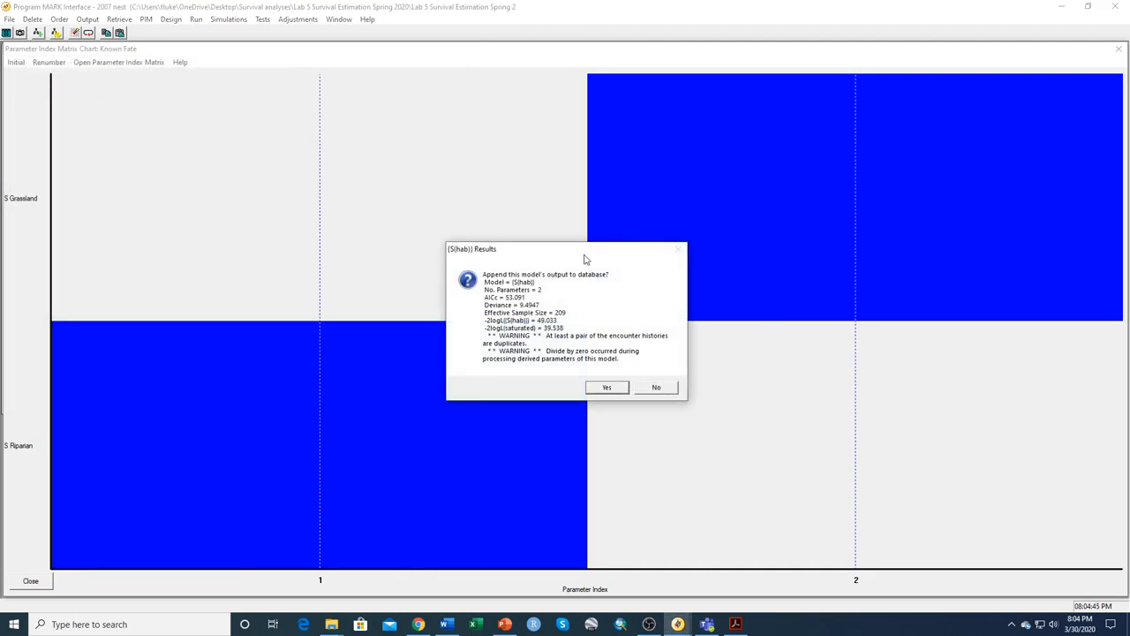
{"action": "left_click", "coordinate": [657, 387]}
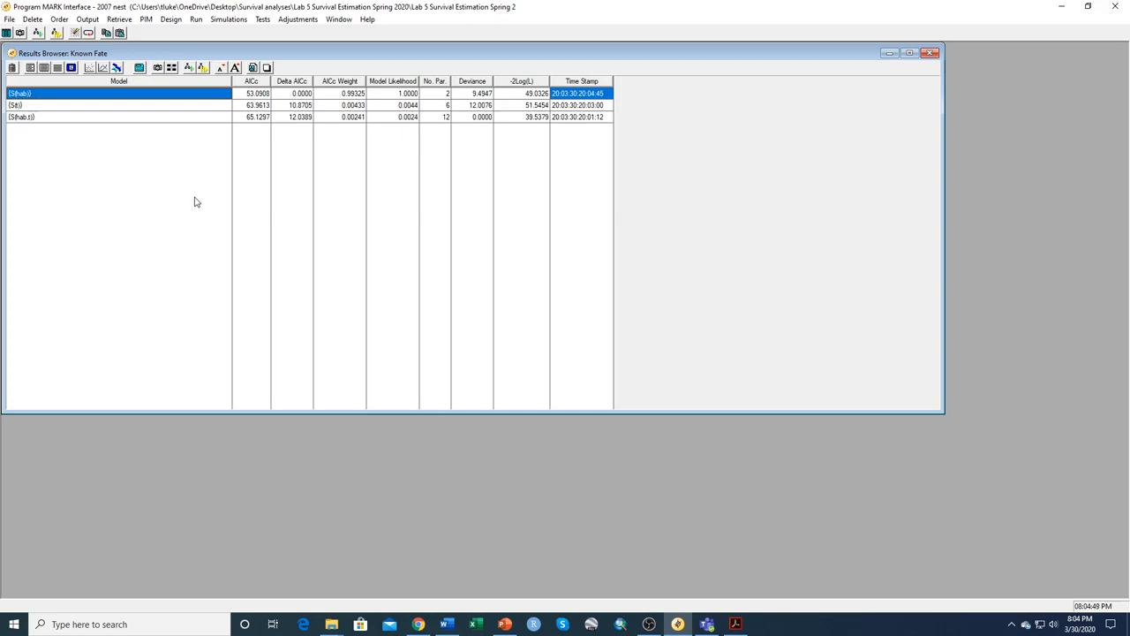
{"action": "mouse_move", "coordinate": [203, 236]}
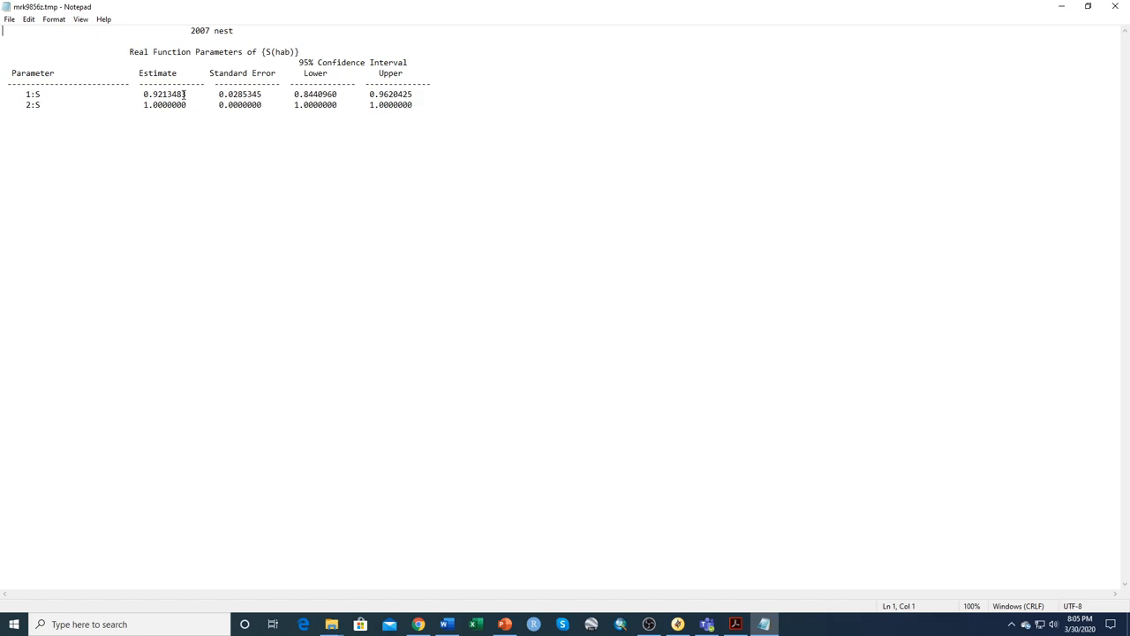
{"action": "mouse_move", "coordinate": [39, 116]}
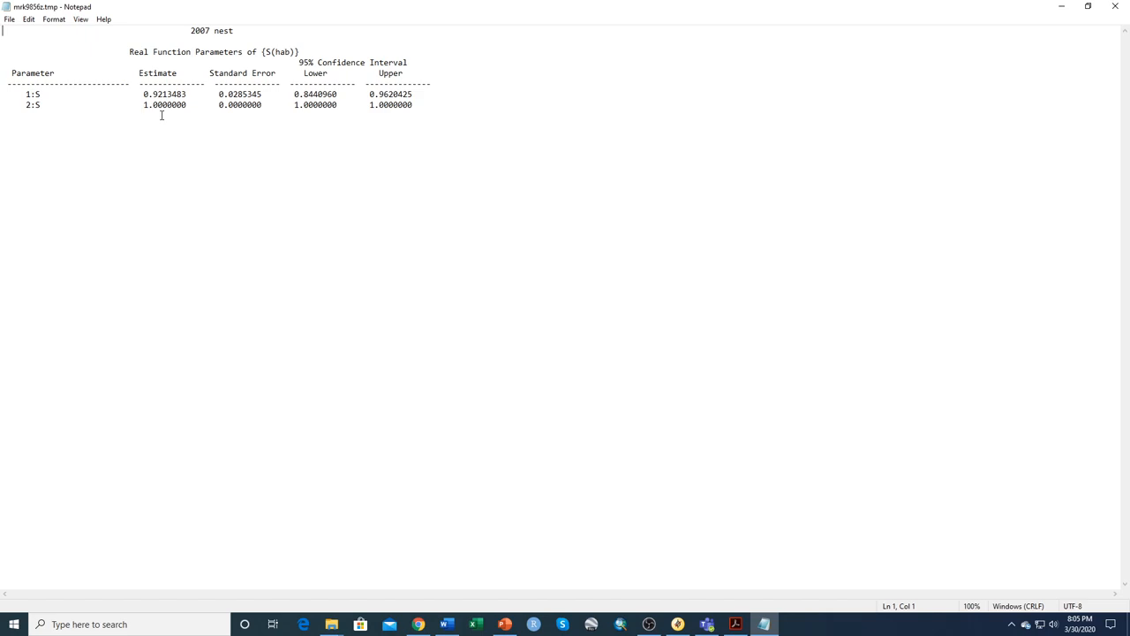
{"action": "mouse_move", "coordinate": [279, 120]}
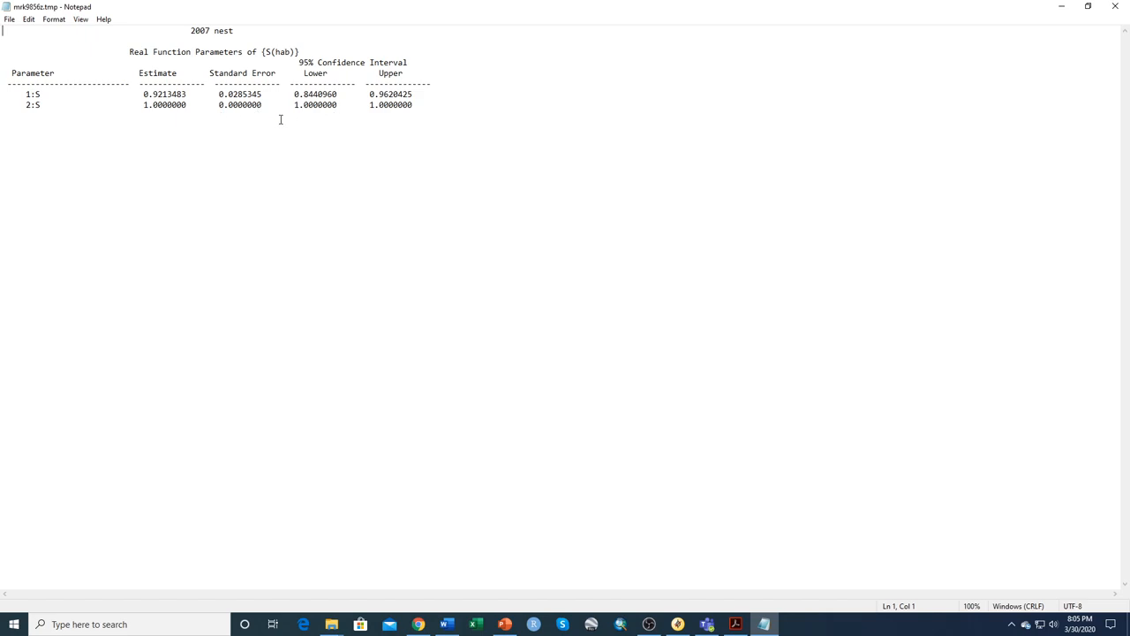
{"action": "mouse_move", "coordinate": [344, 108]}
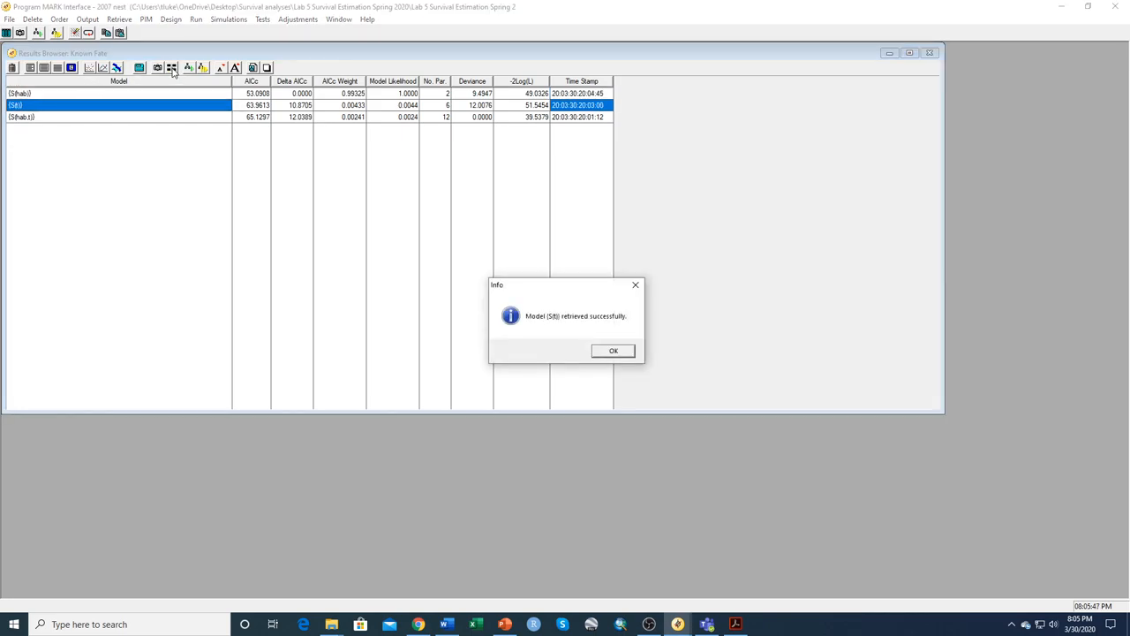
- Dismiss the model-retrieved notice and begin moving the Grassland block to parameter 7
{"action": "left_click", "coordinate": [613, 350]}
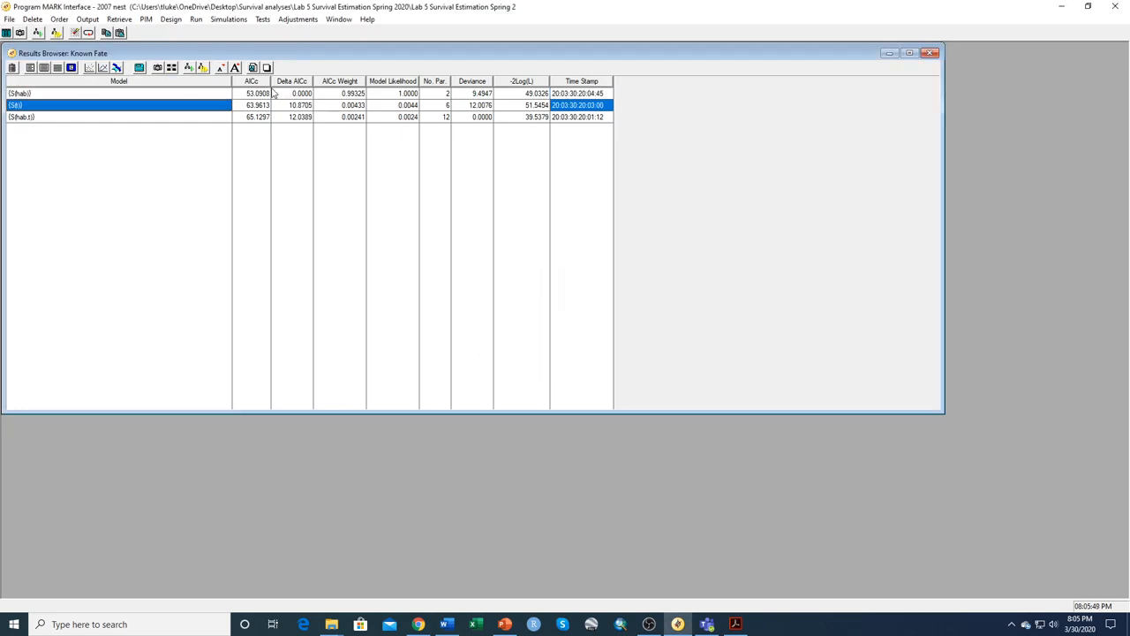
{"action": "mouse_move", "coordinate": [158, 67]}
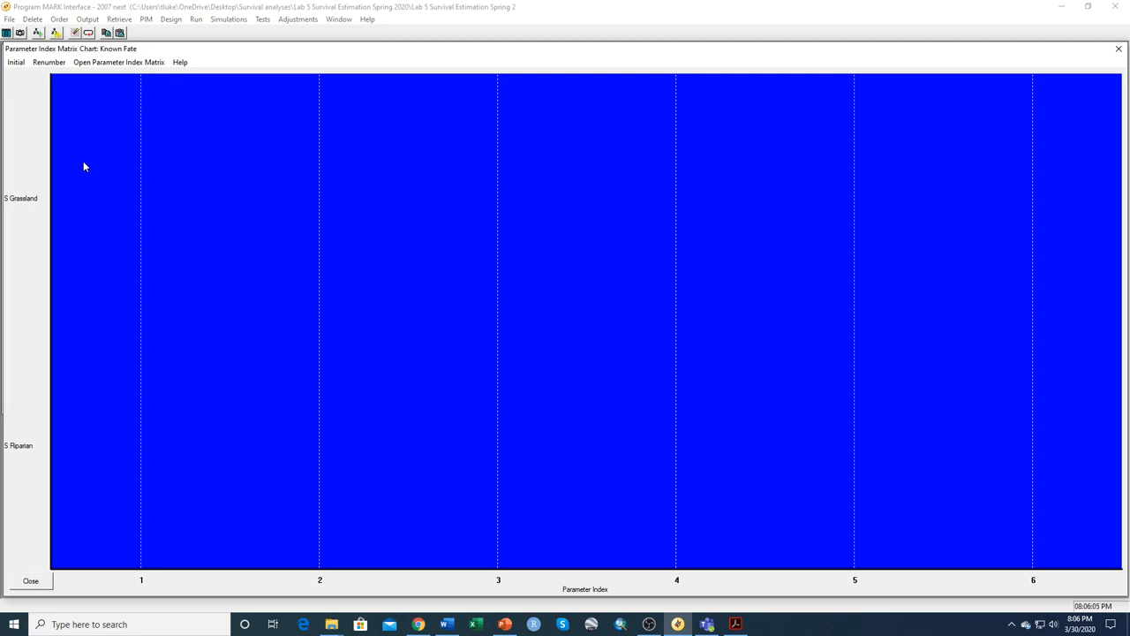
{"action": "right_click", "coordinate": [85, 166]}
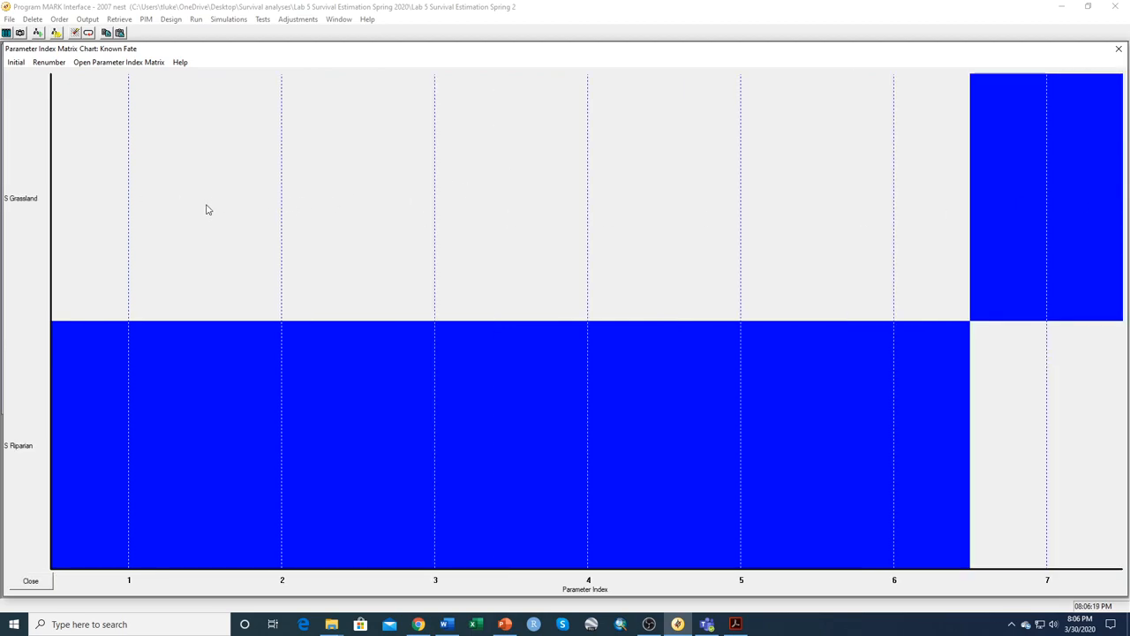
{"action": "mouse_move", "coordinate": [115, 199]}
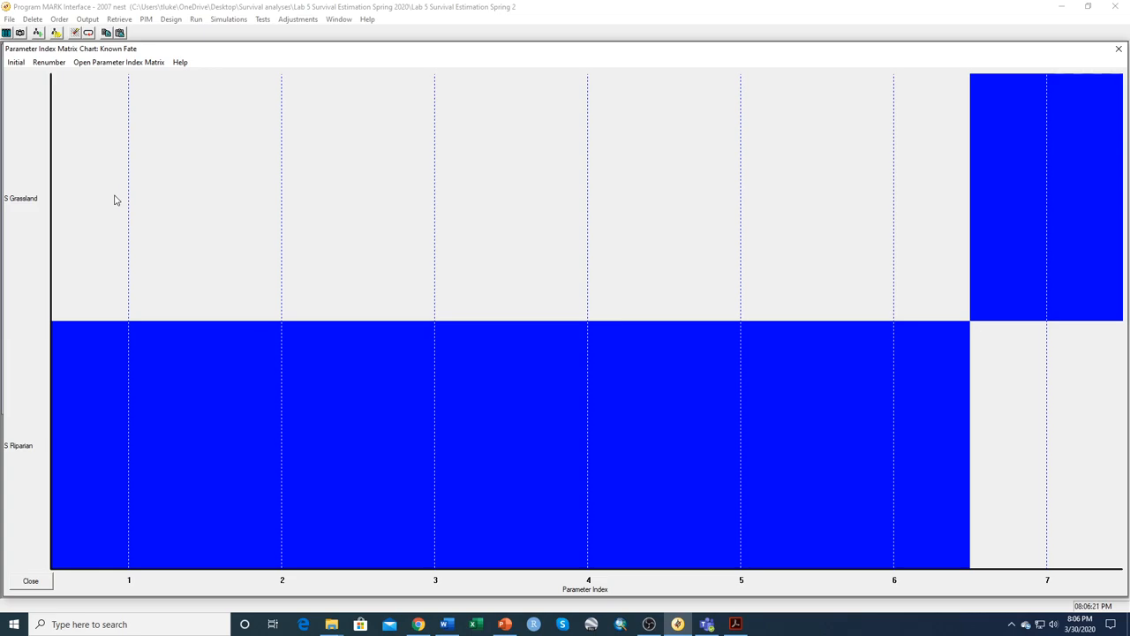
{"action": "mouse_move", "coordinate": [332, 441]}
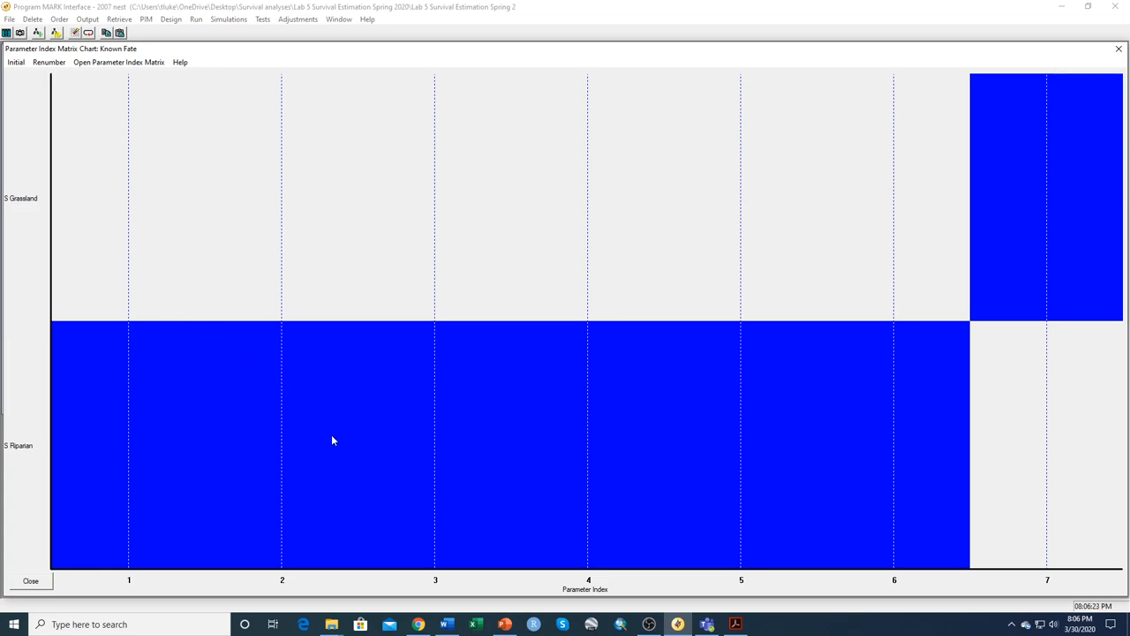
{"action": "mouse_move", "coordinate": [378, 502]}
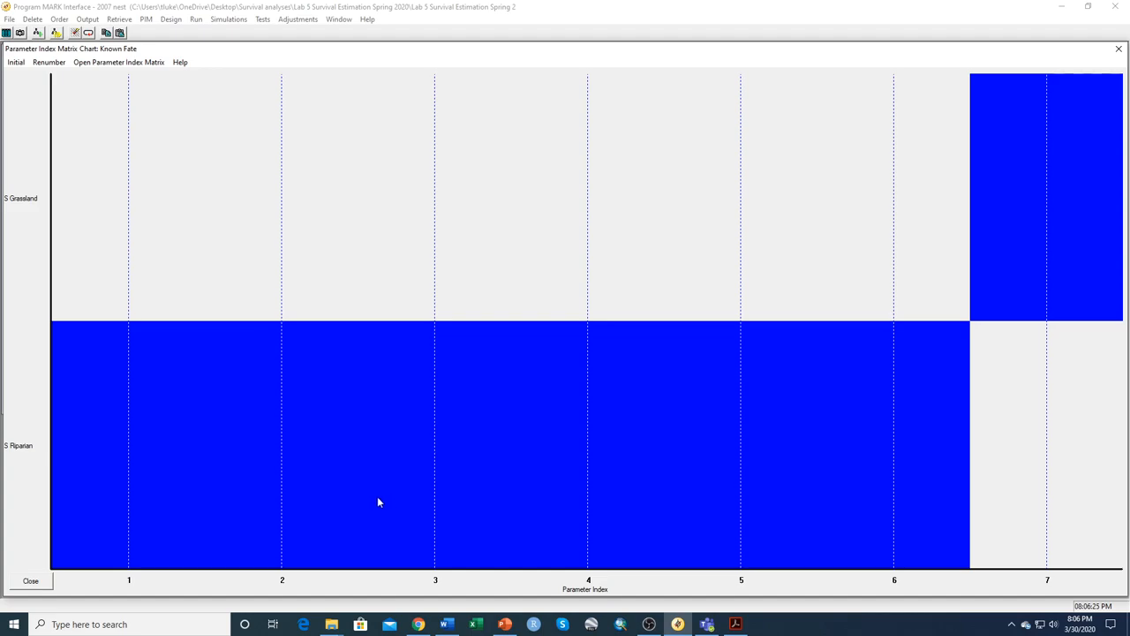
{"action": "mouse_move", "coordinate": [448, 495]}
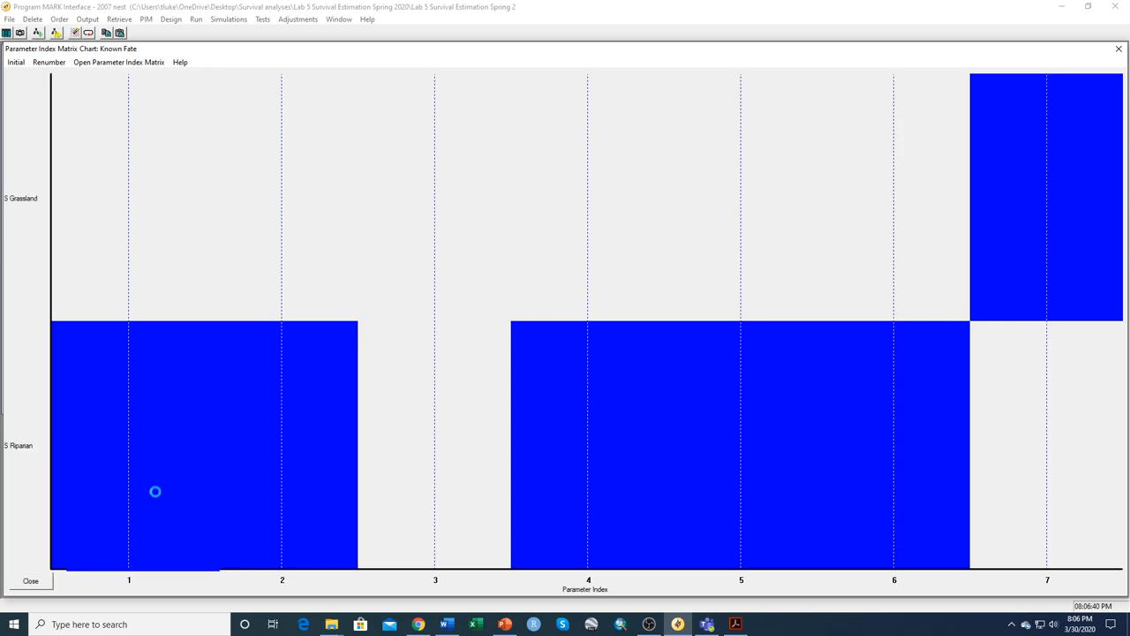
{"action": "mouse_move", "coordinate": [53, 484]}
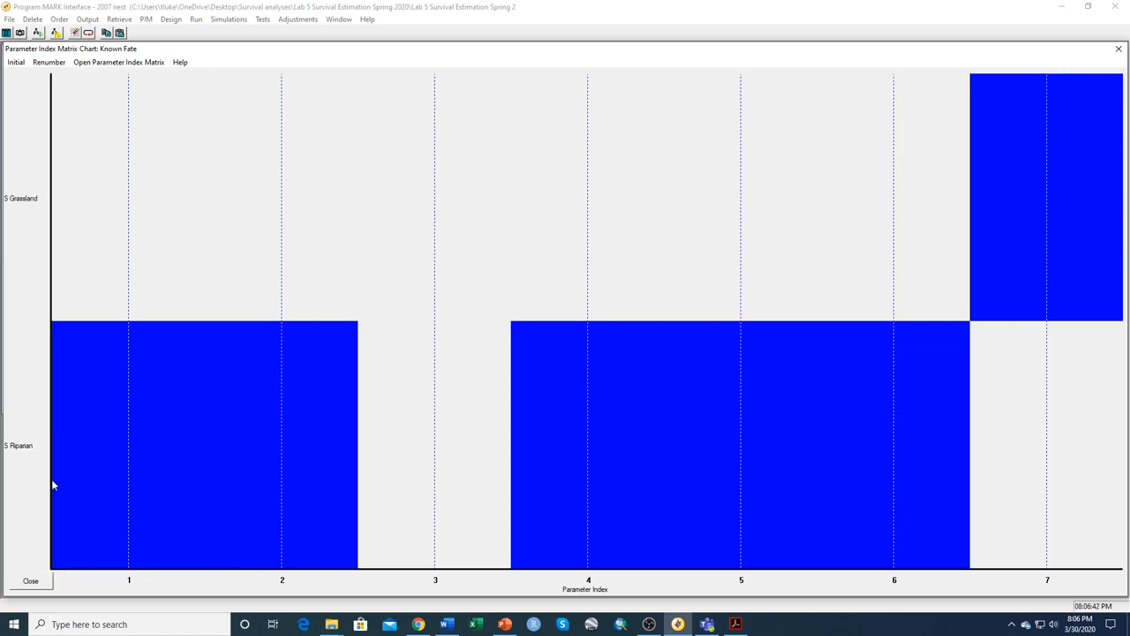
{"action": "mouse_move", "coordinate": [865, 530]}
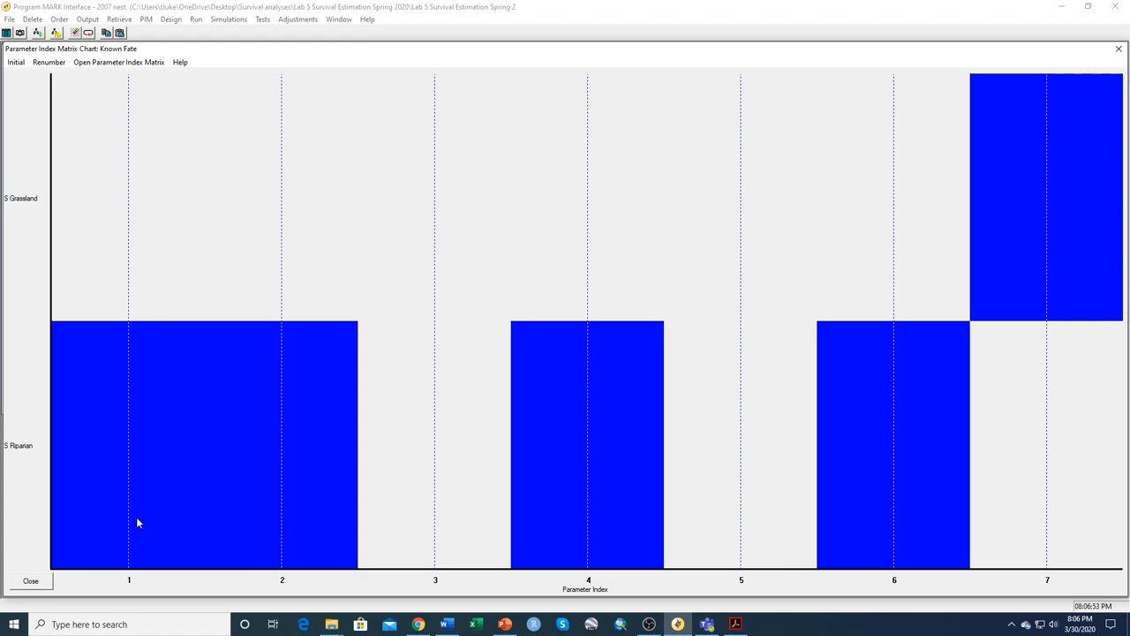
{"action": "mouse_move", "coordinate": [434, 516]}
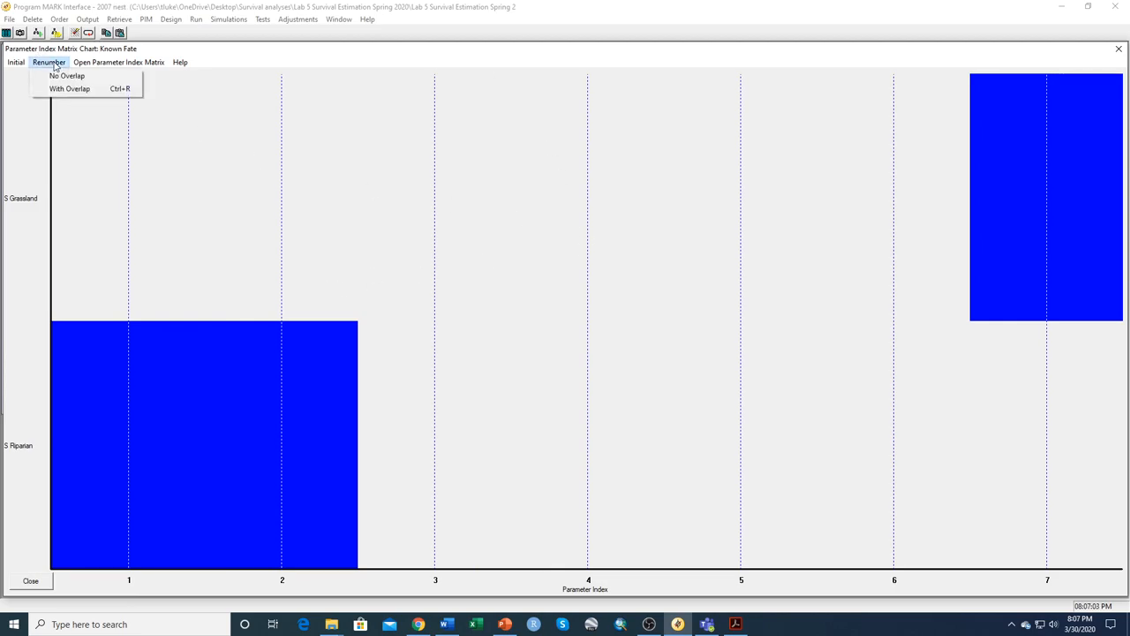
- Renumber the parameter chart so Riparian spans 1–2 and Grassland sits on 3
{"action": "left_click", "coordinate": [67, 74]}
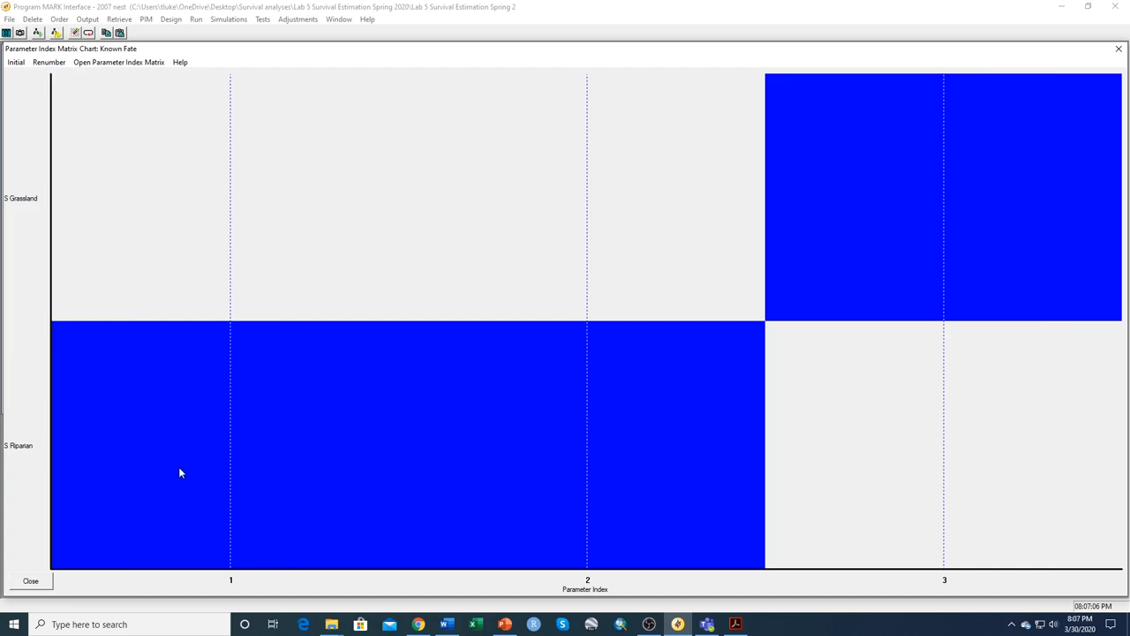
{"action": "mouse_move", "coordinate": [274, 488]}
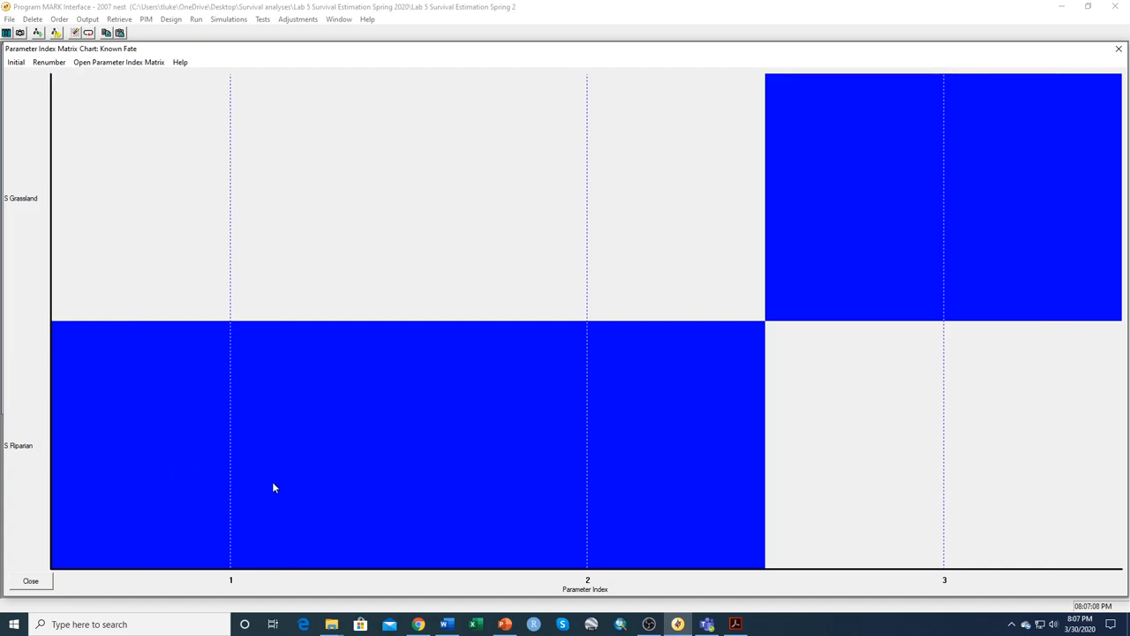
{"action": "mouse_move", "coordinate": [186, 491]}
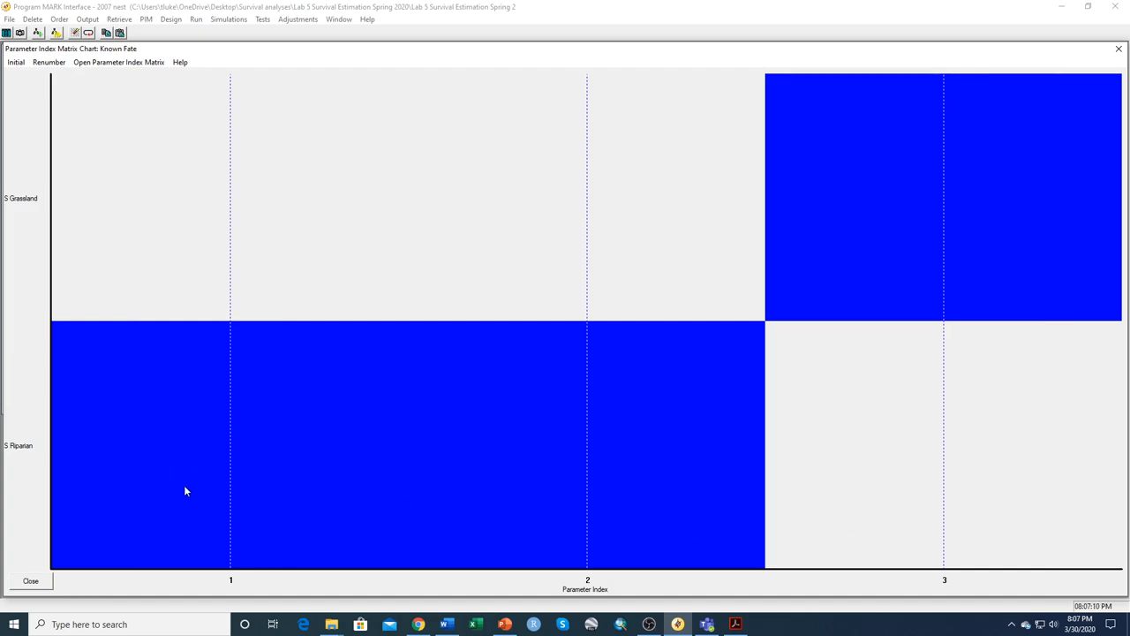
{"action": "mouse_move", "coordinate": [604, 495]}
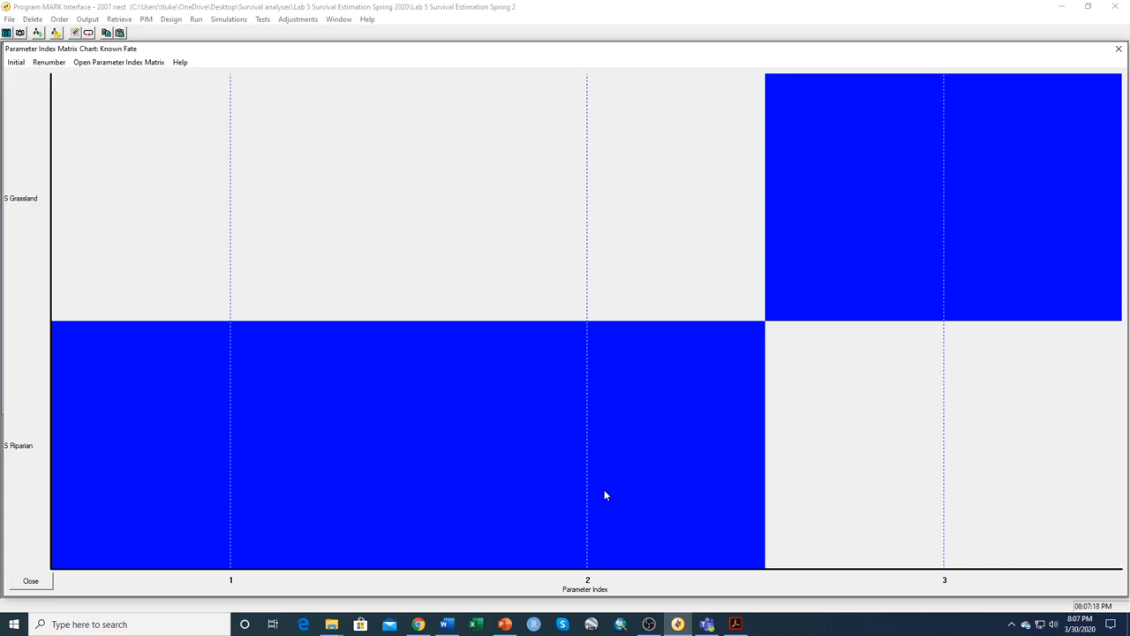
{"action": "mouse_move", "coordinate": [605, 466]}
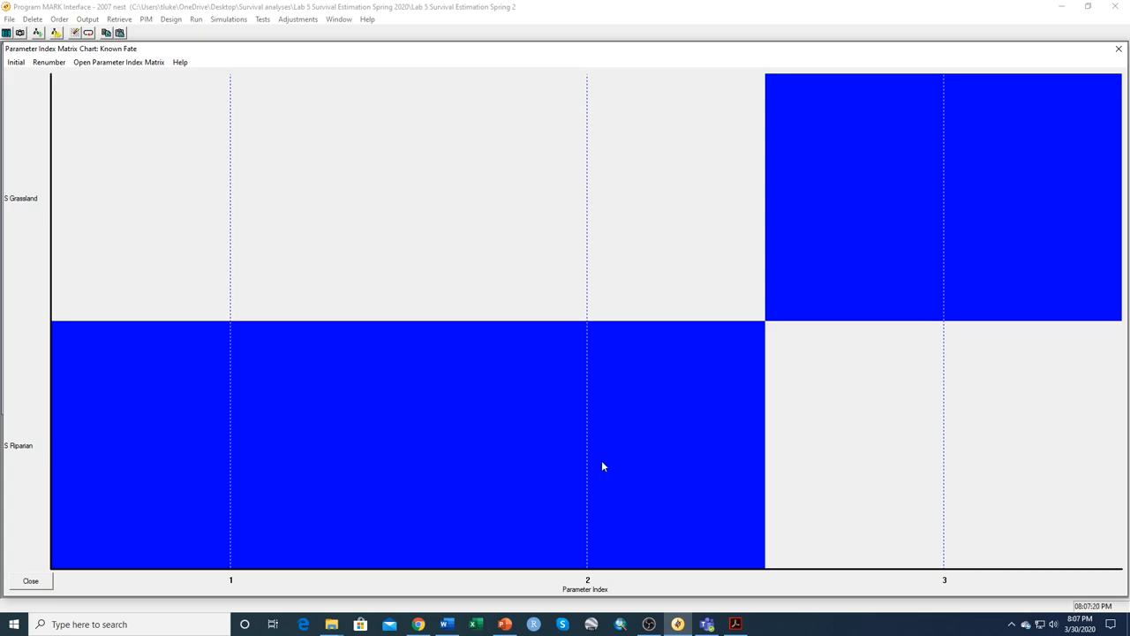
{"action": "mouse_move", "coordinate": [1074, 42]}
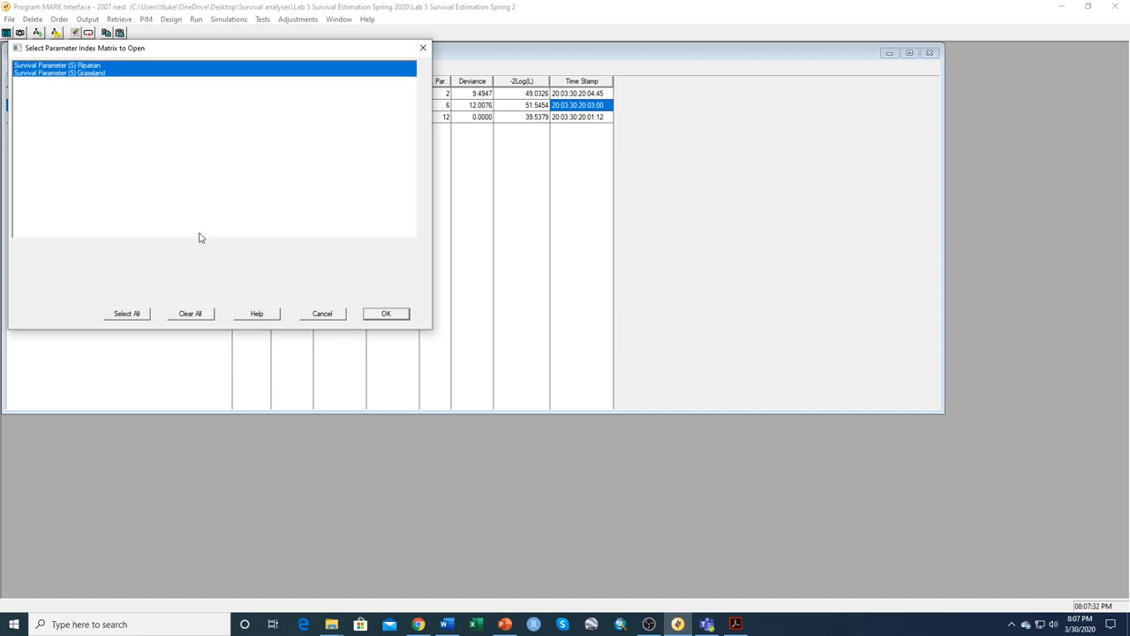
- Show both habitats' parameter matrices and tile them beside the results browser
{"action": "left_click", "coordinate": [386, 315]}
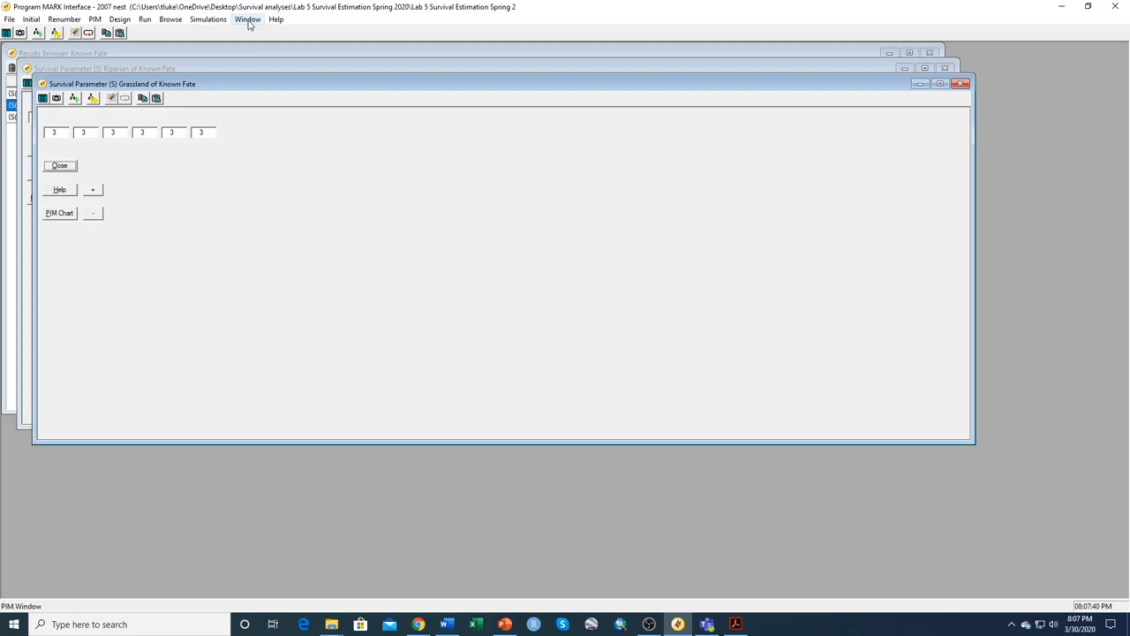
{"action": "left_click", "coordinate": [247, 18]}
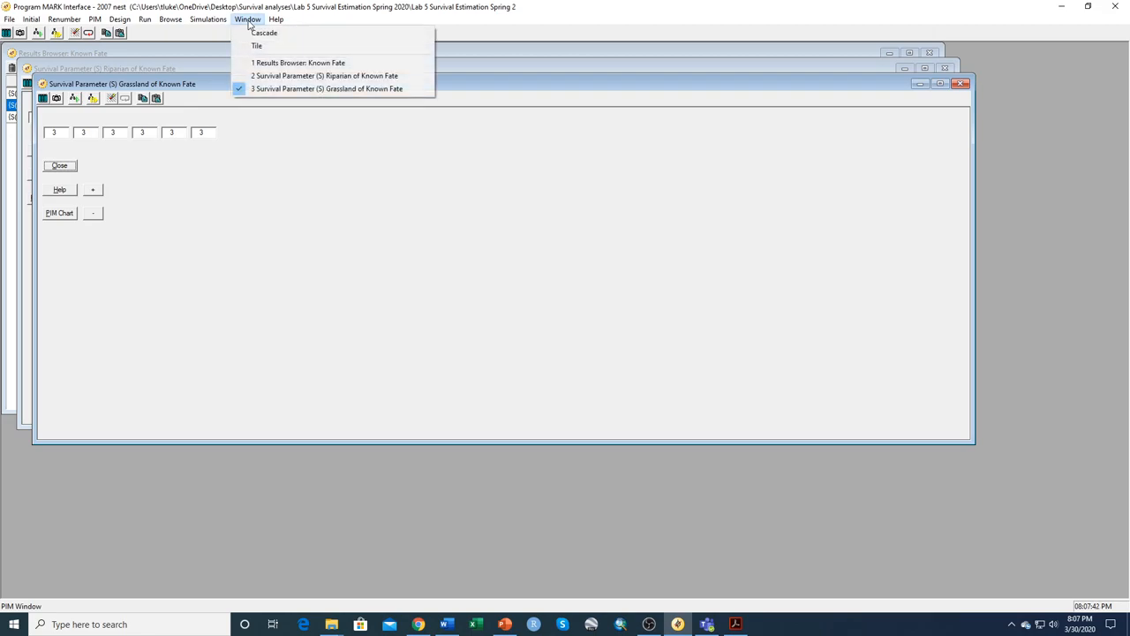
{"action": "left_click", "coordinate": [258, 46]}
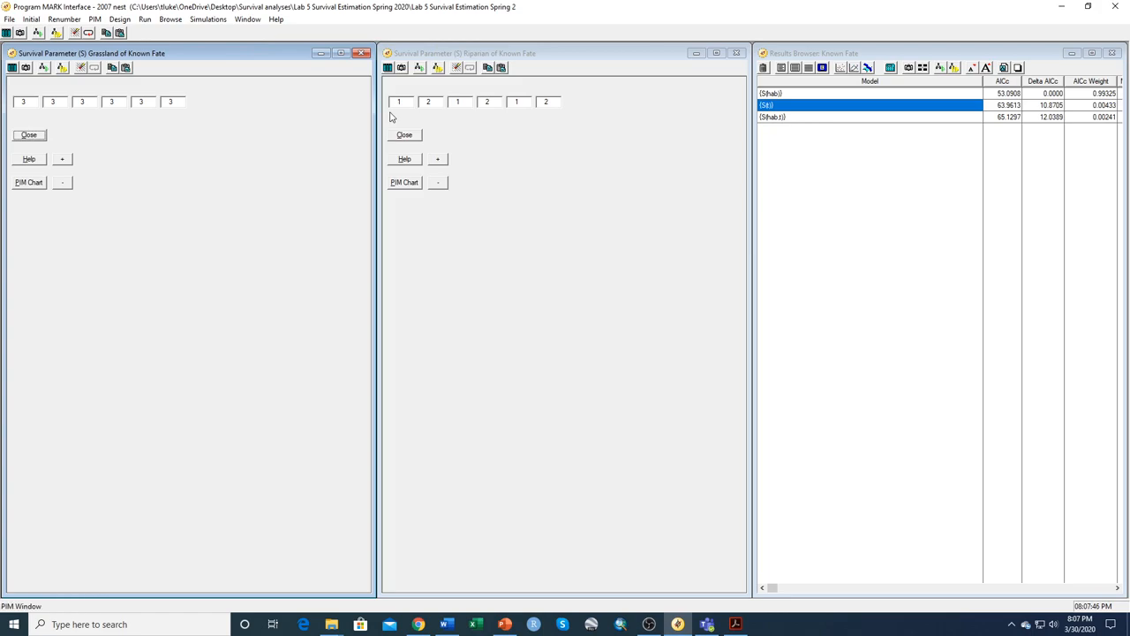
{"action": "mouse_move", "coordinate": [396, 119]}
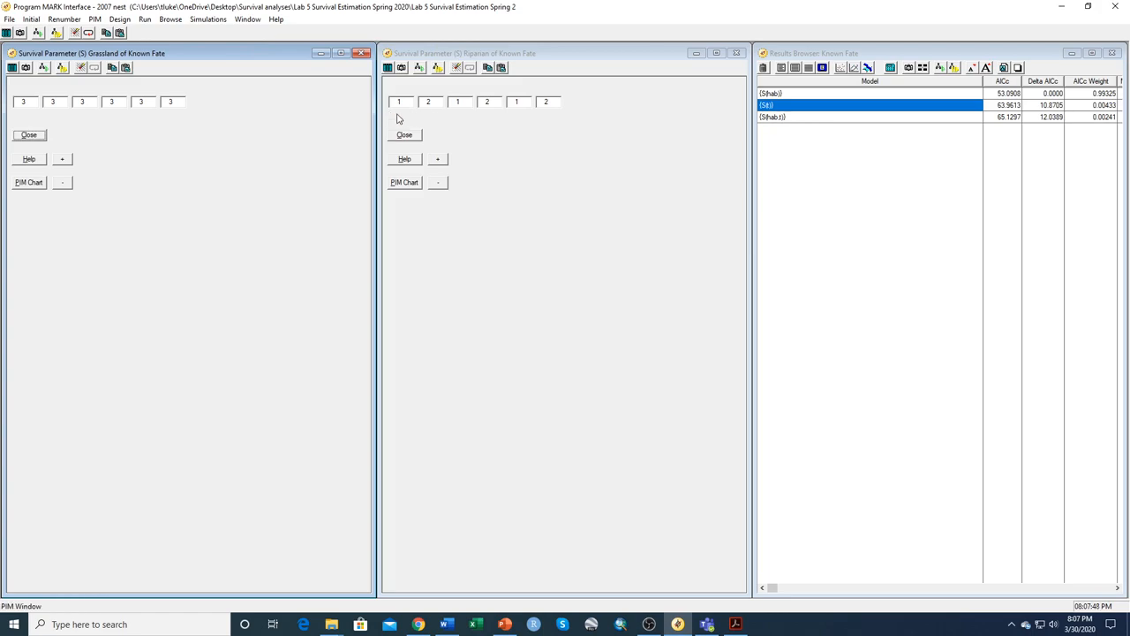
{"action": "mouse_move", "coordinate": [454, 120]}
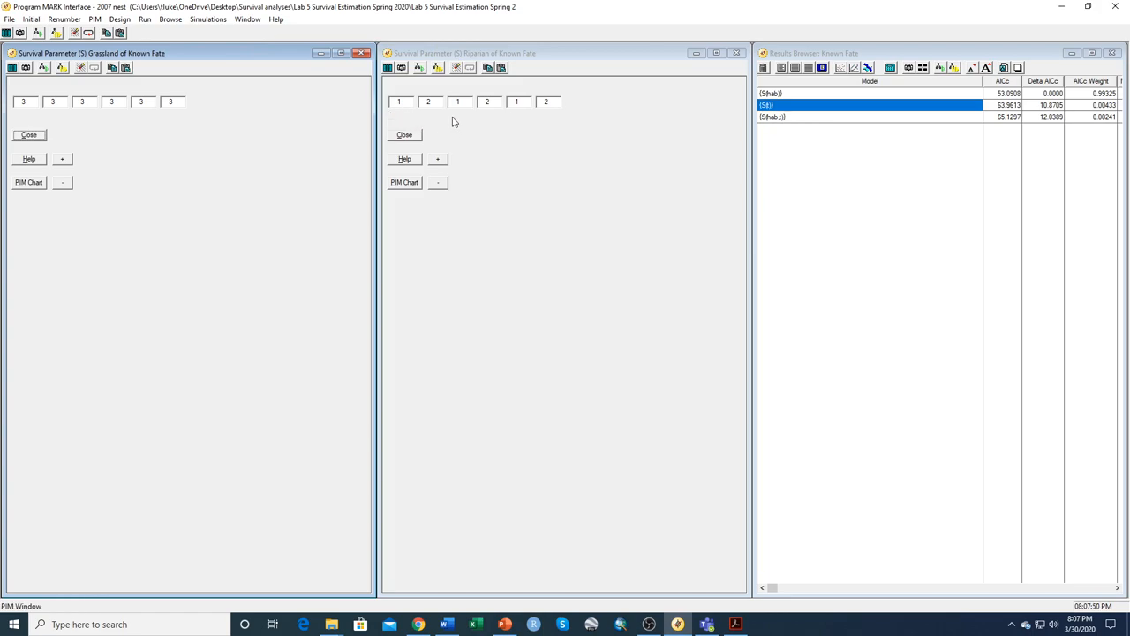
{"action": "mouse_move", "coordinate": [516, 116]}
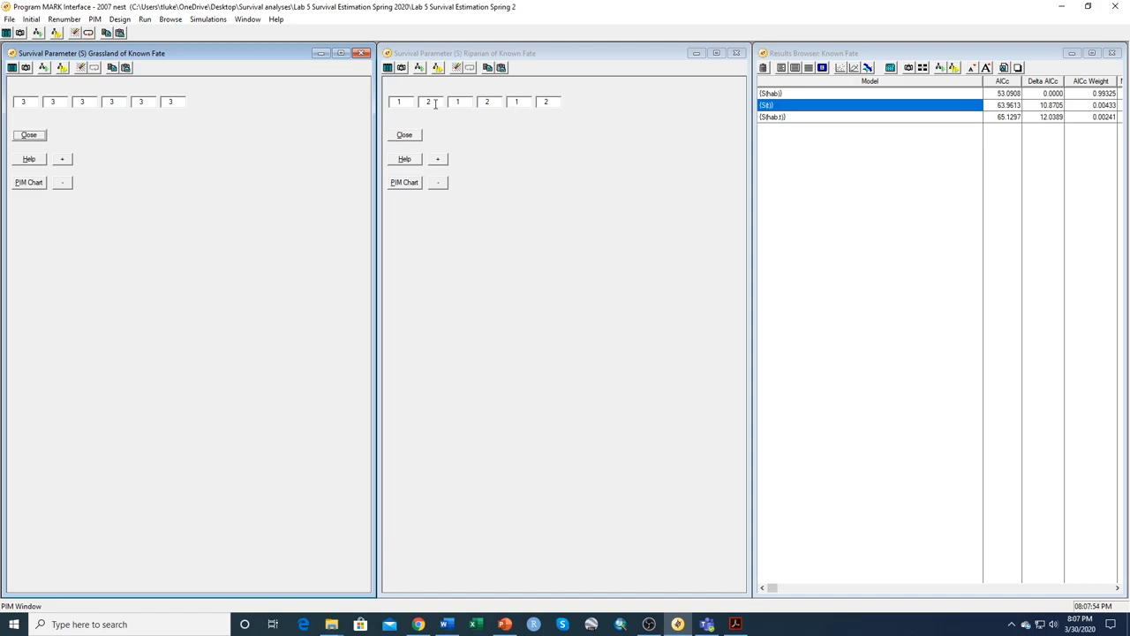
{"action": "mouse_move", "coordinate": [542, 124]}
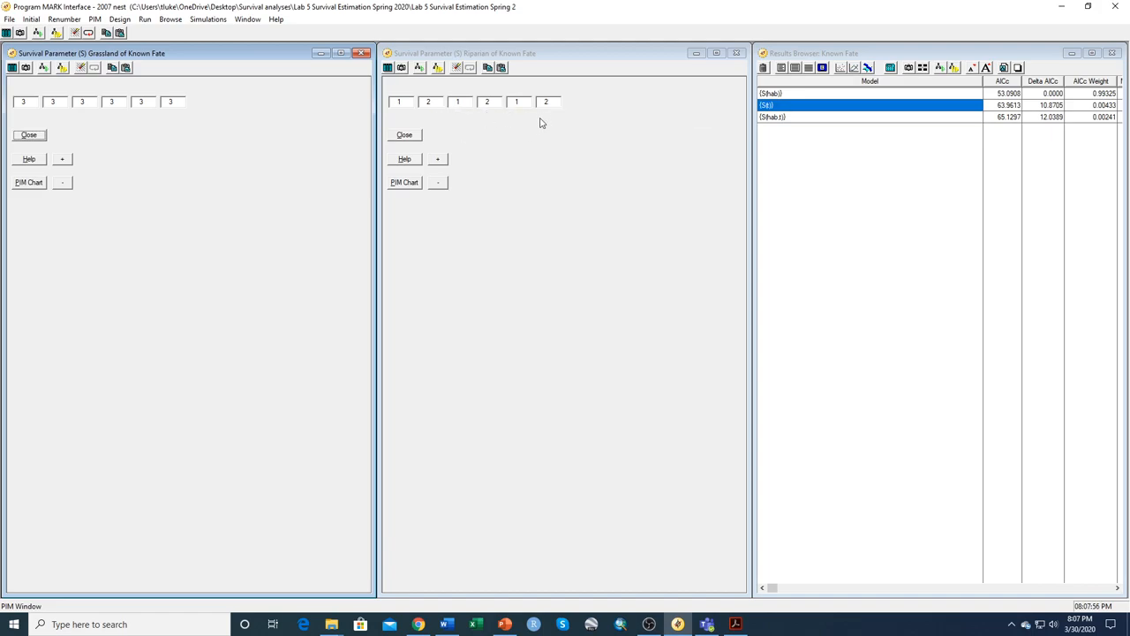
{"action": "mouse_move", "coordinate": [346, 134]}
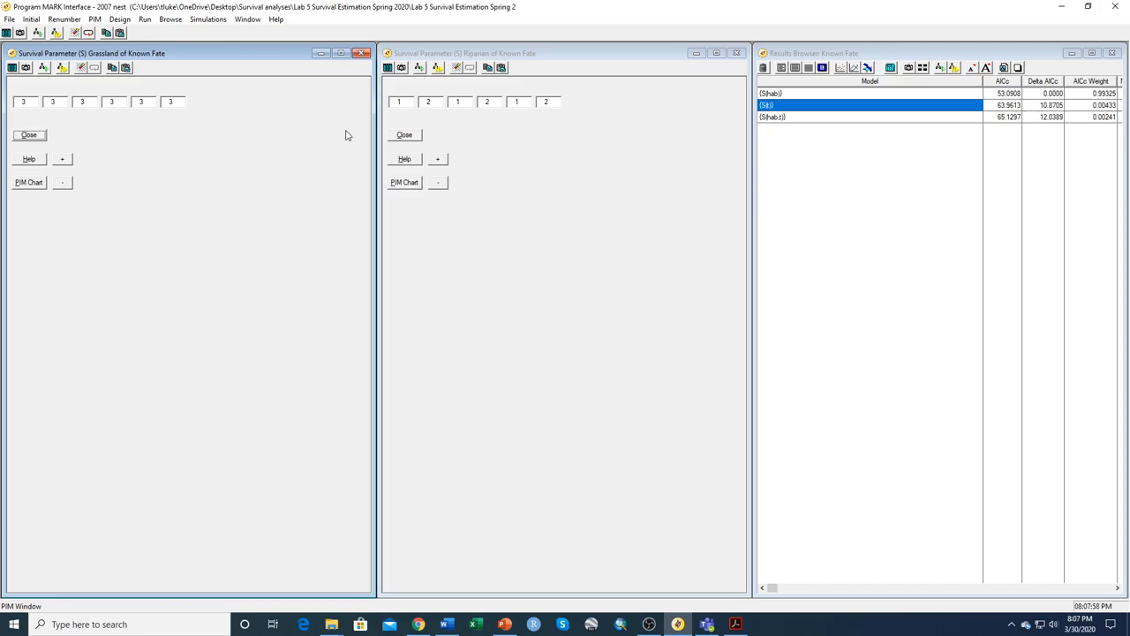
{"action": "mouse_move", "coordinate": [57, 130]}
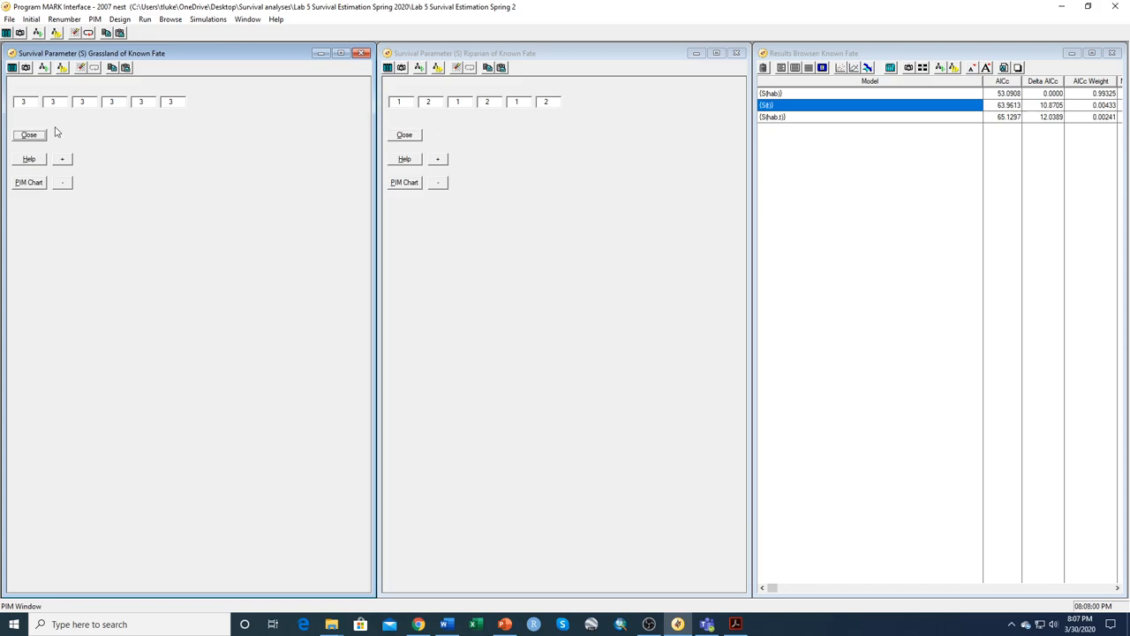
{"action": "mouse_move", "coordinate": [201, 136]}
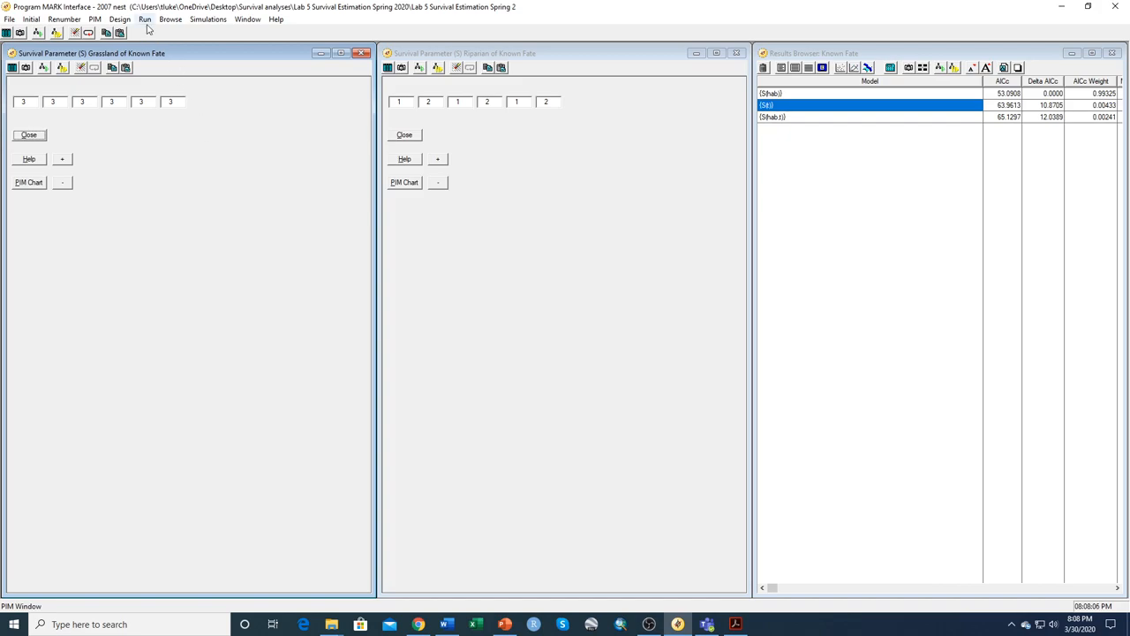
- Run the current model named S(rip 1,3,5 v 2,4,6, grass) and append its results to the browser
{"action": "left_click", "coordinate": [145, 17]}
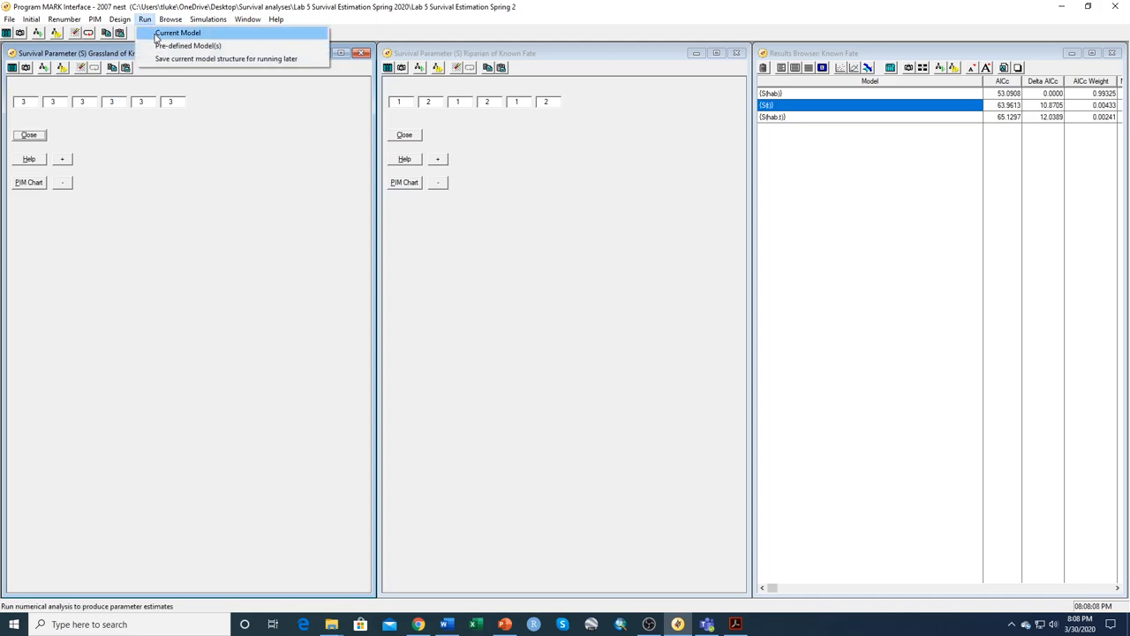
{"action": "left_click", "coordinate": [176, 31]}
{"action": "type", "text": "{S(hp 1,3,5 v 2,4,6, t"}
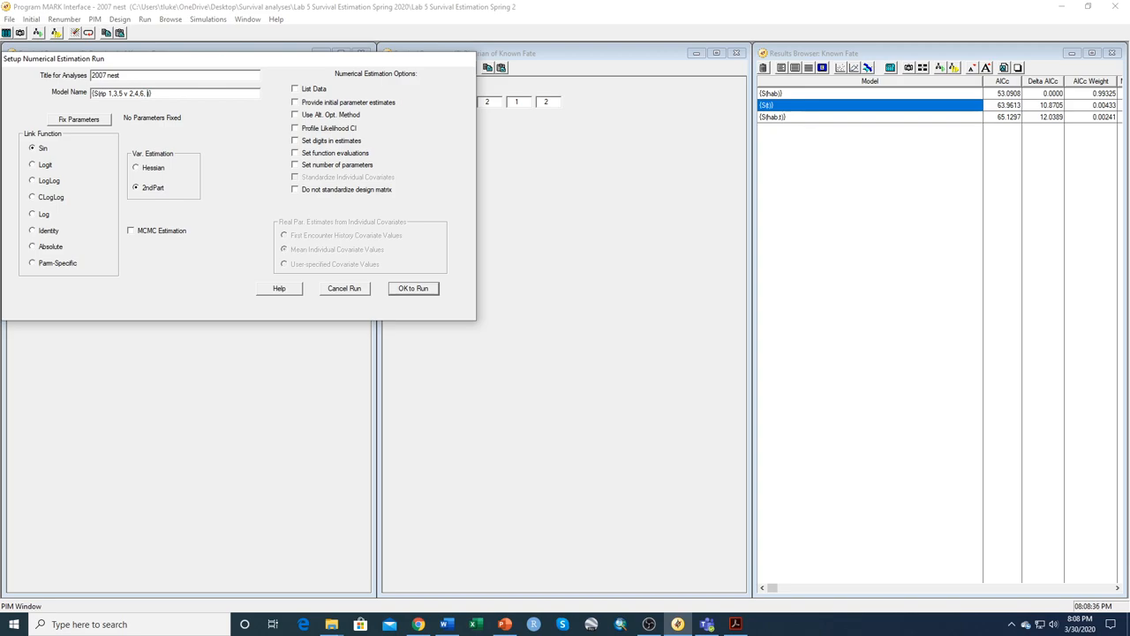
{"action": "type", "text": "grass"}
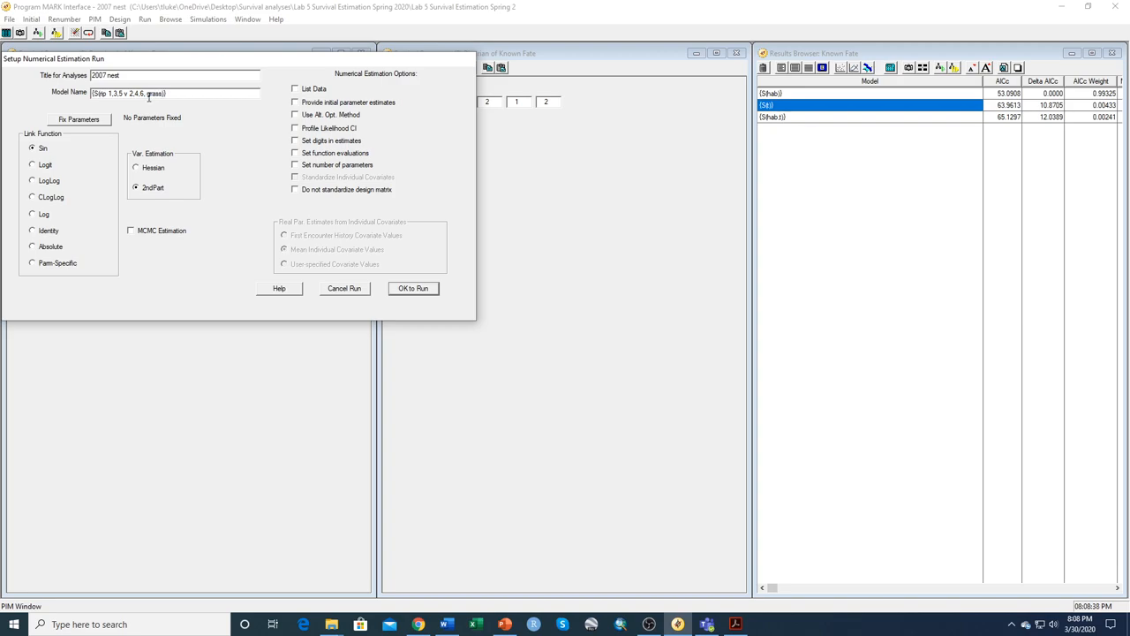
{"action": "mouse_move", "coordinate": [254, 196]}
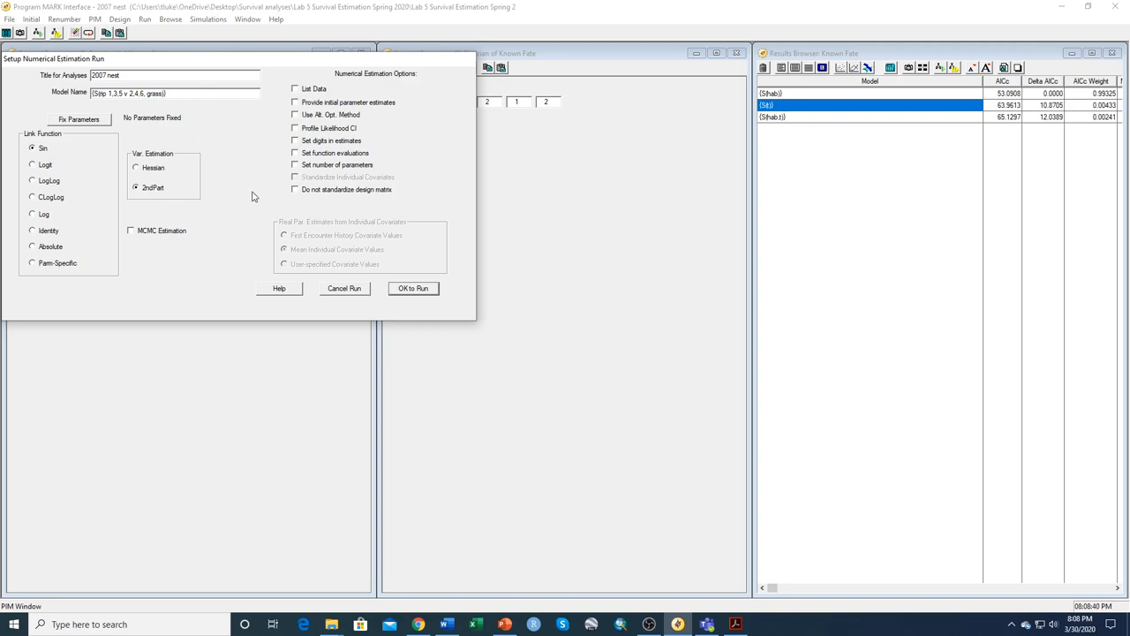
{"action": "mouse_move", "coordinate": [286, 332]}
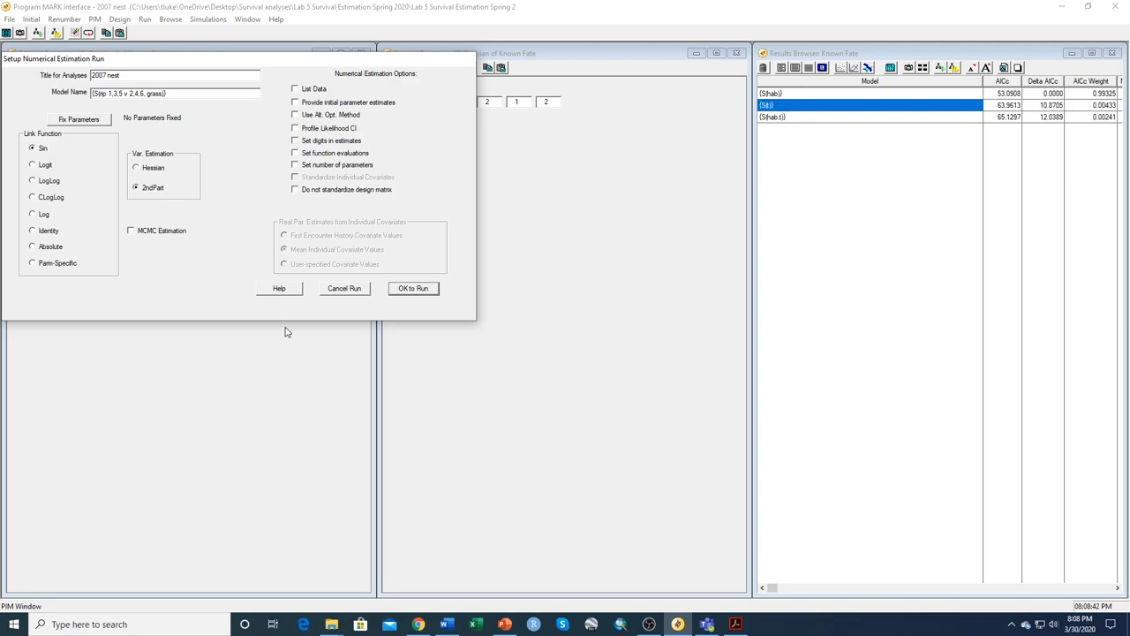
{"action": "mouse_move", "coordinate": [413, 290]}
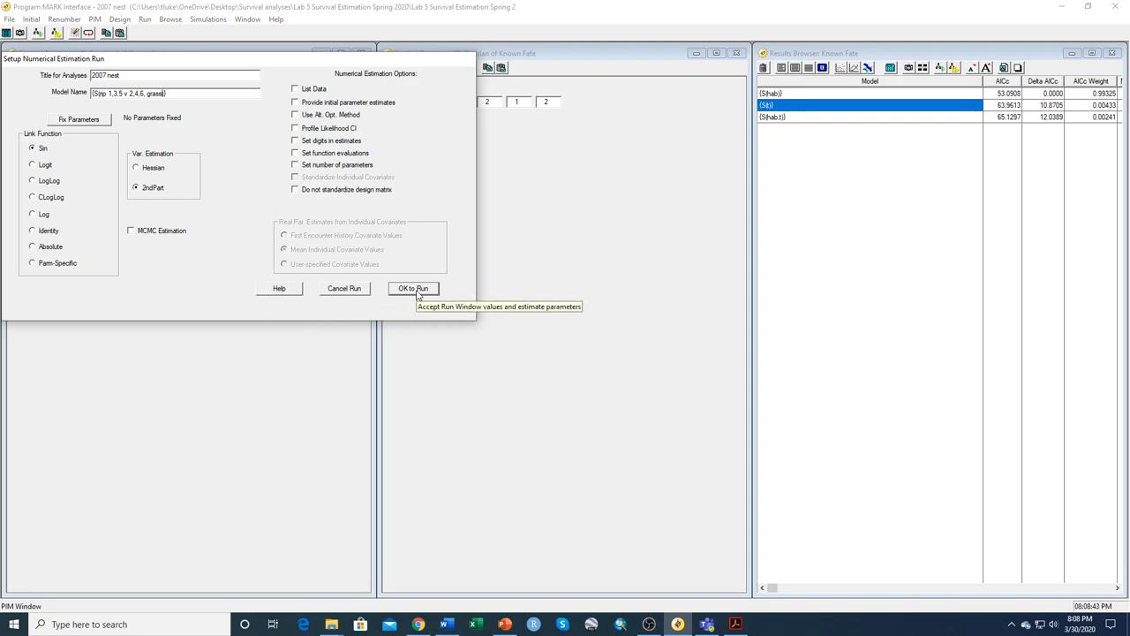
{"action": "left_click", "coordinate": [413, 288]}
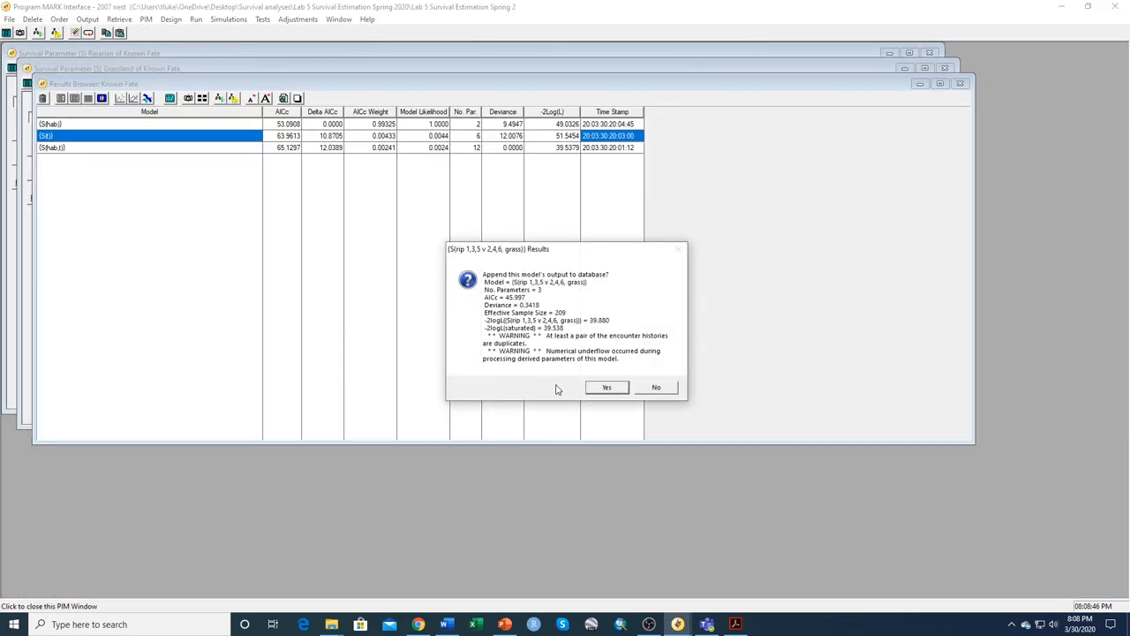
{"action": "left_click", "coordinate": [607, 387]}
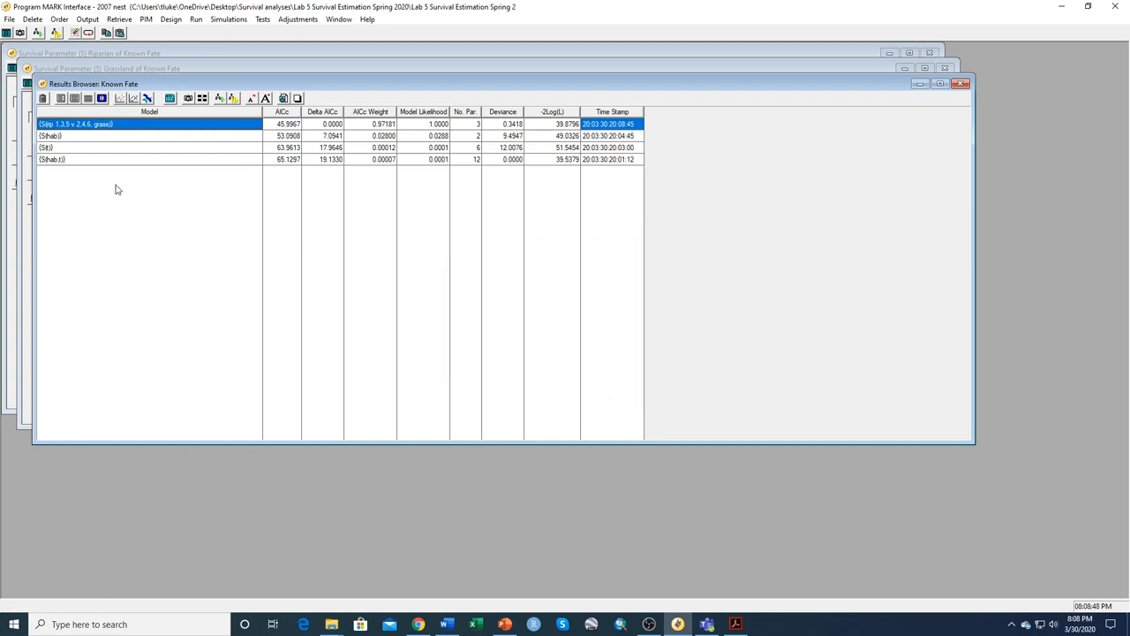
{"action": "mouse_move", "coordinate": [332, 120]}
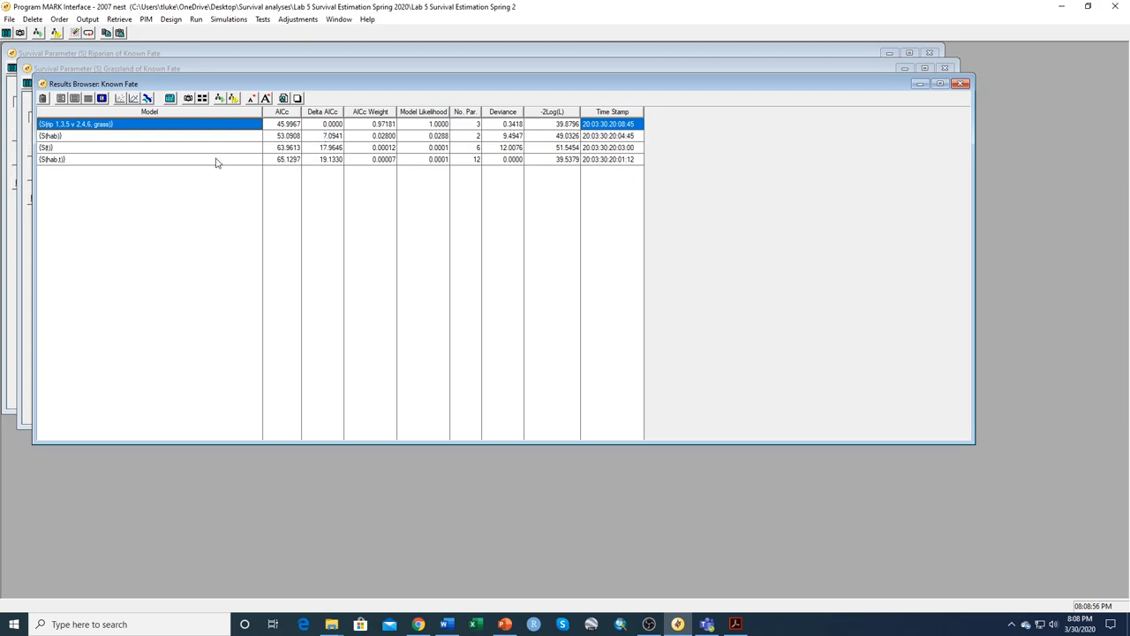
- View the S(hab,t) model's real survival estimates in Notepad, then close the output
{"action": "left_click", "coordinate": [115, 148]}
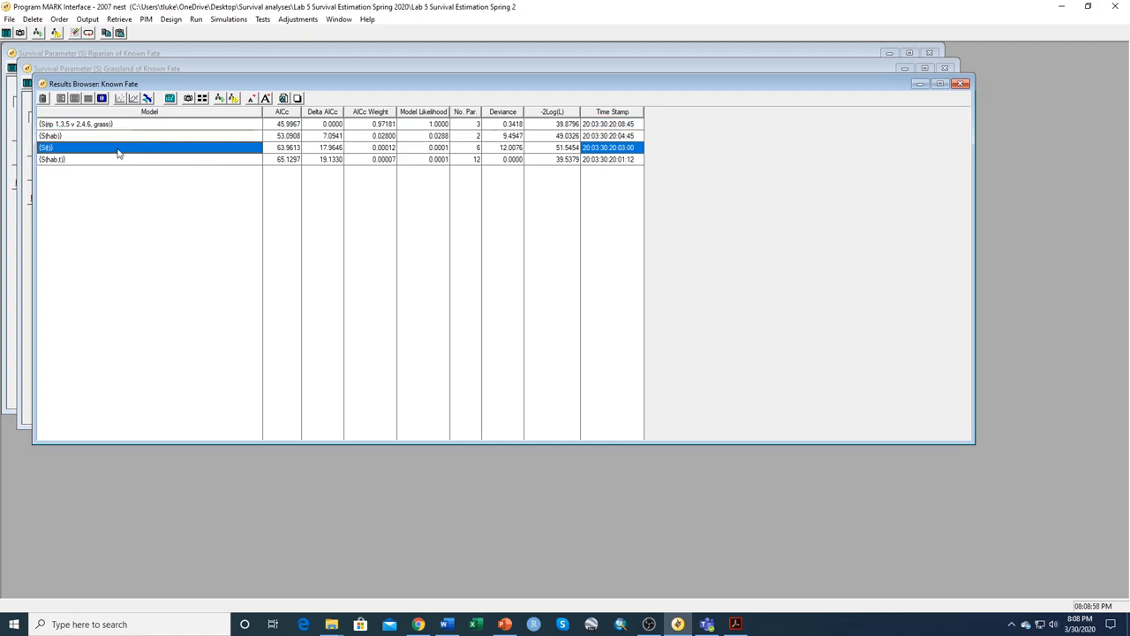
{"action": "left_click", "coordinate": [106, 159]}
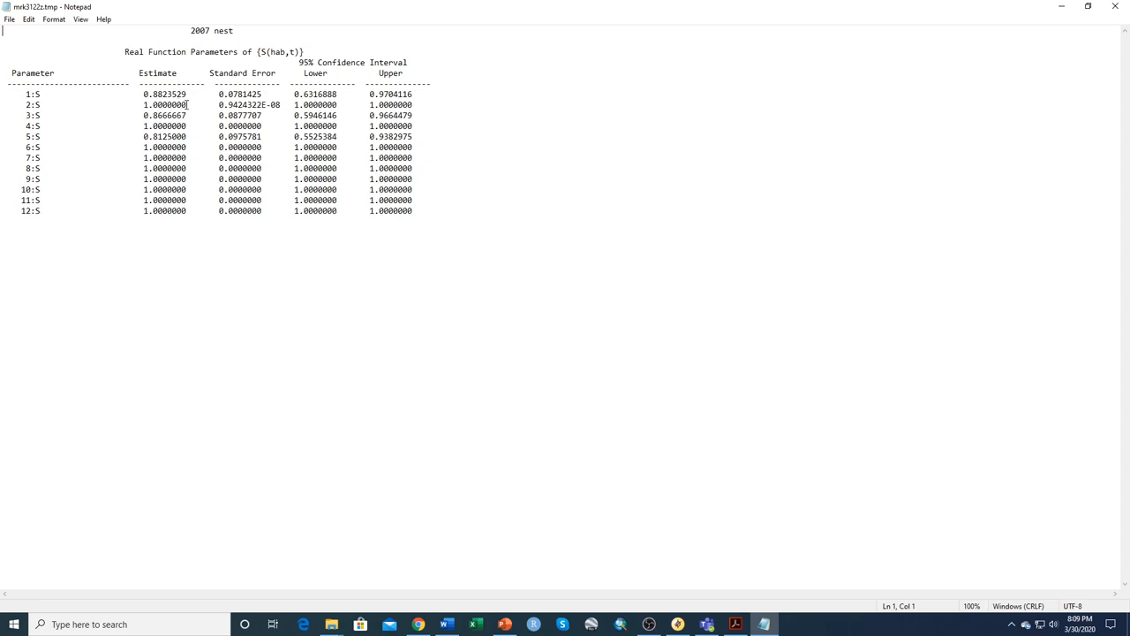
{"action": "mouse_move", "coordinate": [392, 104]}
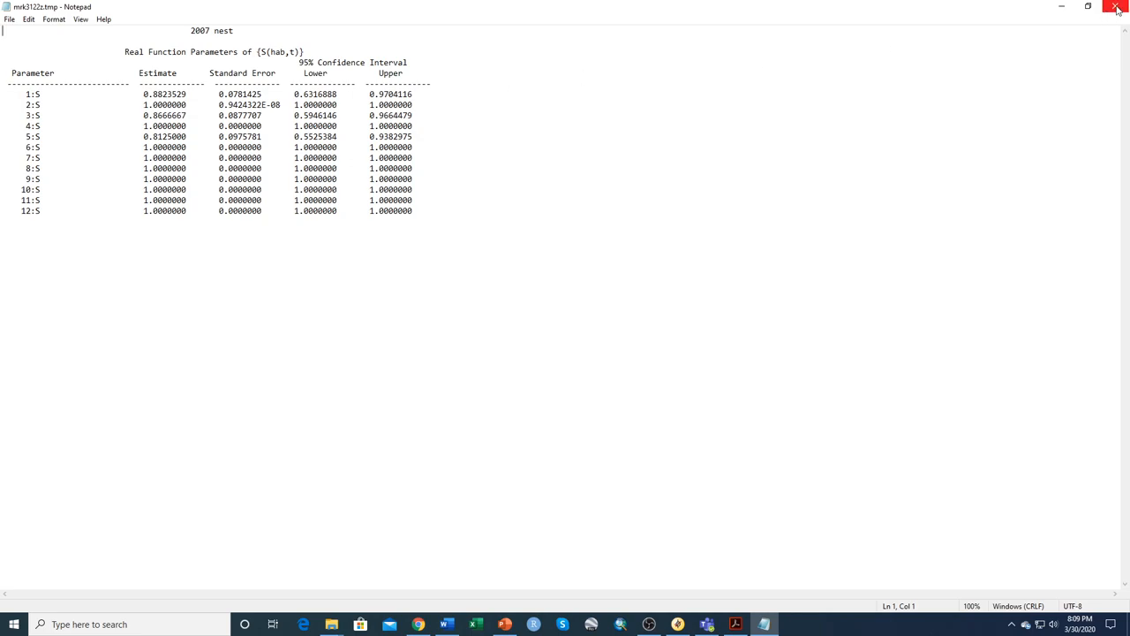
{"action": "left_click", "coordinate": [1117, 7]}
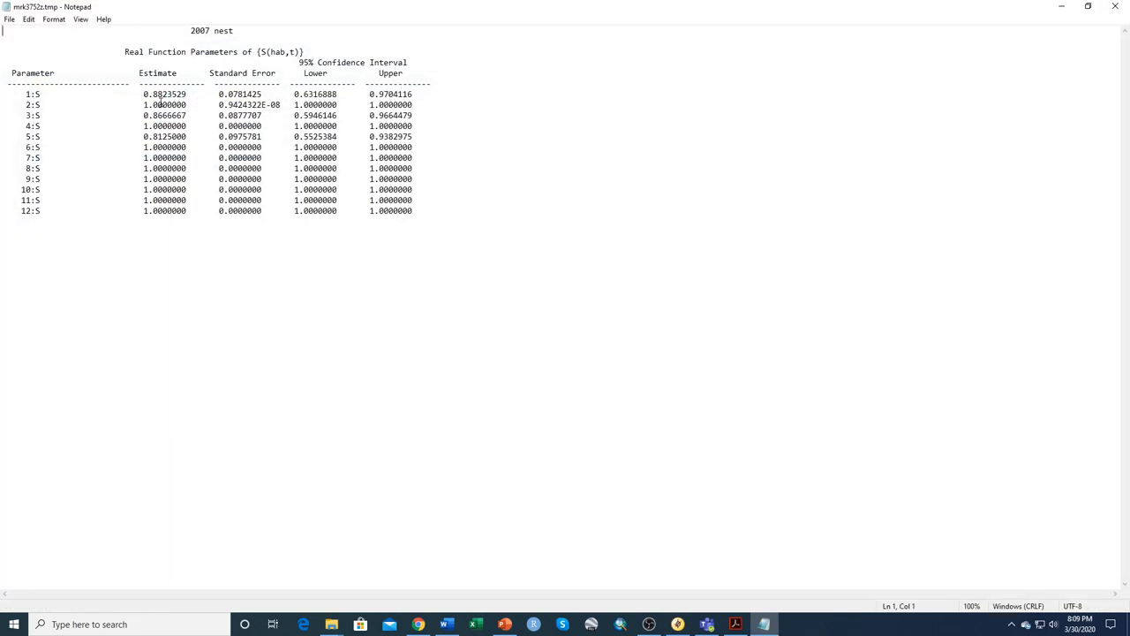
{"action": "mouse_move", "coordinate": [276, 209]}
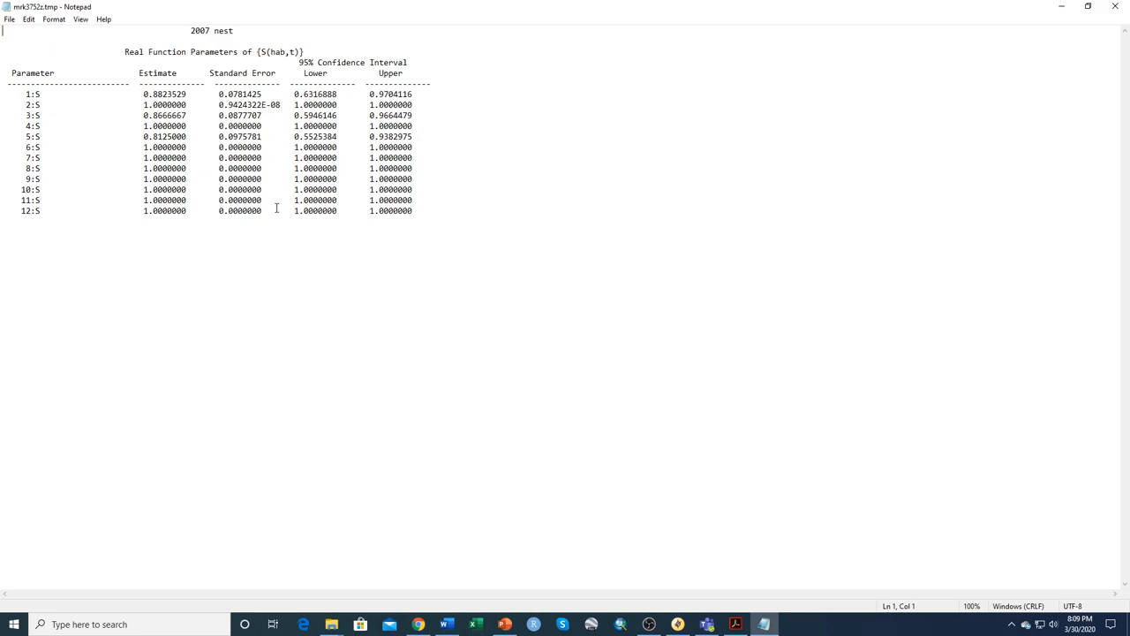
{"action": "mouse_move", "coordinate": [1116, 7]}
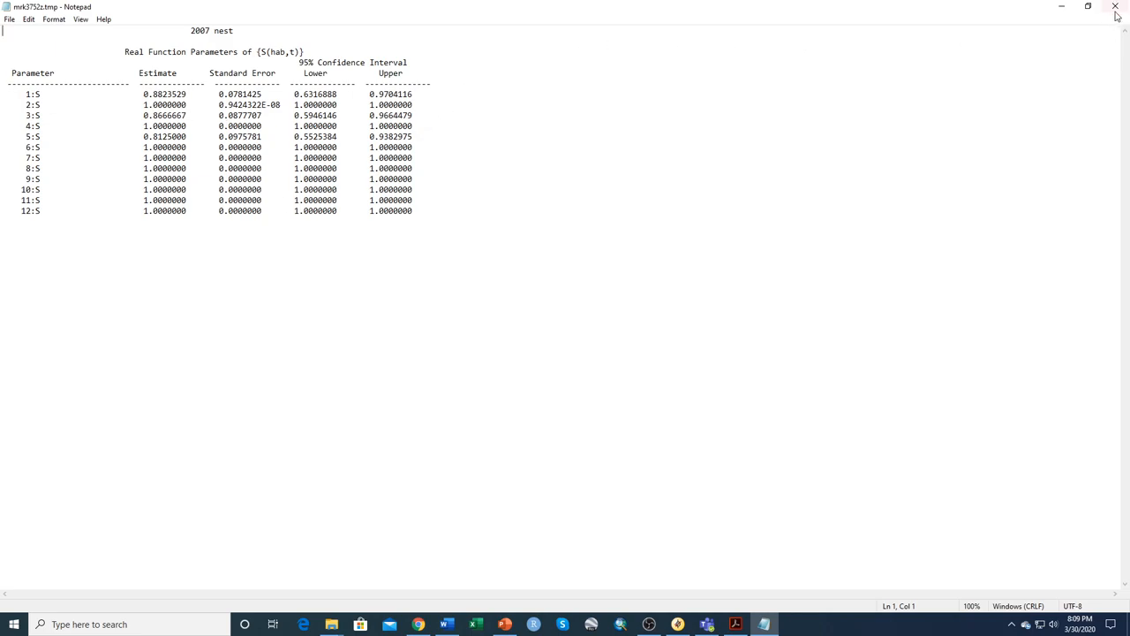
- Close the estimates output and retrieve the top-ranked model from the results browser
{"action": "left_click", "coordinate": [1115, 7]}
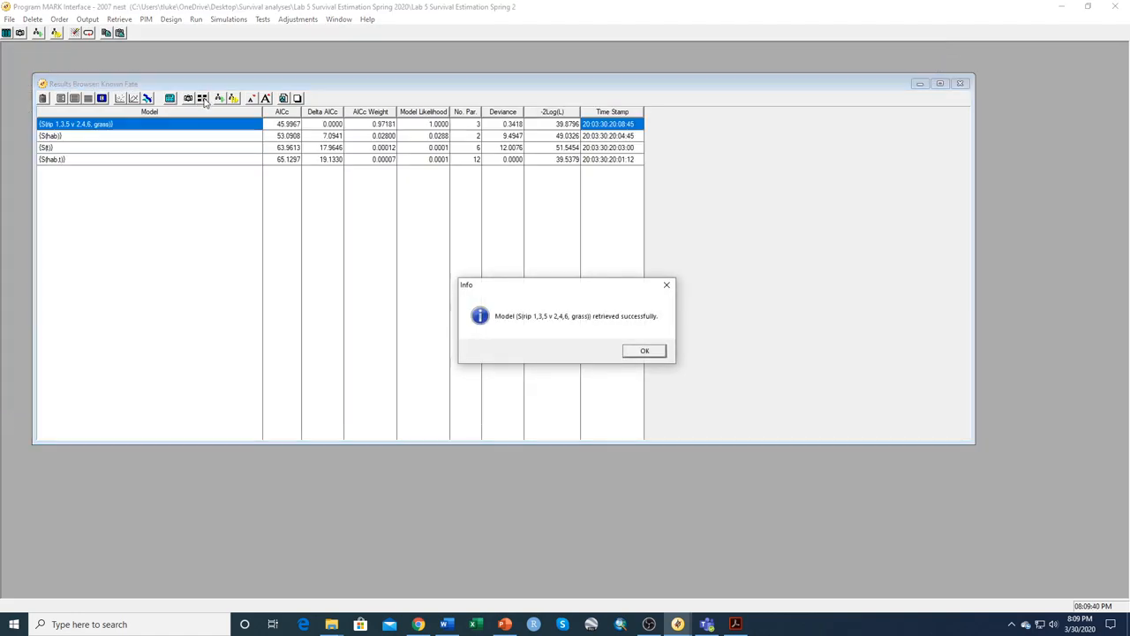
{"action": "left_click", "coordinate": [644, 350]}
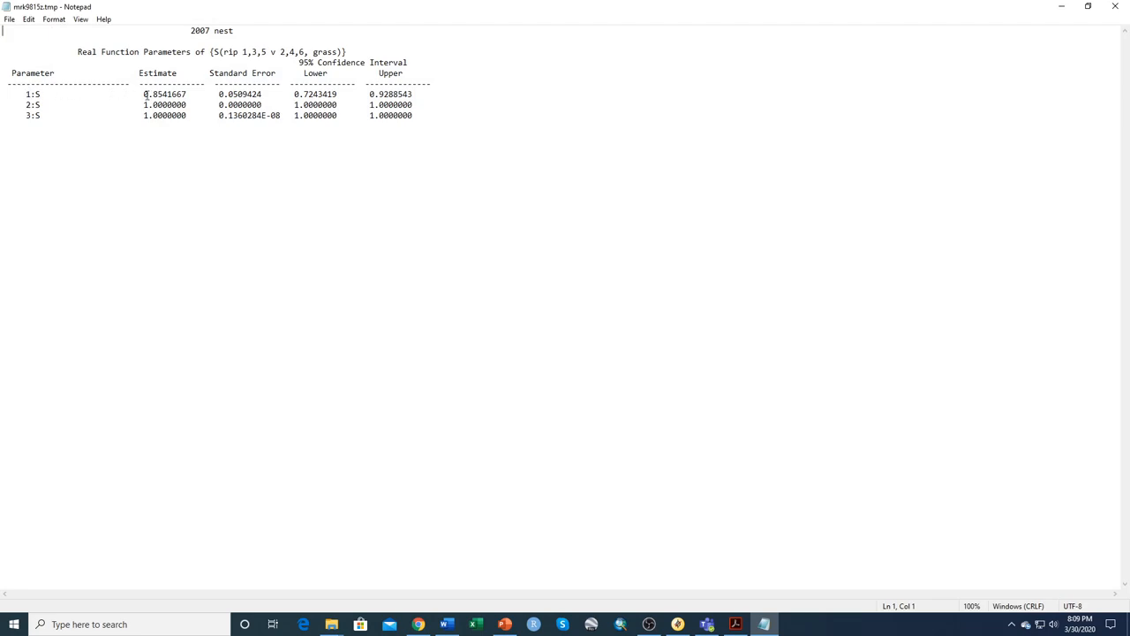
{"action": "mouse_move", "coordinate": [92, 106]}
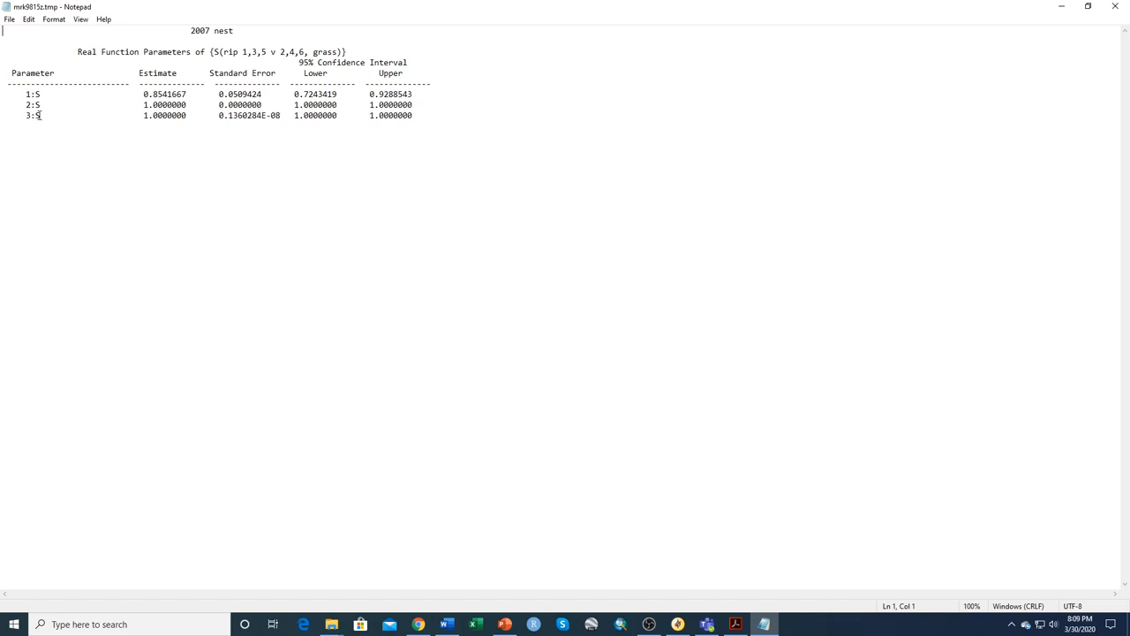
{"action": "mouse_move", "coordinate": [434, 124]}
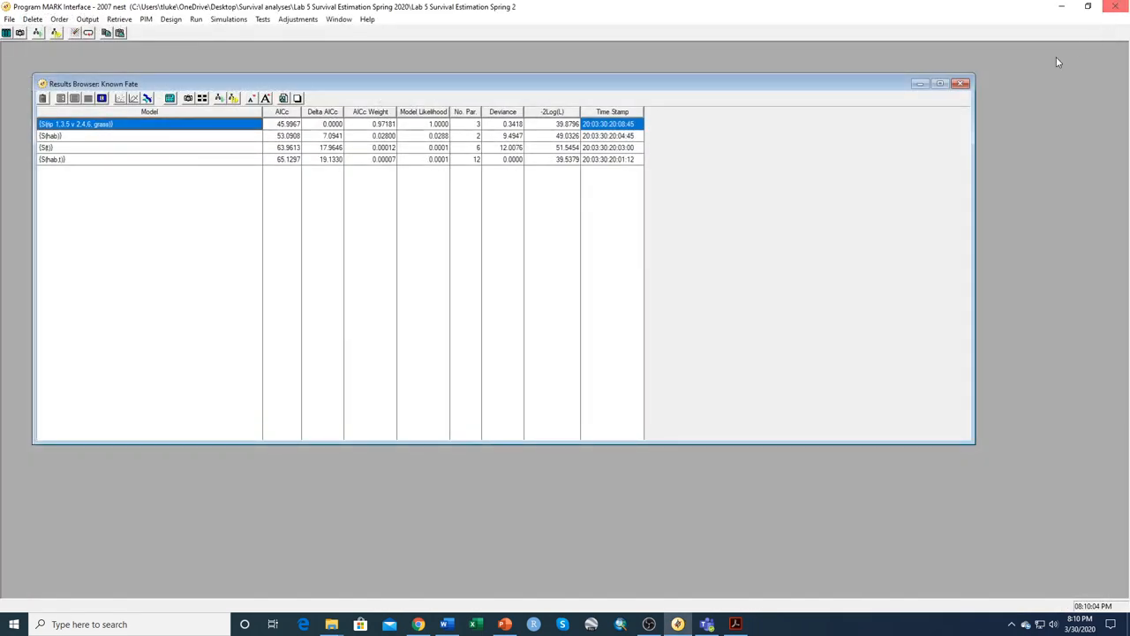
{"action": "mouse_move", "coordinate": [803, 212]}
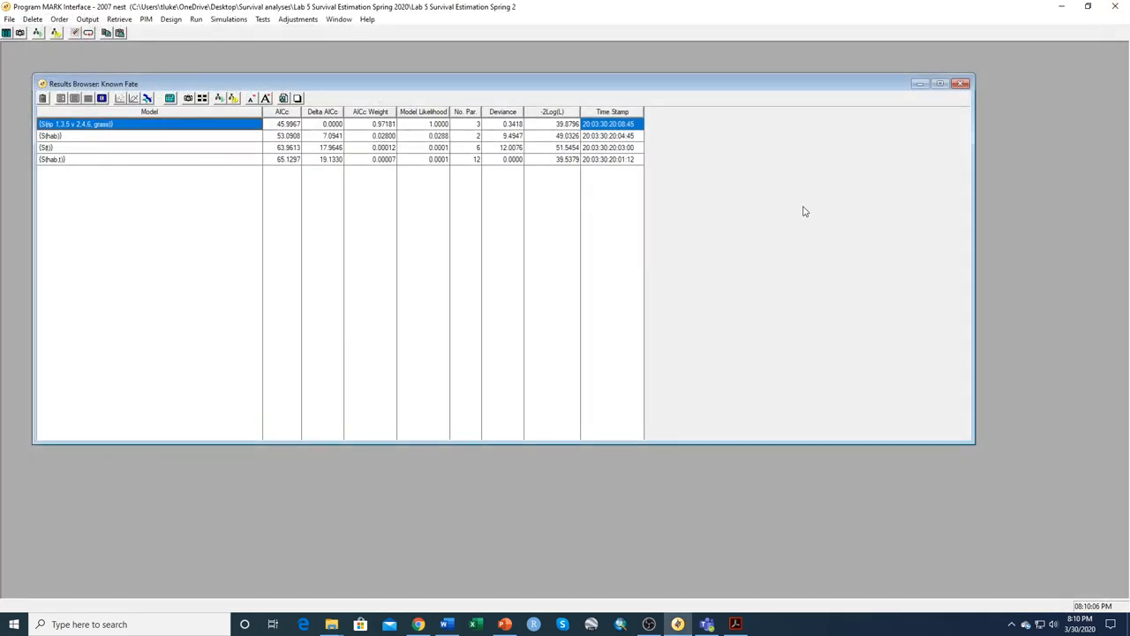